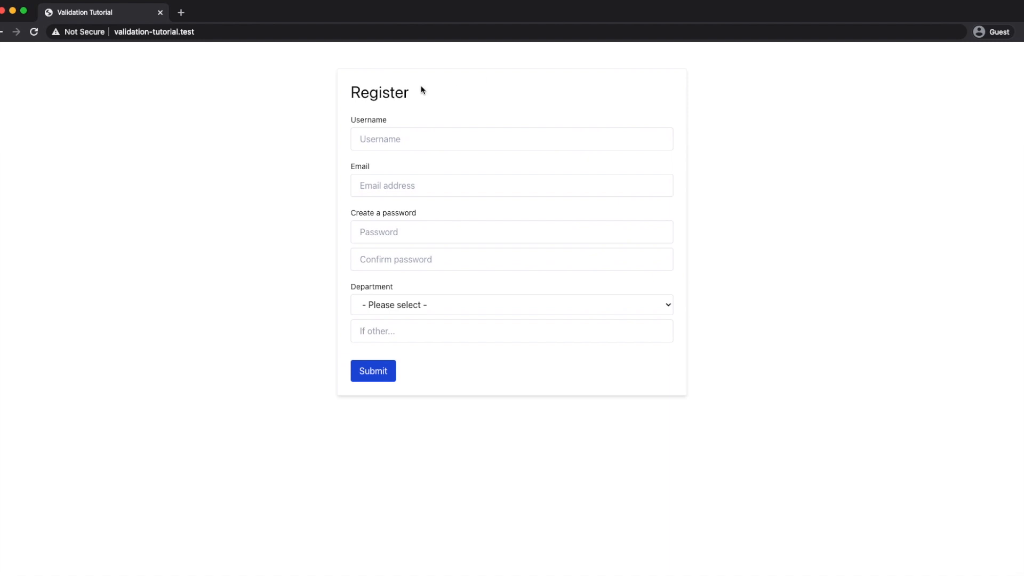
{"action": "mouse_move", "coordinate": [331, 375]}
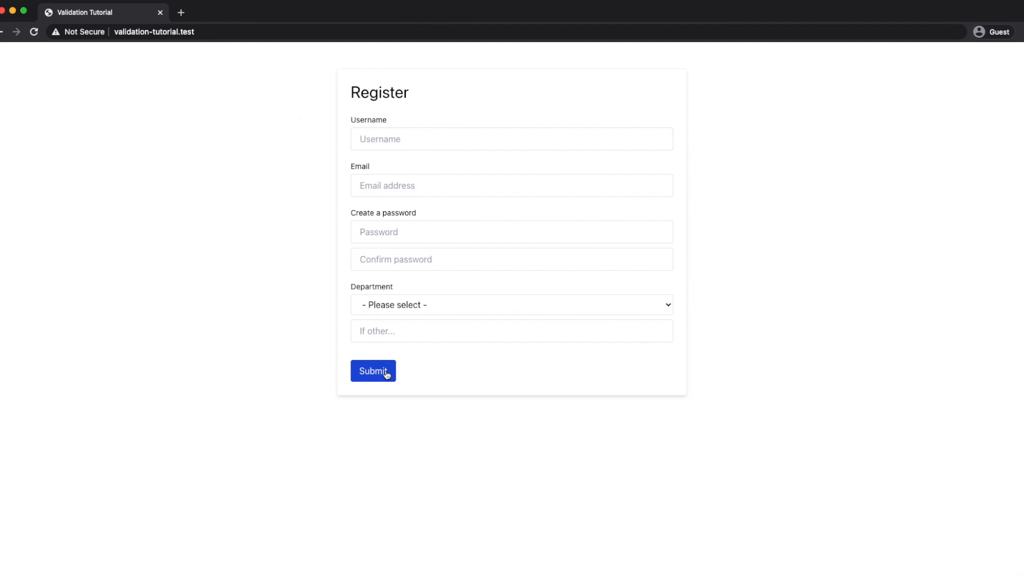
Submit the empty registration form, then resubmit with username and email 'test' filled in.
{"action": "left_click", "coordinate": [372, 370]}
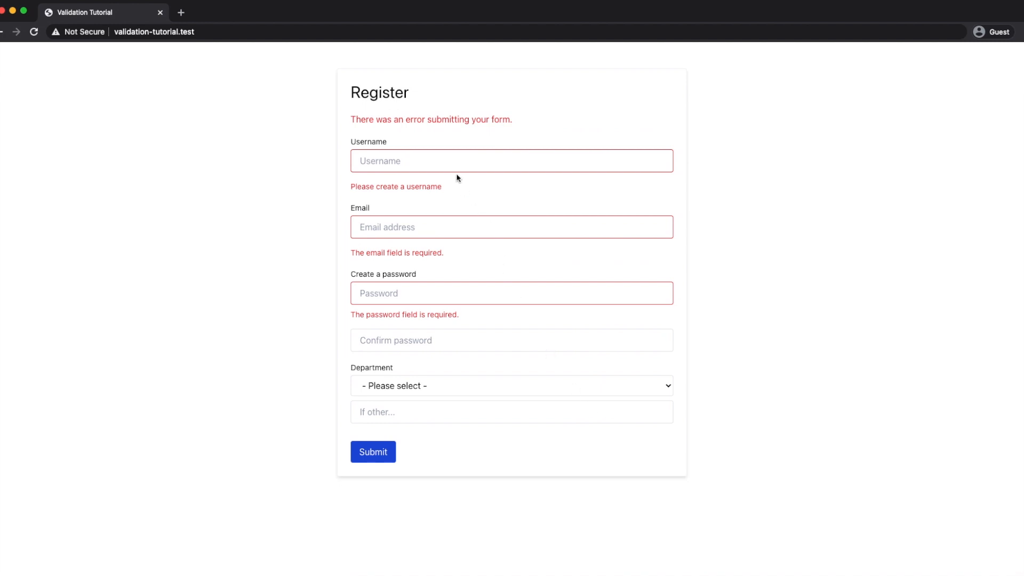
{"action": "type", "text": "test"}
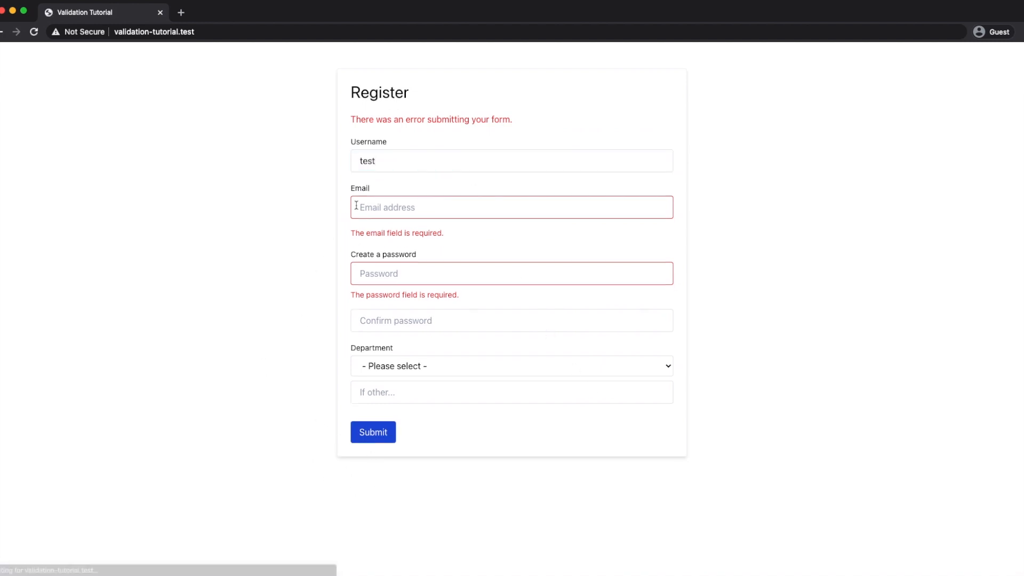
{"action": "type", "text": "test@test.c"}
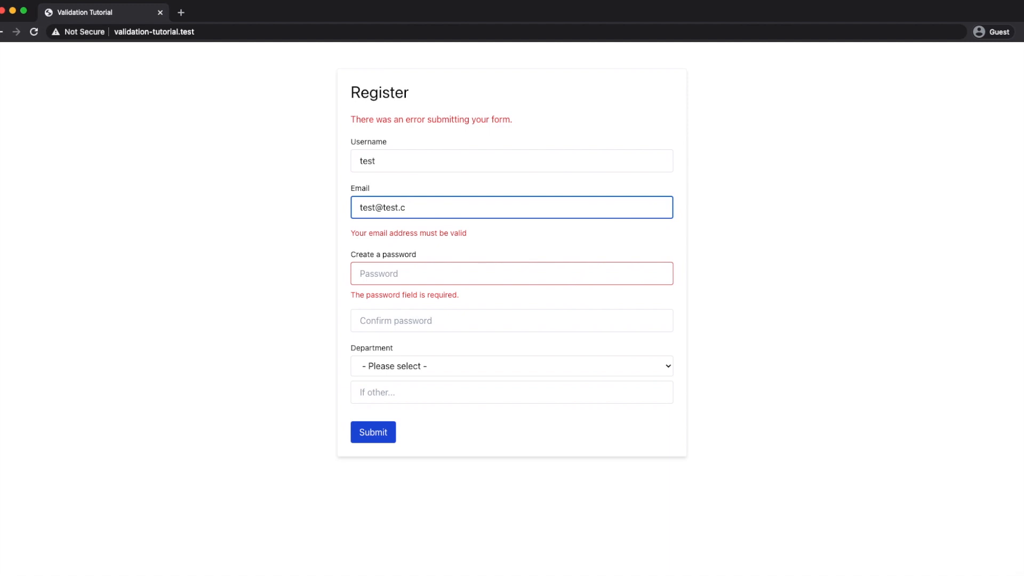
{"action": "left_click", "coordinate": [372, 431]}
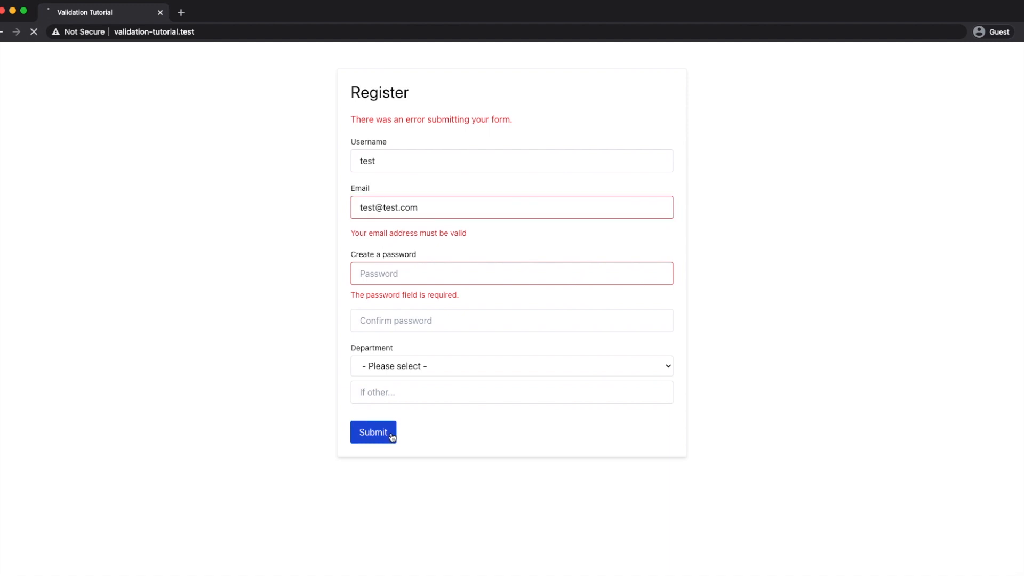
Enter both passwords and submit until the Thank you page appears, then return to the form.
{"action": "type", "text": "••••"}
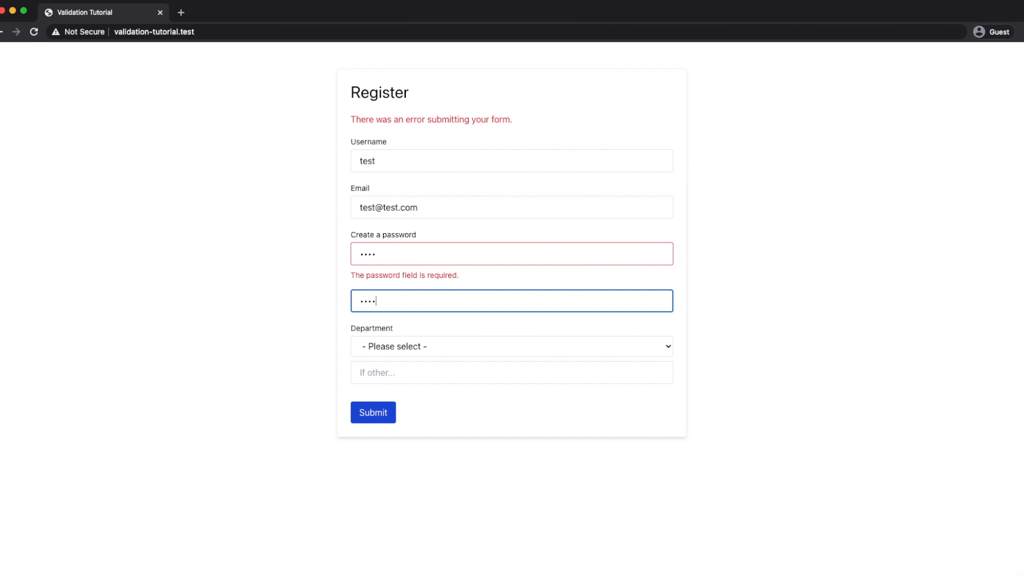
{"action": "left_click", "coordinate": [373, 412]}
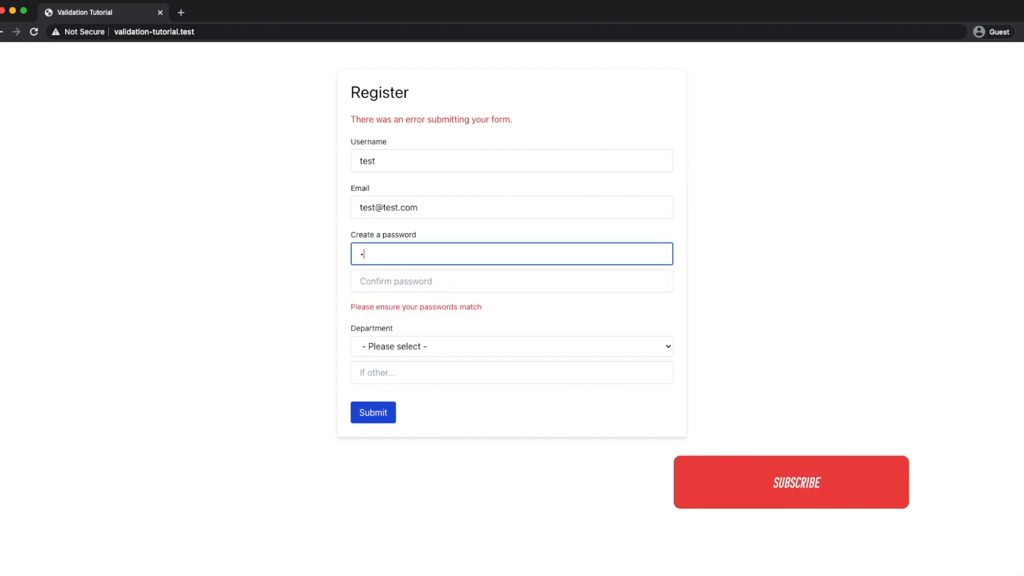
{"action": "left_click", "coordinate": [372, 412]}
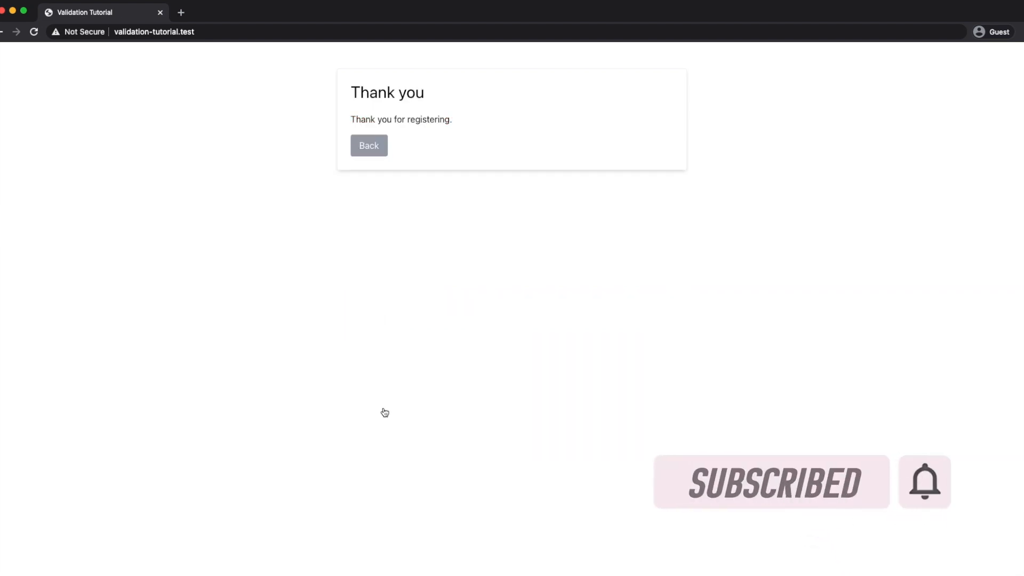
{"action": "mouse_move", "coordinate": [375, 172]}
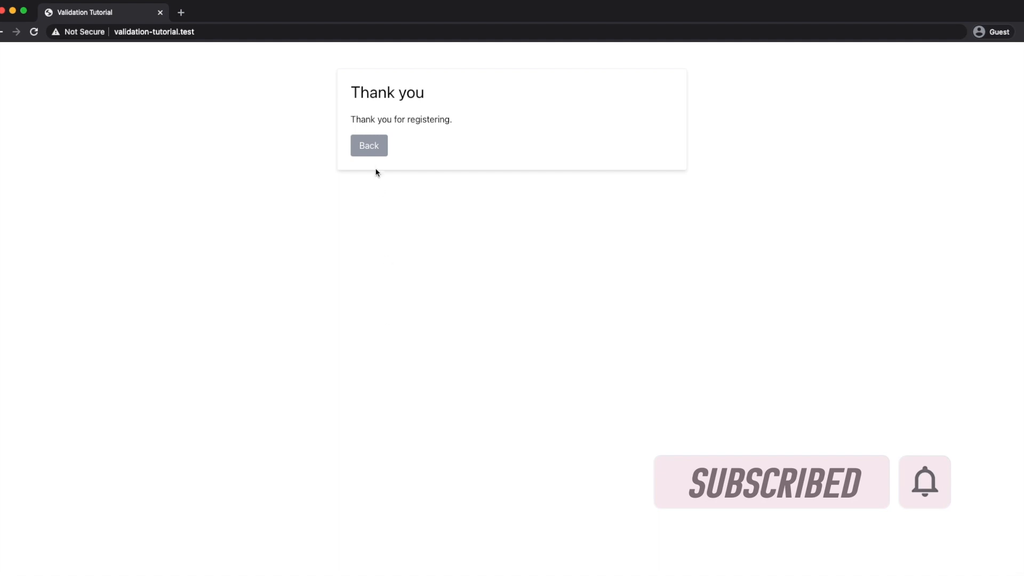
{"action": "left_click", "coordinate": [369, 145]}
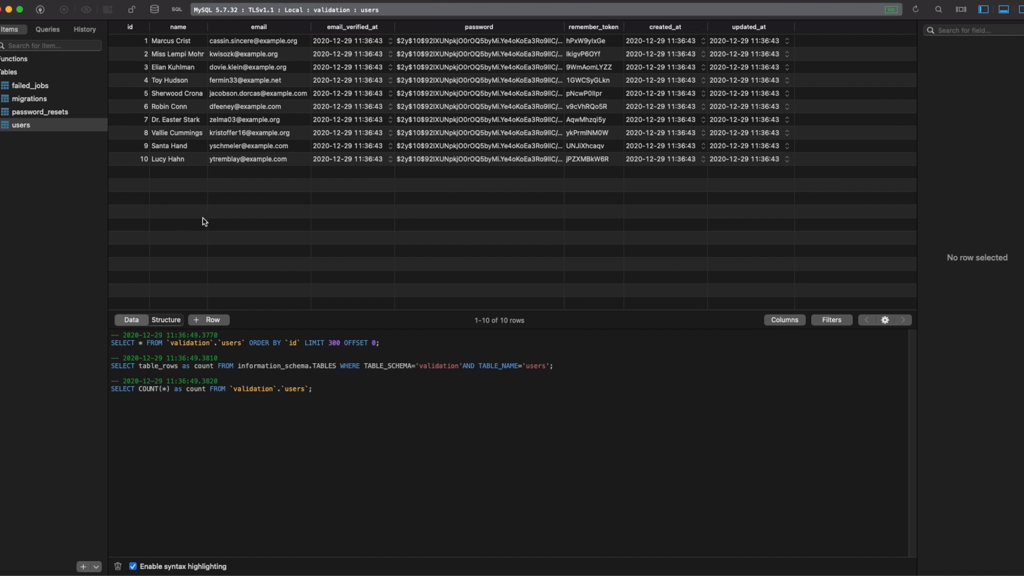
{"action": "left_click", "coordinate": [171, 41]}
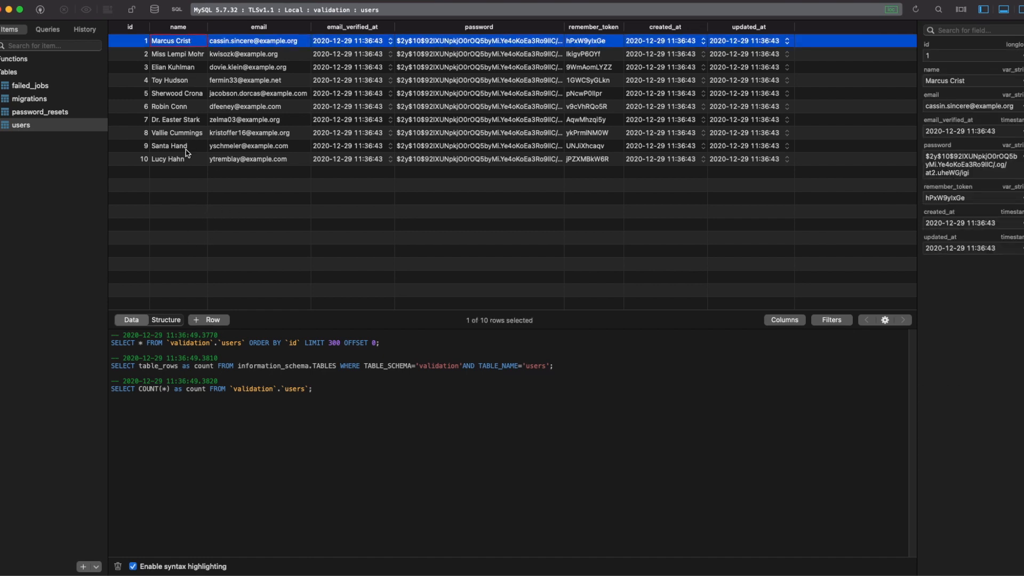
{"action": "left_click", "coordinate": [247, 196]}
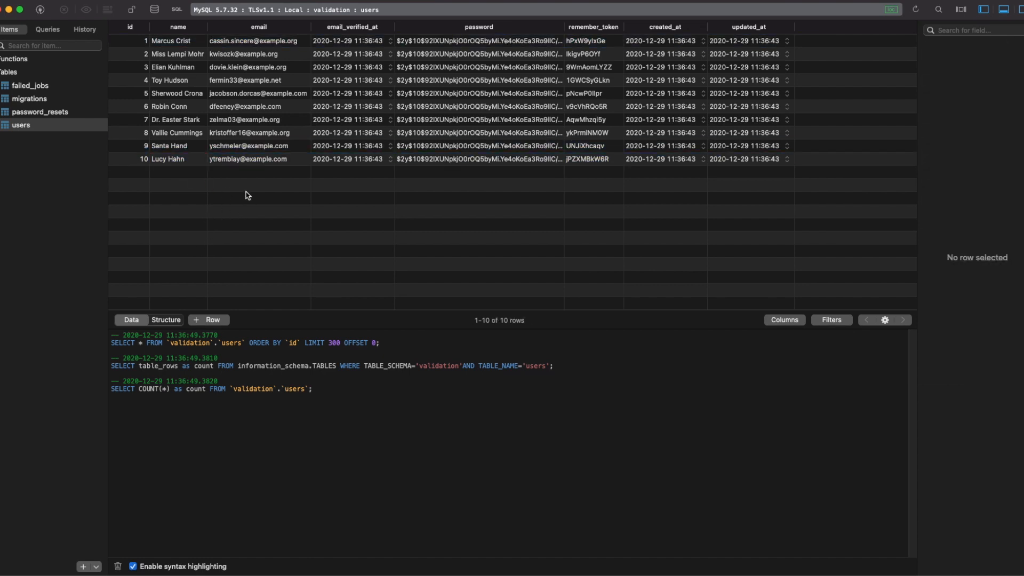
{"action": "left_click", "coordinate": [258, 40]}
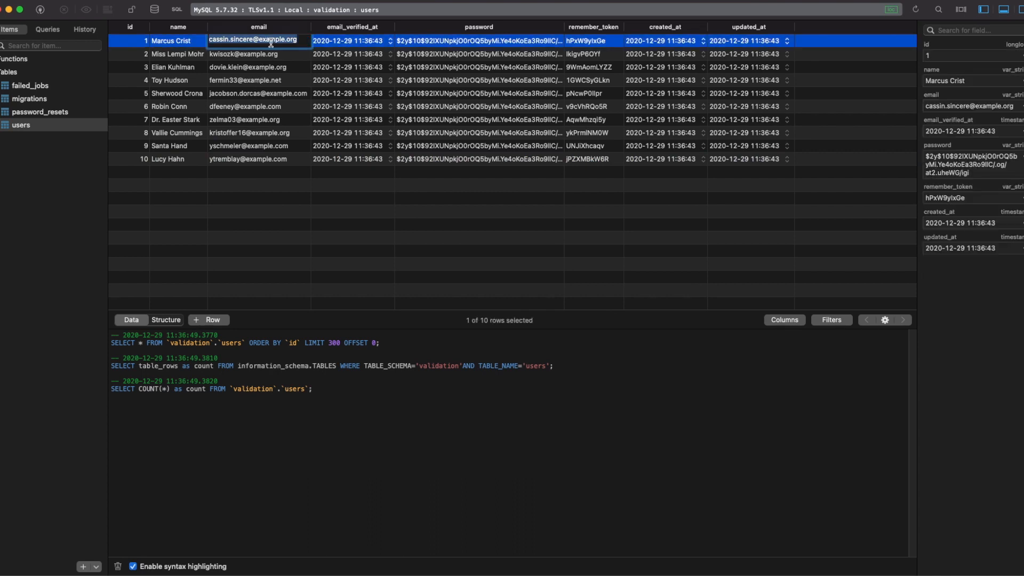
{"action": "mouse_move", "coordinate": [276, 204]}
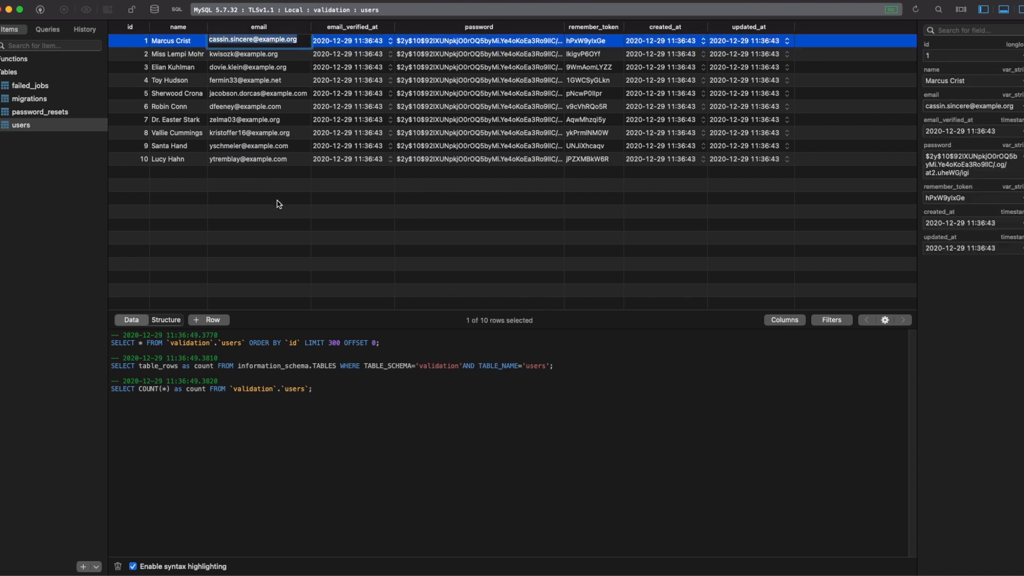
{"action": "left_click", "coordinate": [271, 194]}
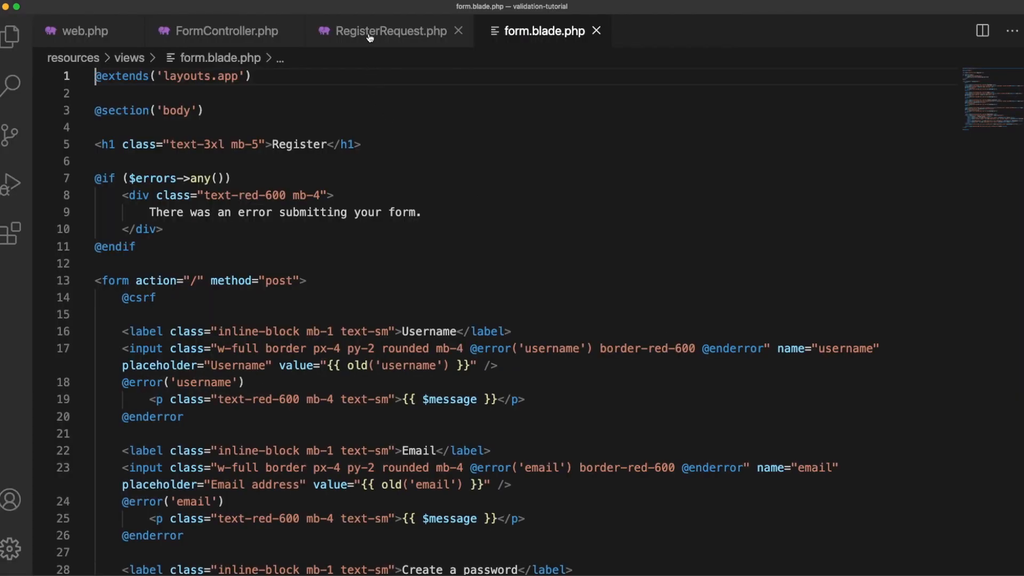
Append |unique:users,email to the 'email' rule in RegisterRequest's rules().
{"action": "left_click", "coordinate": [385, 31]}
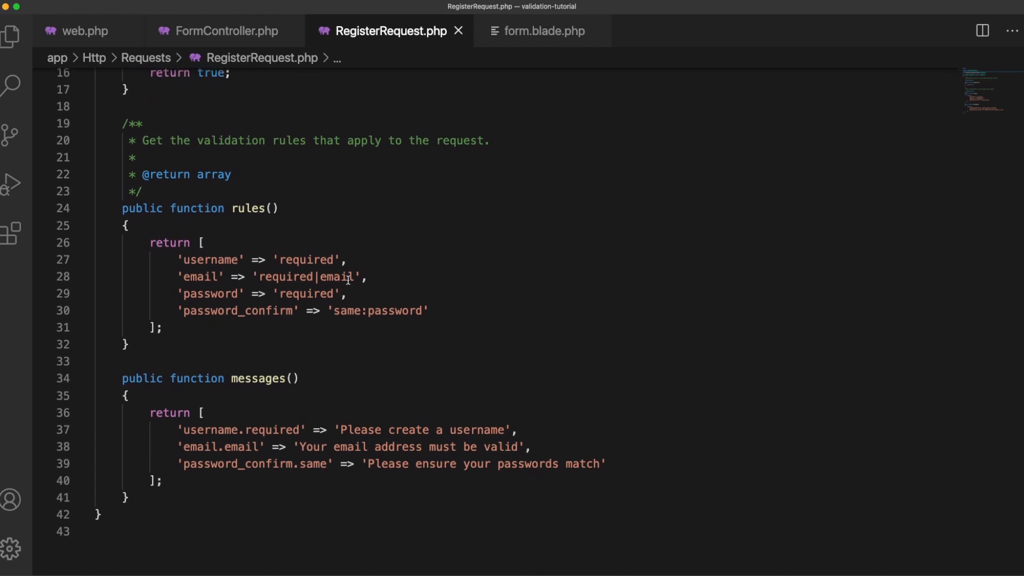
{"action": "type", "text": "|"}
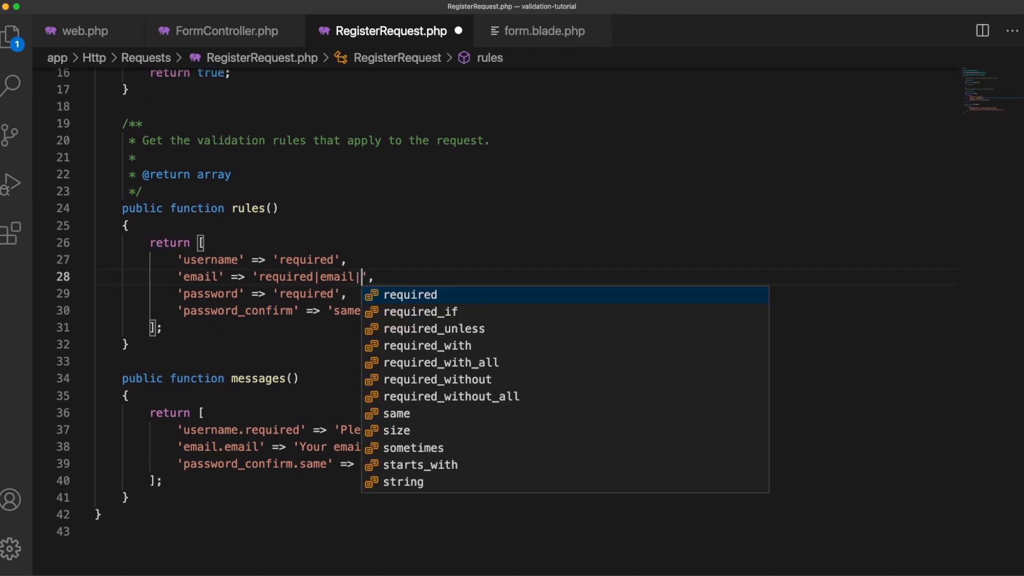
{"action": "type", "text": "unique"}
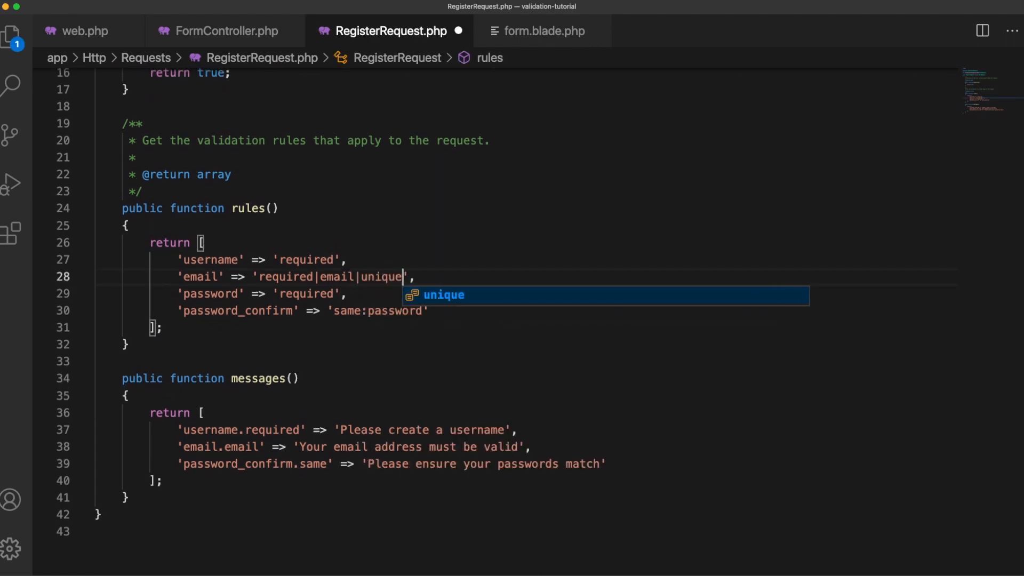
{"action": "type", "text": ":"}
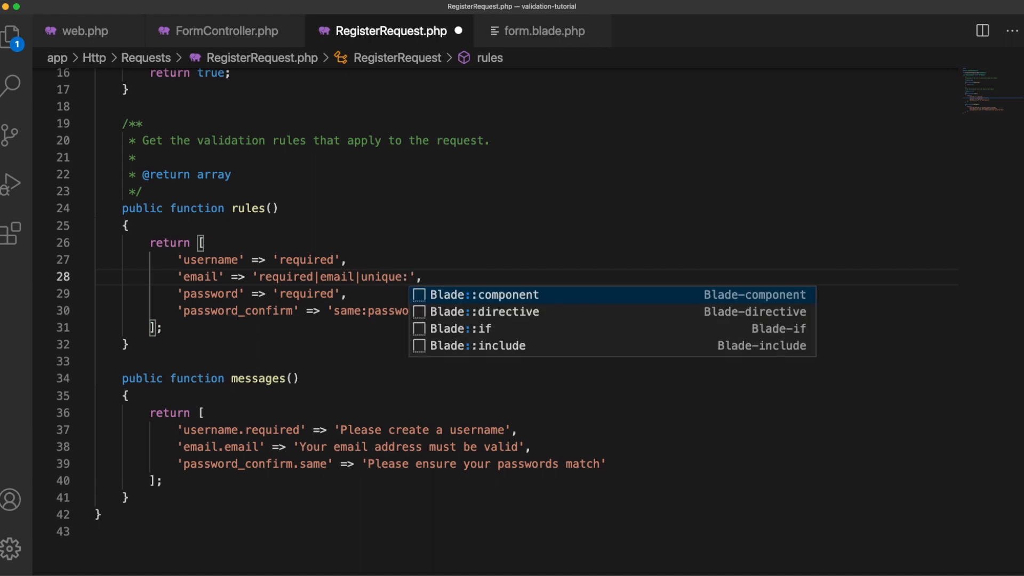
{"action": "type", "text": "users,"}
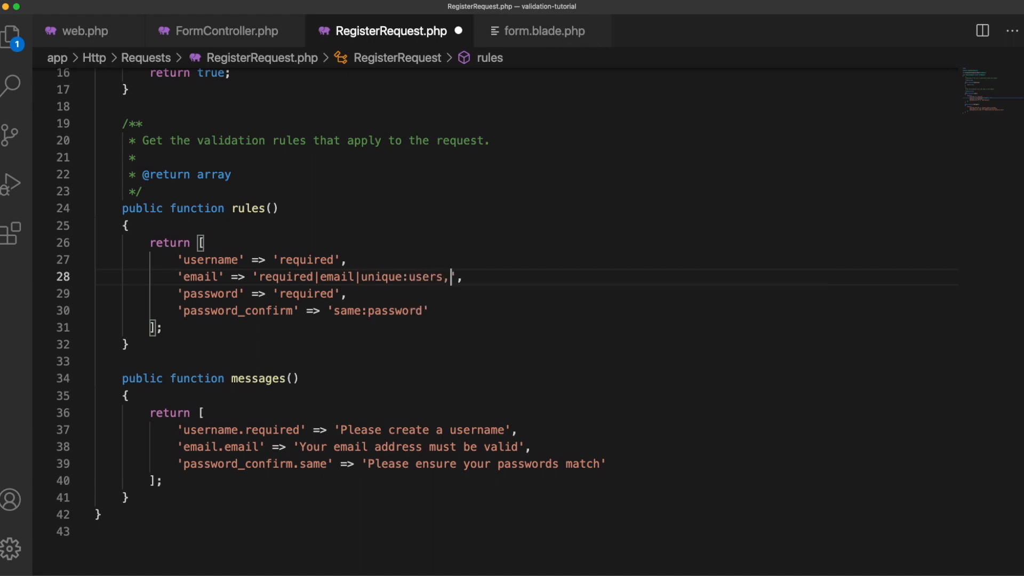
{"action": "type", "text": "email"}
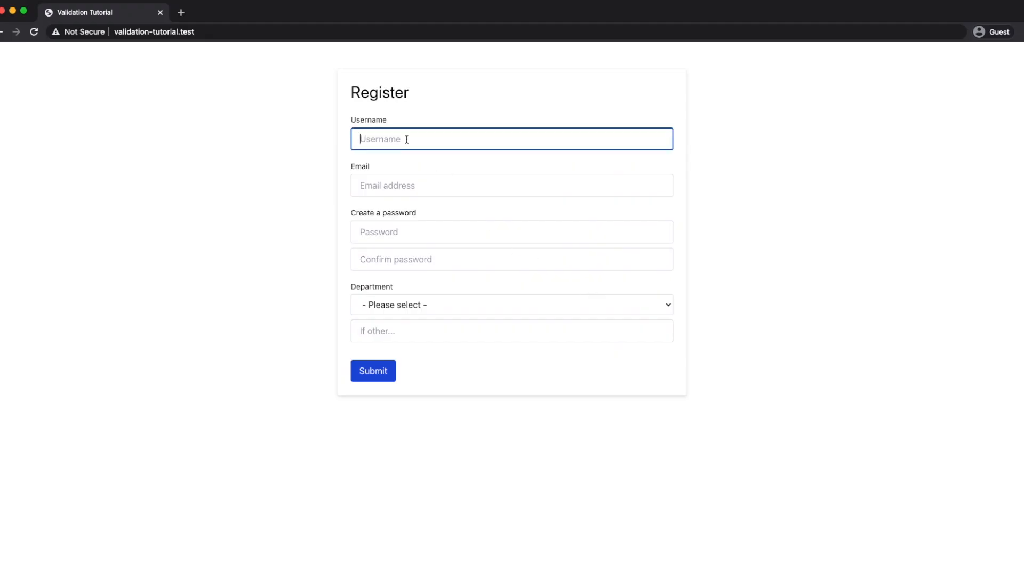
{"action": "type", "text": "cassin.sincere@example.org"}
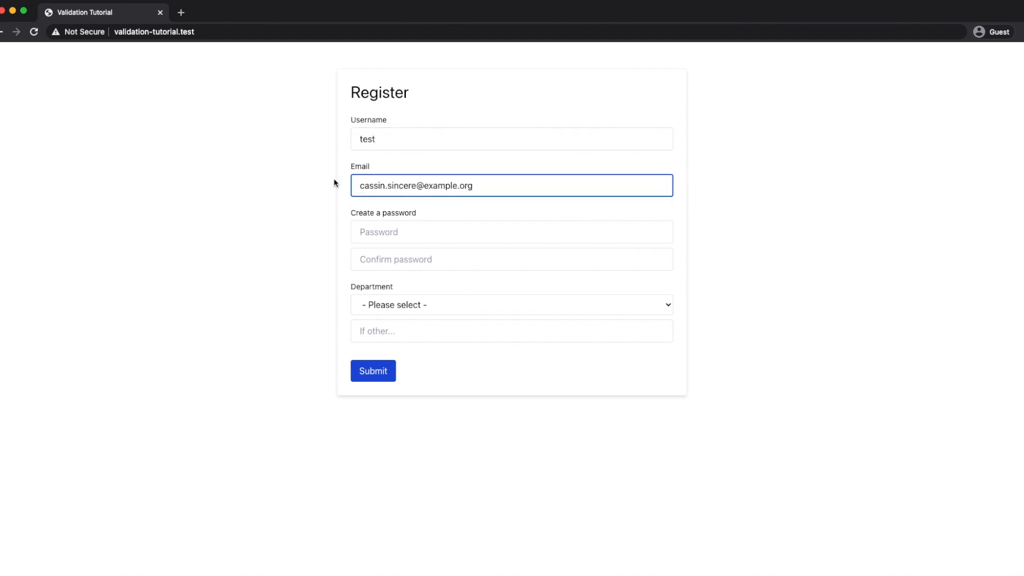
{"action": "left_click", "coordinate": [372, 370]}
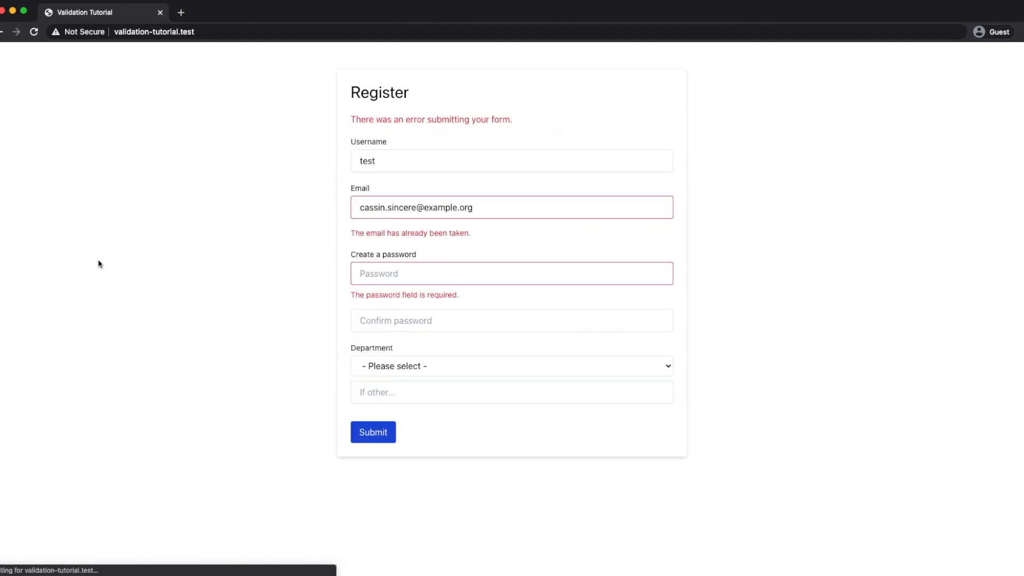
{"action": "mouse_move", "coordinate": [393, 233]}
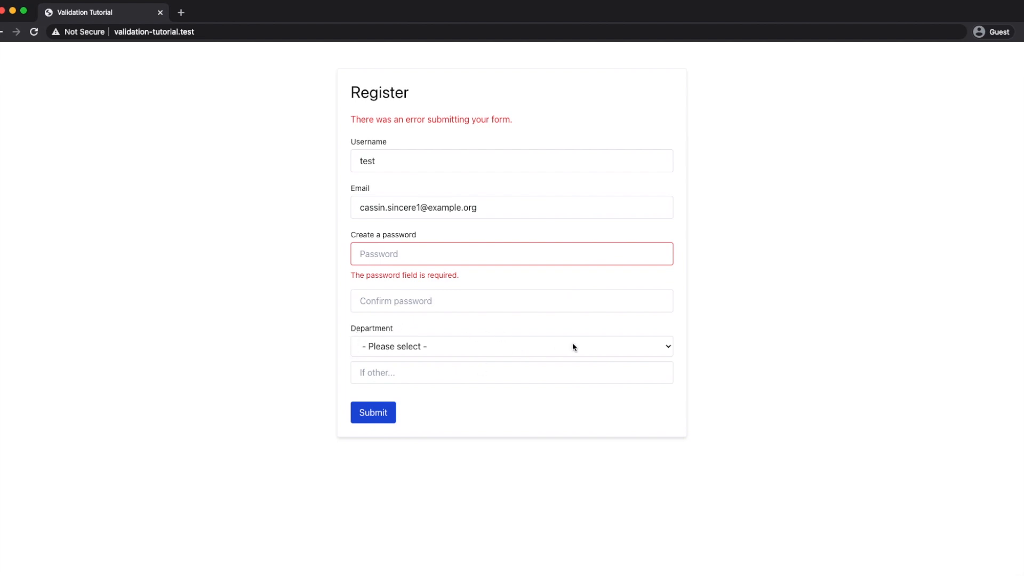
{"action": "left_click", "coordinate": [511, 346]}
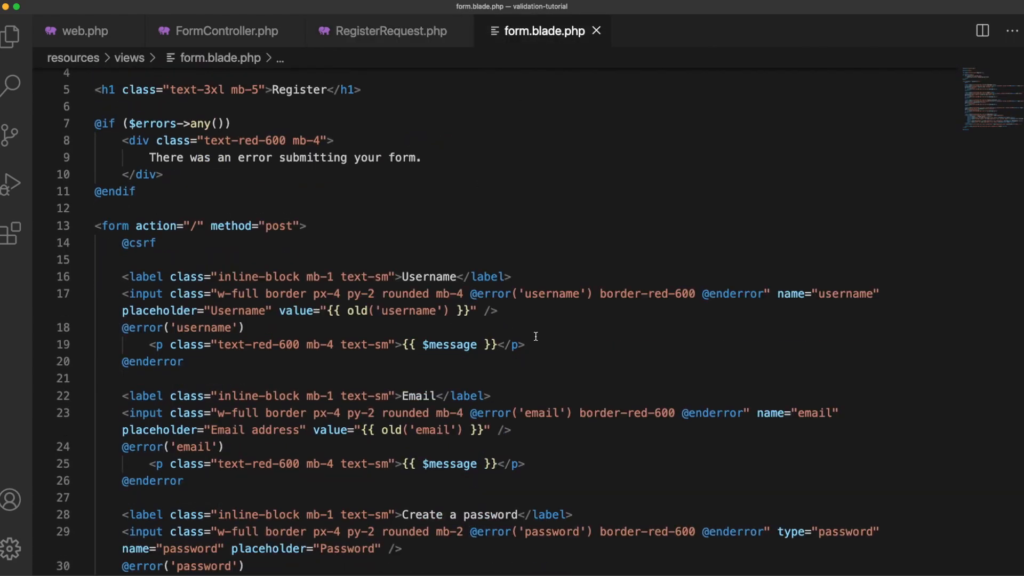
Start a 'department' => [Rule::in([''])] rule in RegisterRequest below the password_confirm rule.
{"action": "scroll", "scroll_direction": "down", "scroll_amount": 3}
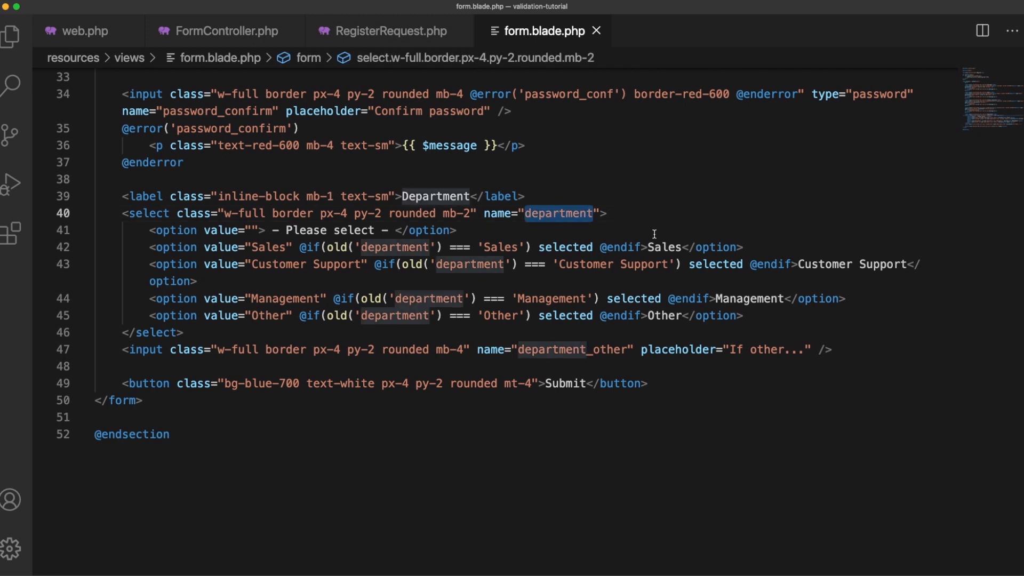
{"action": "left_click", "coordinate": [387, 31]}
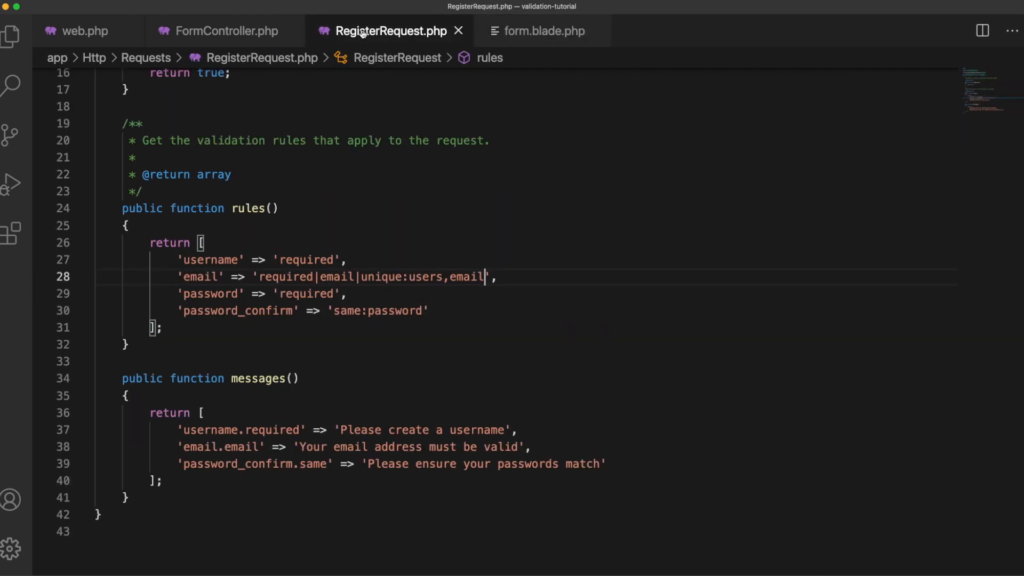
{"action": "left_click", "coordinate": [445, 310]}
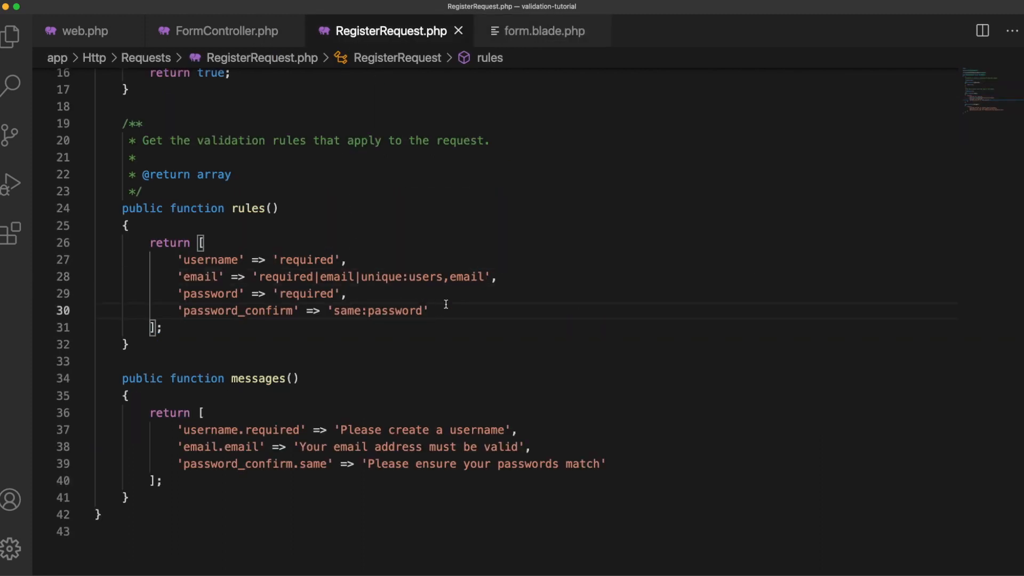
{"action": "type", "text": "'department'"}
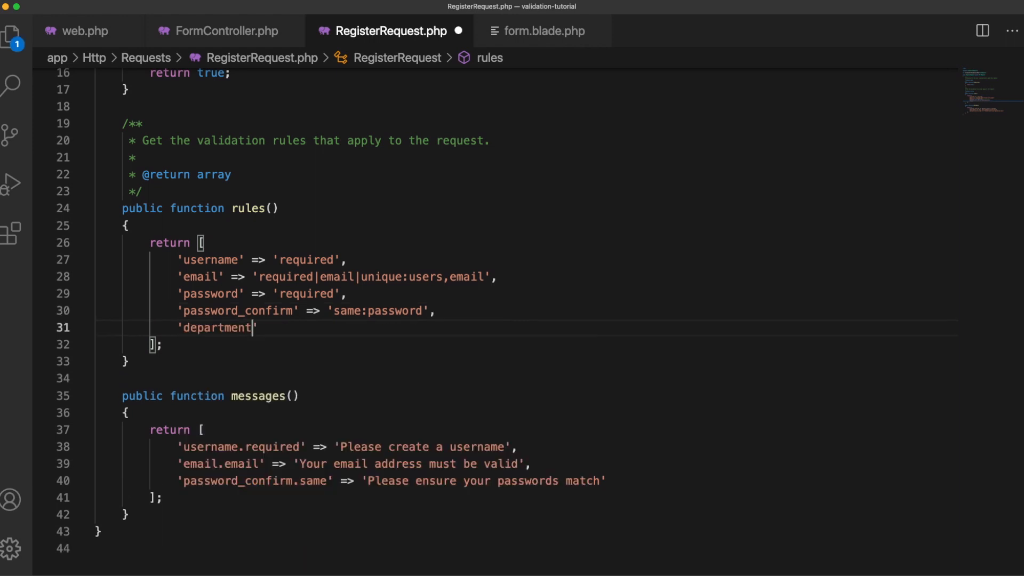
{"action": "type", "text": "=>"}
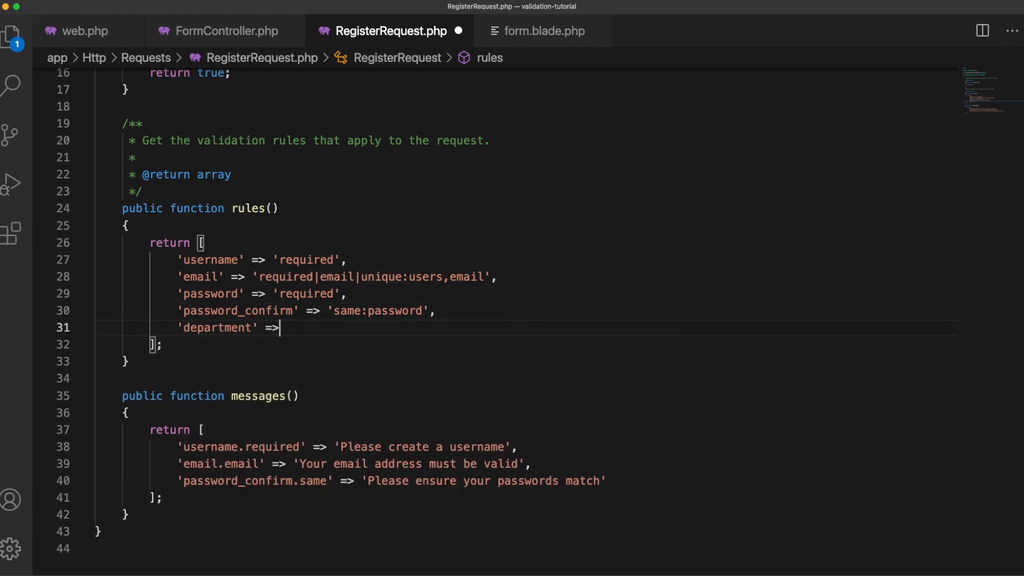
{"action": "type", "text": "\" \""}
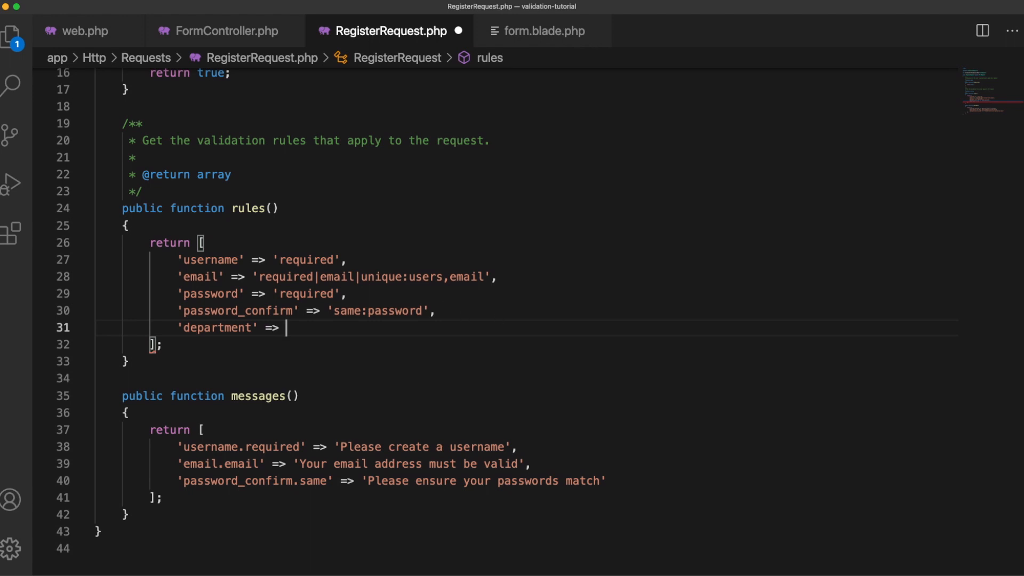
{"action": "type", "text": "[]"}
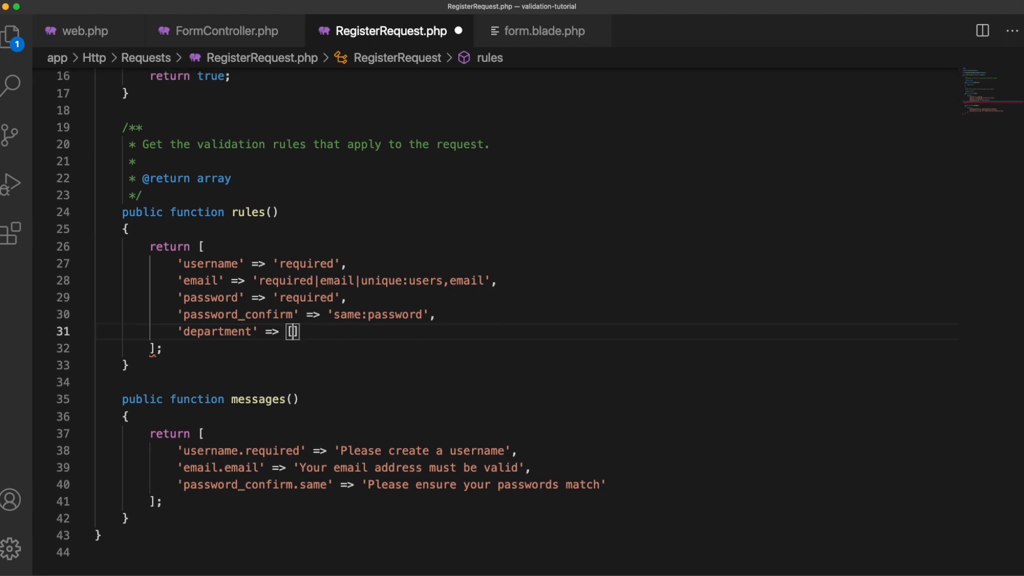
{"action": "type", "text": "Rul"}
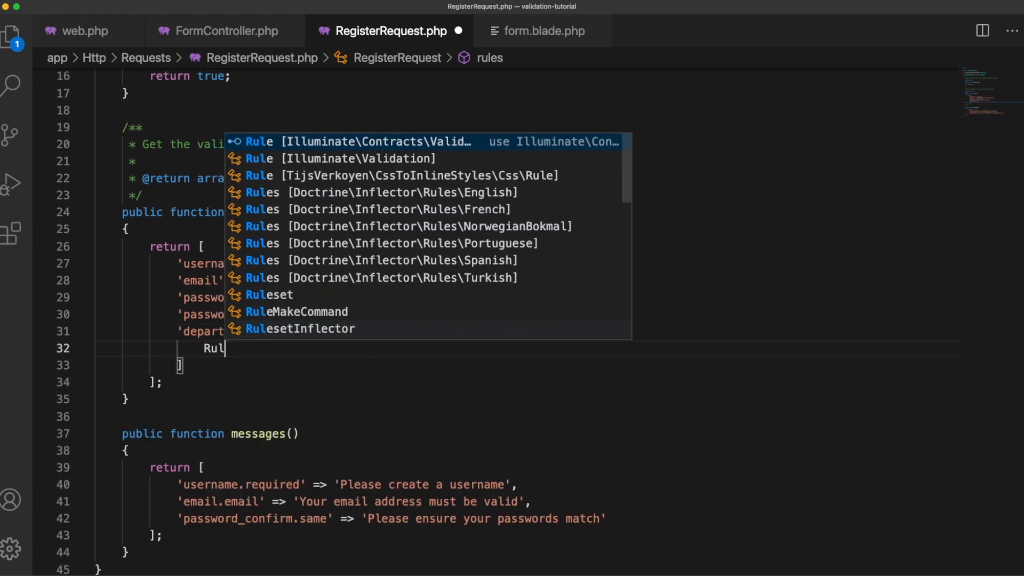
{"action": "type", "text": "e"}
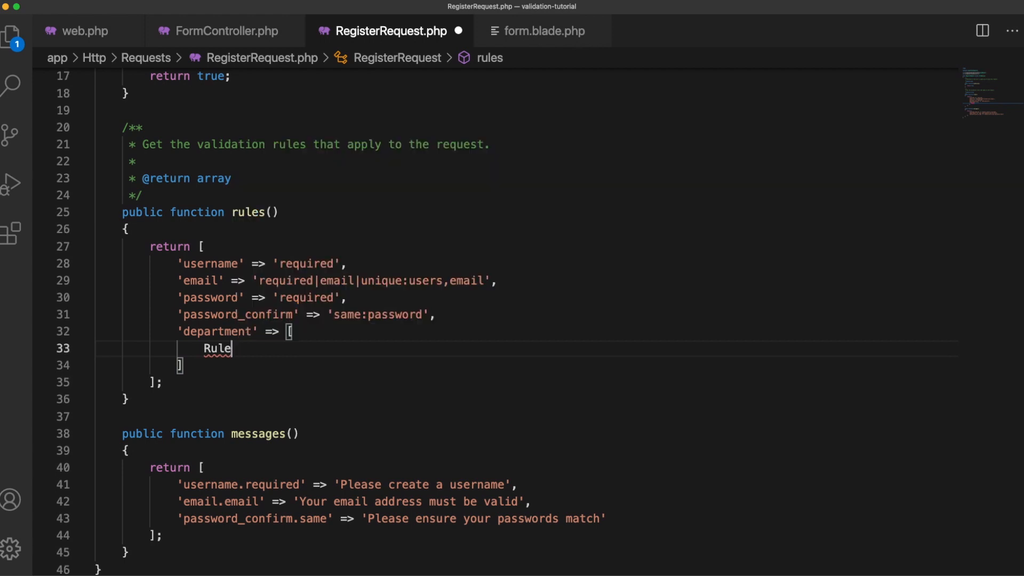
{"action": "type", "text": "::in("}
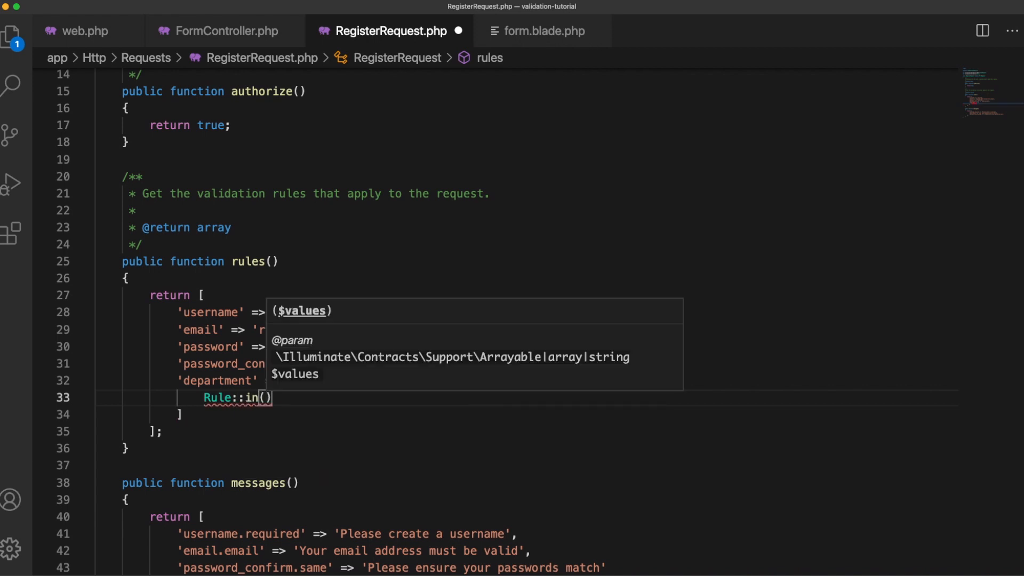
{"action": "type", "text": "['']"}
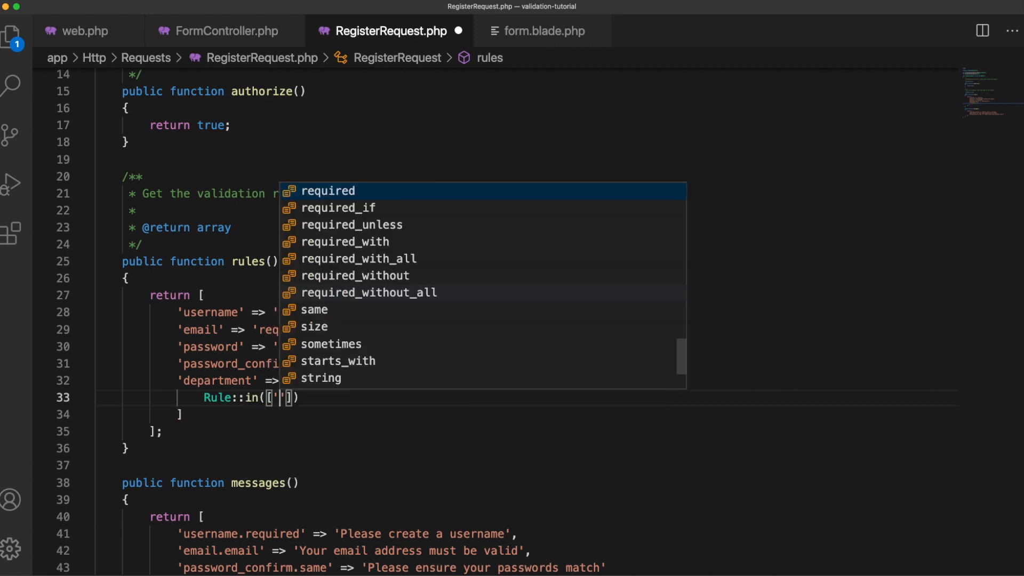
{"action": "left_click", "coordinate": [543, 31]}
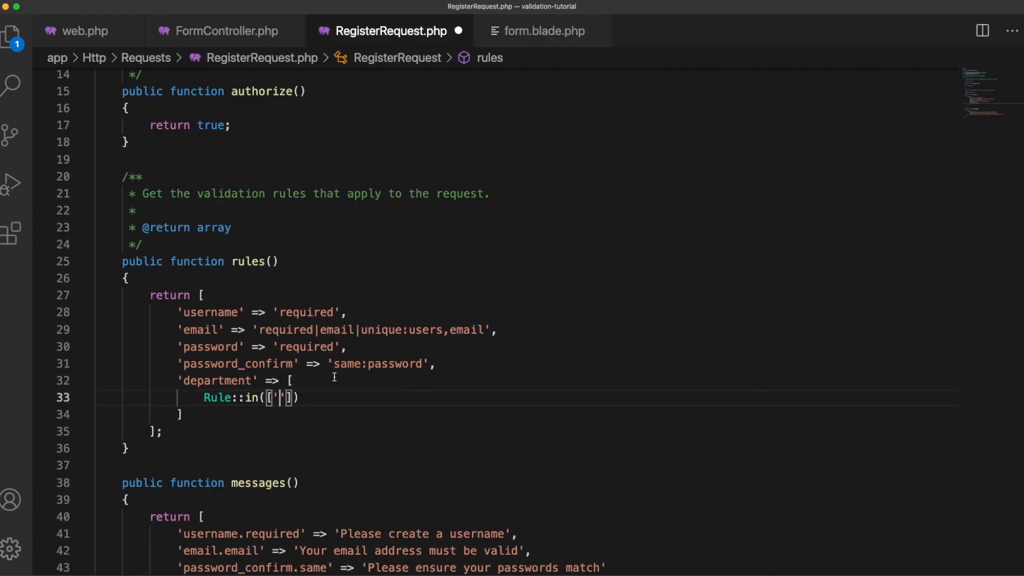
List Sales, Customer Support, Management and Other as allowed departments, copying names from form.blade.php.
{"action": "type", "text": "Sales"}
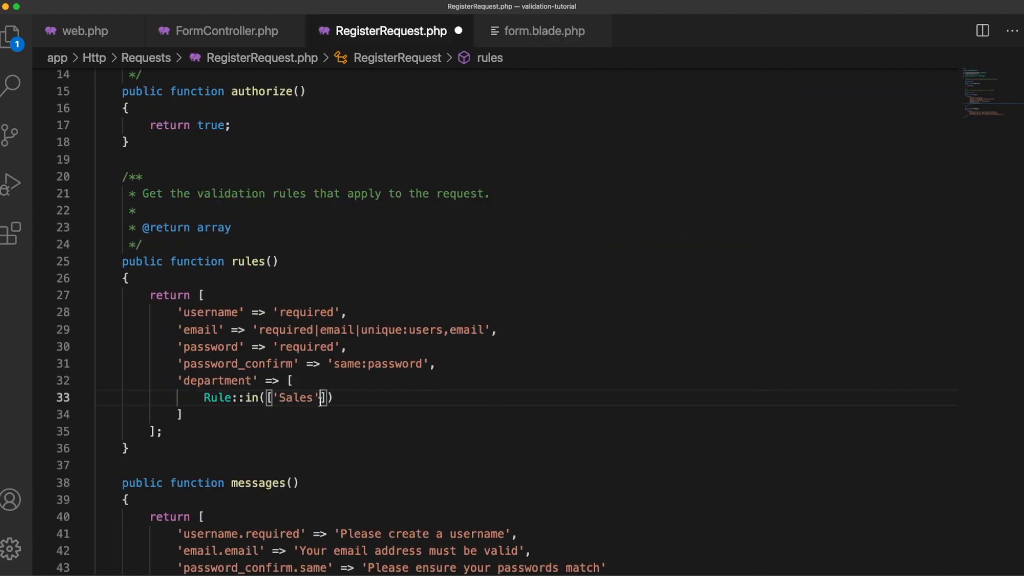
{"action": "left_click", "coordinate": [541, 30]}
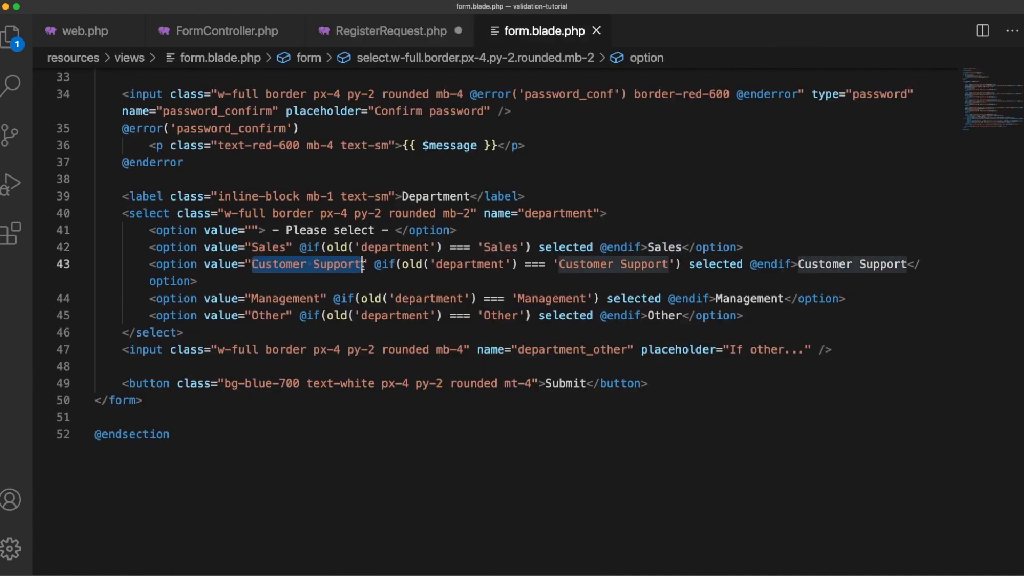
{"action": "left_click", "coordinate": [389, 31]}
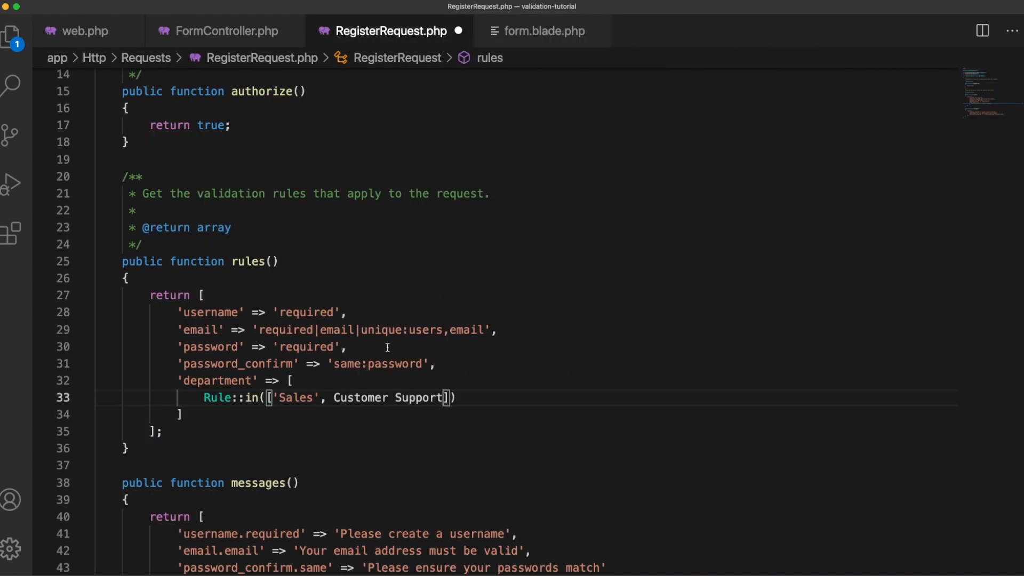
{"action": "type", "text": ","}
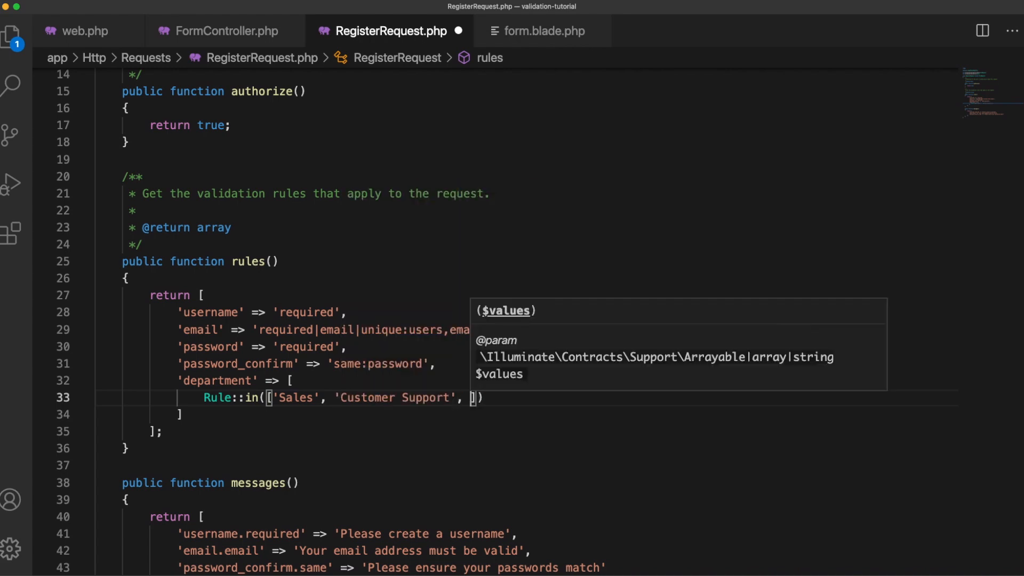
{"action": "left_click", "coordinate": [542, 31]}
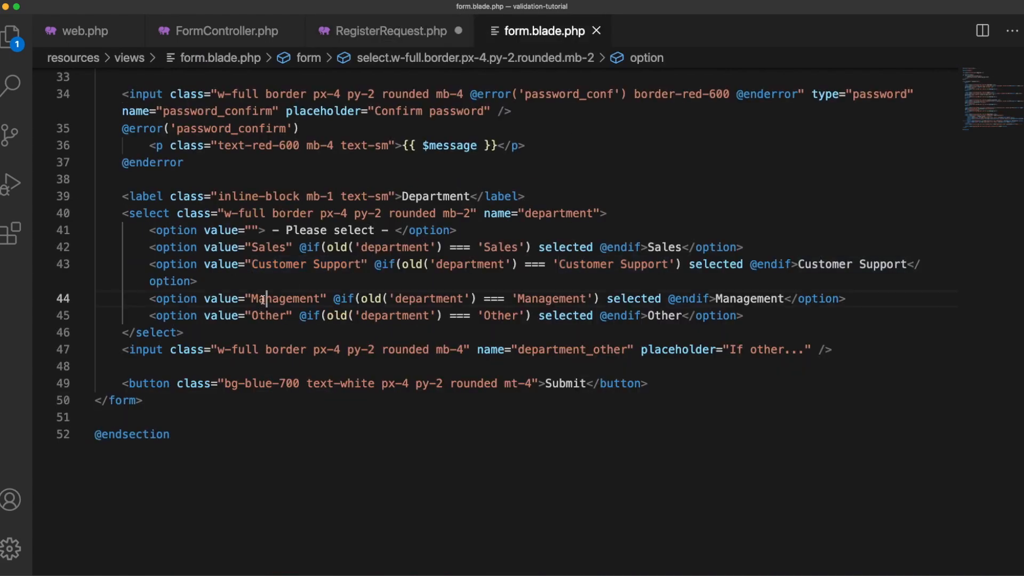
{"action": "left_click", "coordinate": [390, 30]}
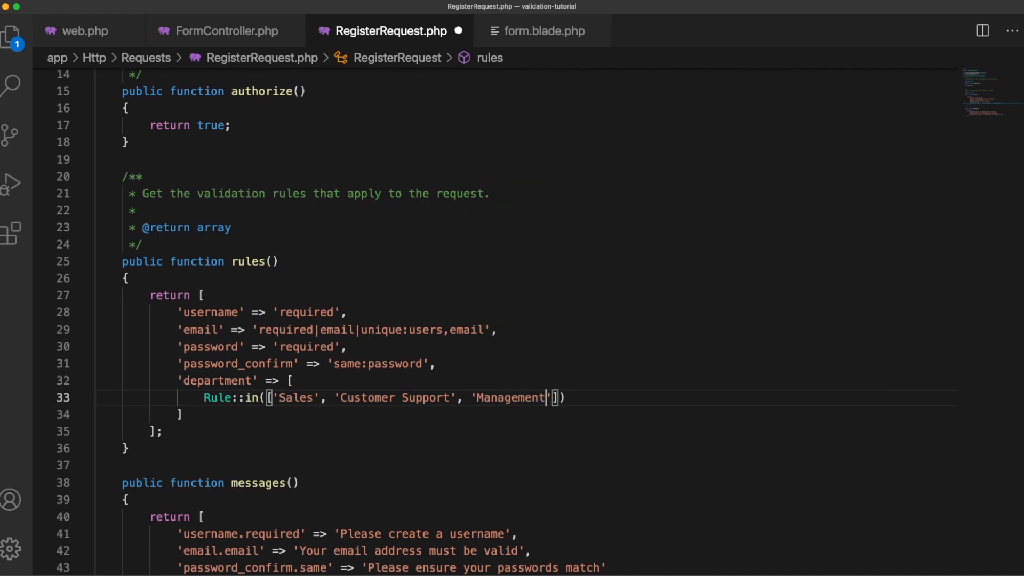
{"action": "left_click", "coordinate": [543, 31]}
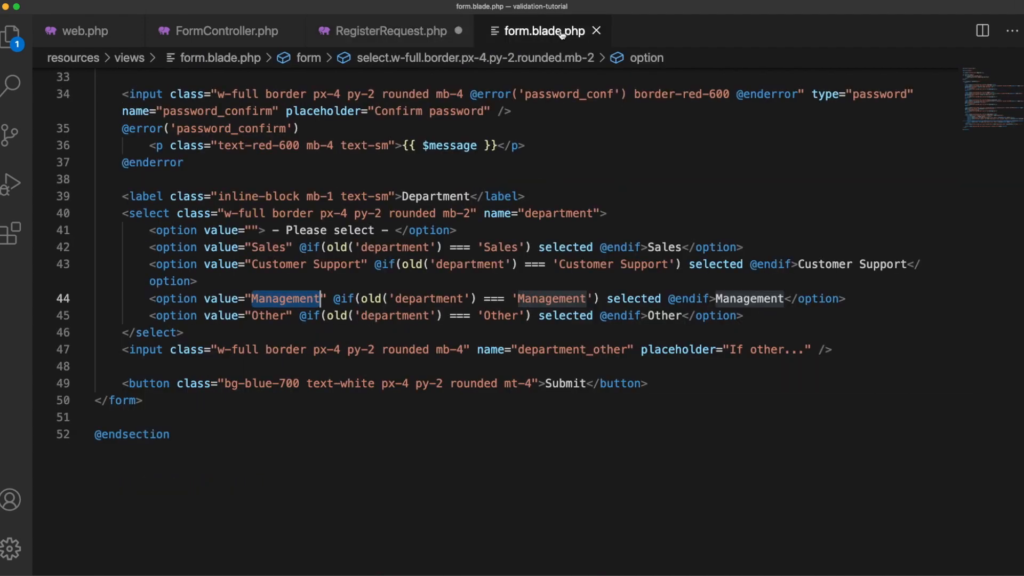
{"action": "left_click", "coordinate": [390, 31]}
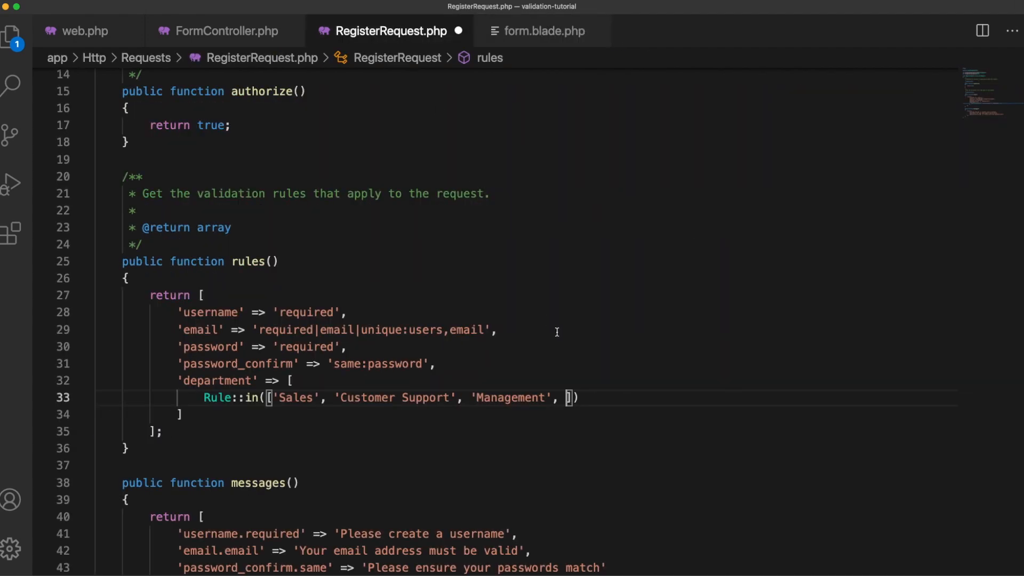
{"action": "type", "text": "'Other'"}
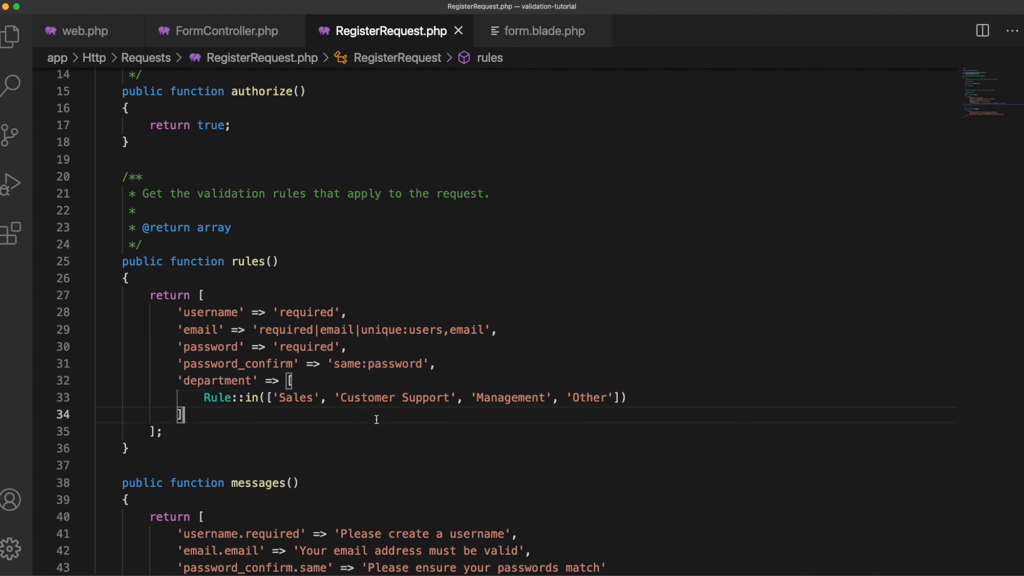
{"action": "scroll", "scroll_direction": "down", "scroll_amount": 3}
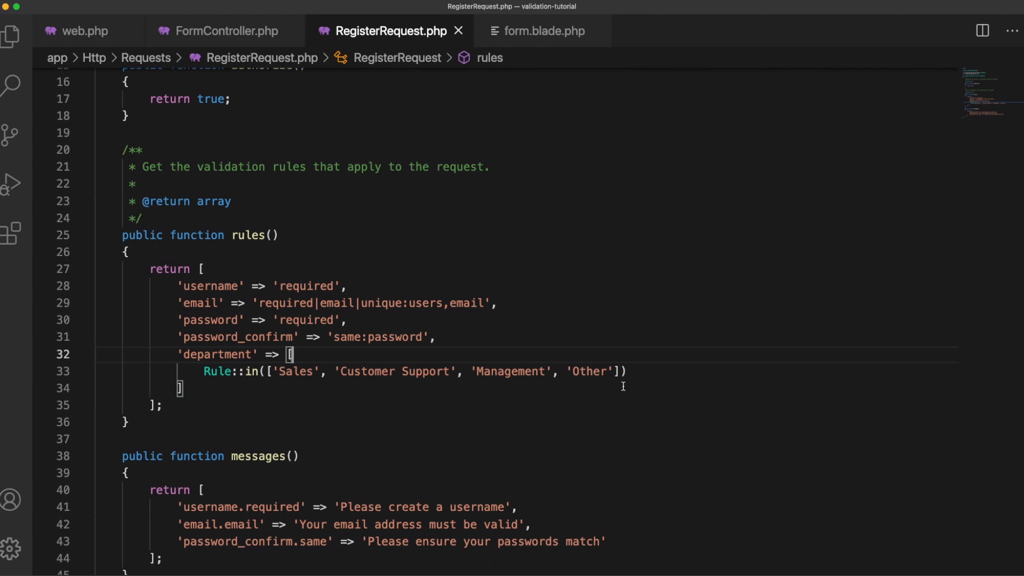
{"action": "left_click", "coordinate": [542, 31]}
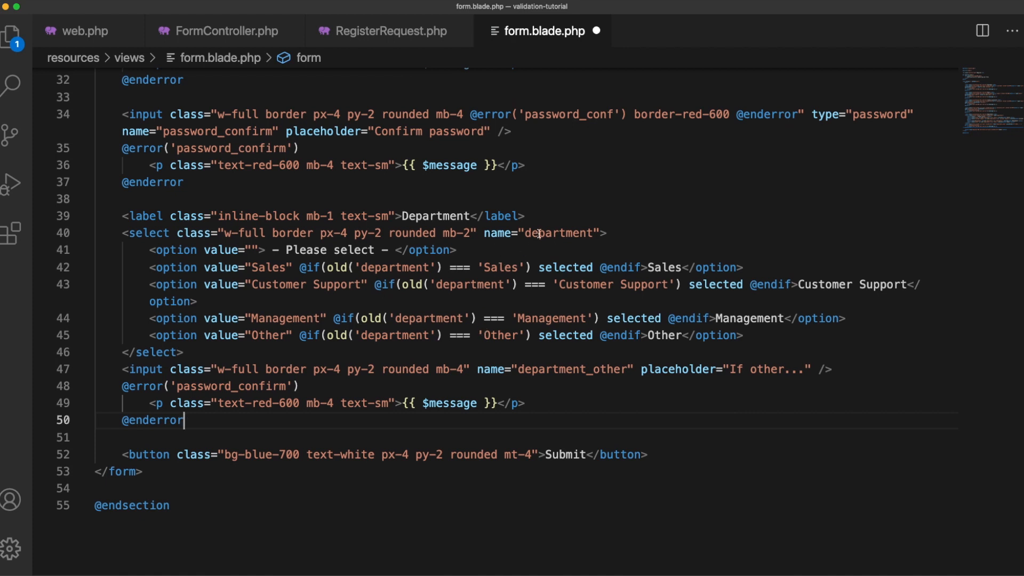
{"action": "type", "text": "department"}
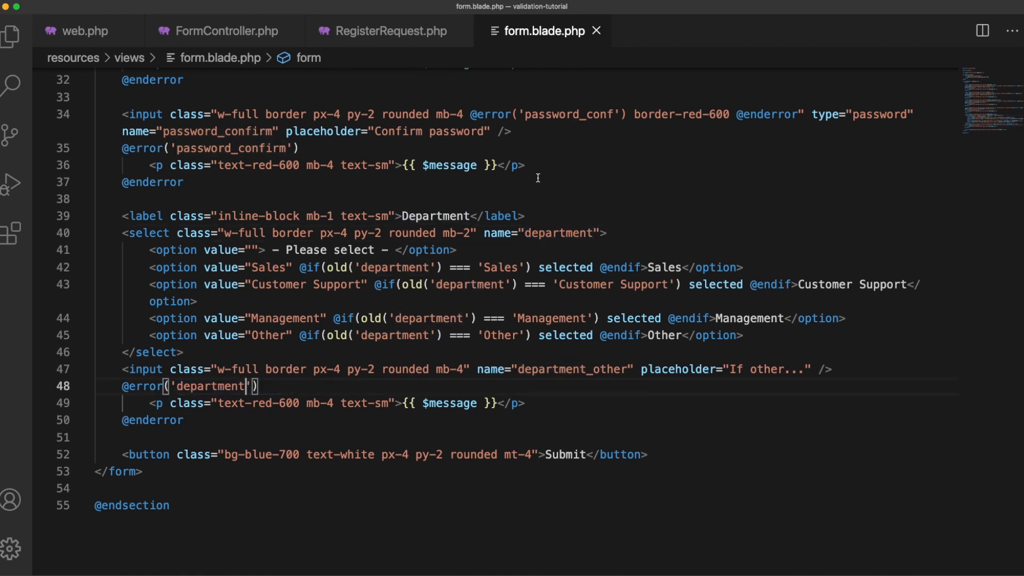
{"action": "left_click_drag", "start_coordinate": [660, 114], "coordinate": [805, 114]}
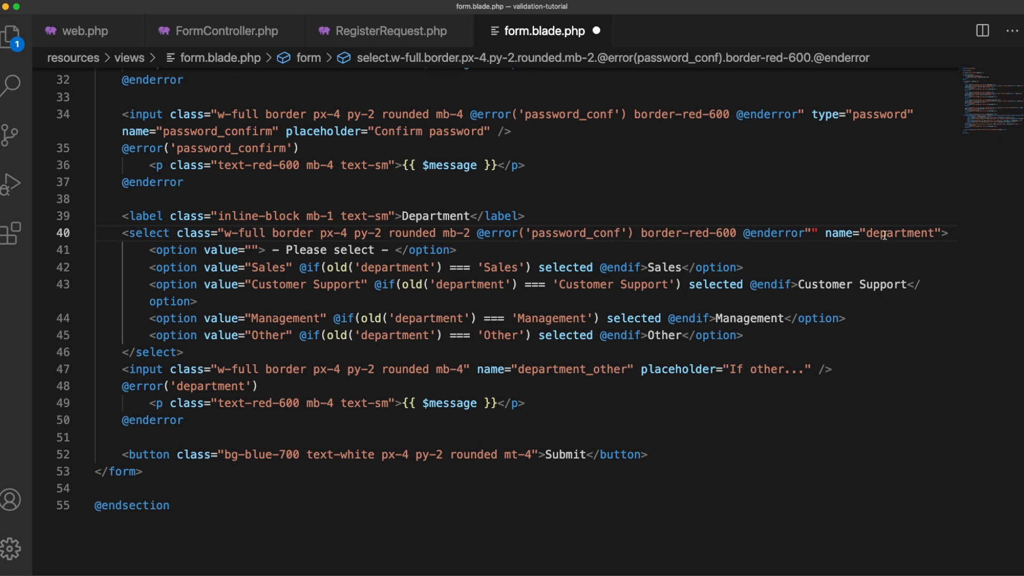
{"action": "type", "text": "department"}
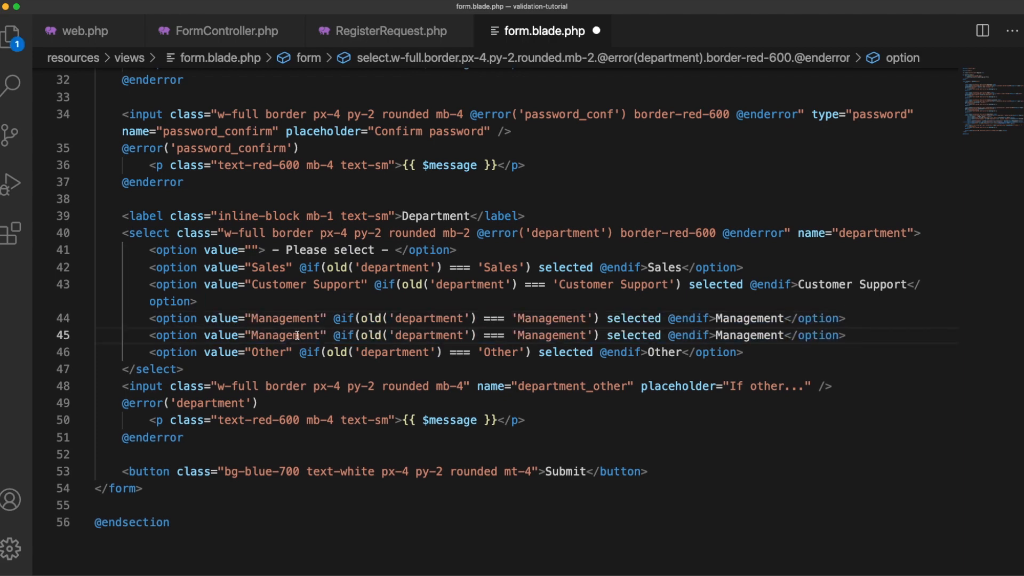
{"action": "double_click", "coordinate": [285, 335]}
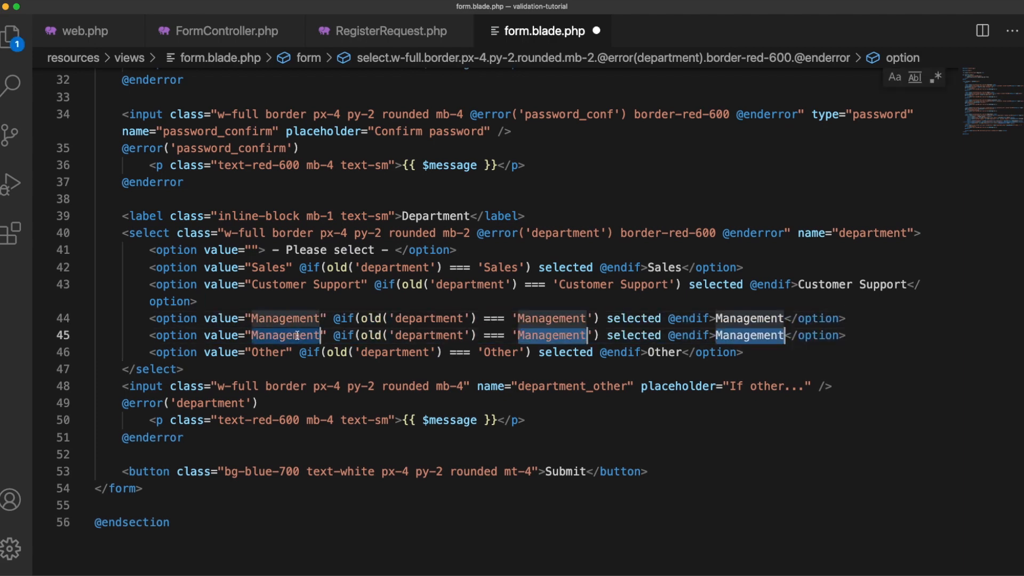
{"action": "type", "text": "Another"}
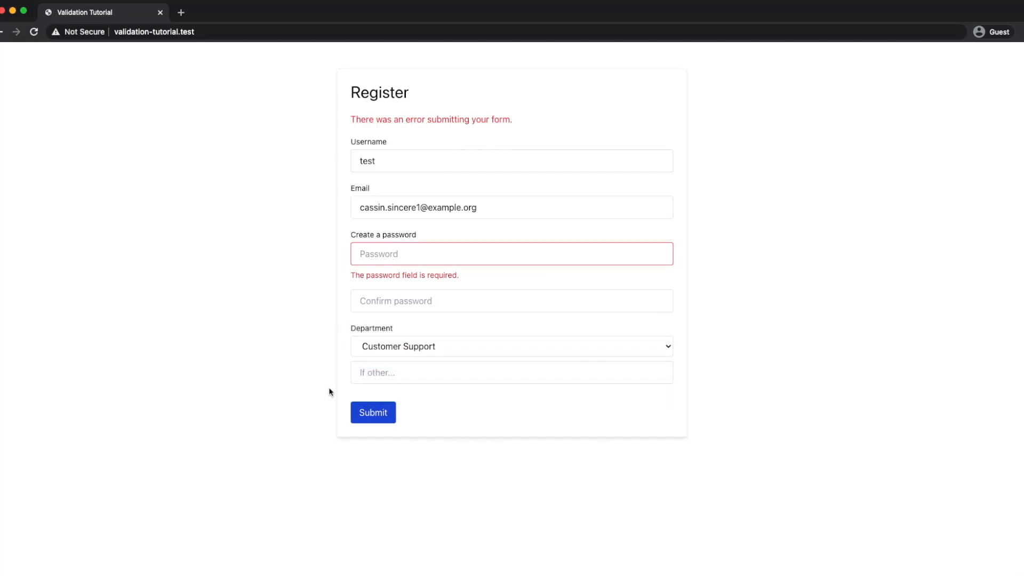
Submit the form with Another as department and see the 'selected department is invalid' error.
{"action": "left_click", "coordinate": [511, 346]}
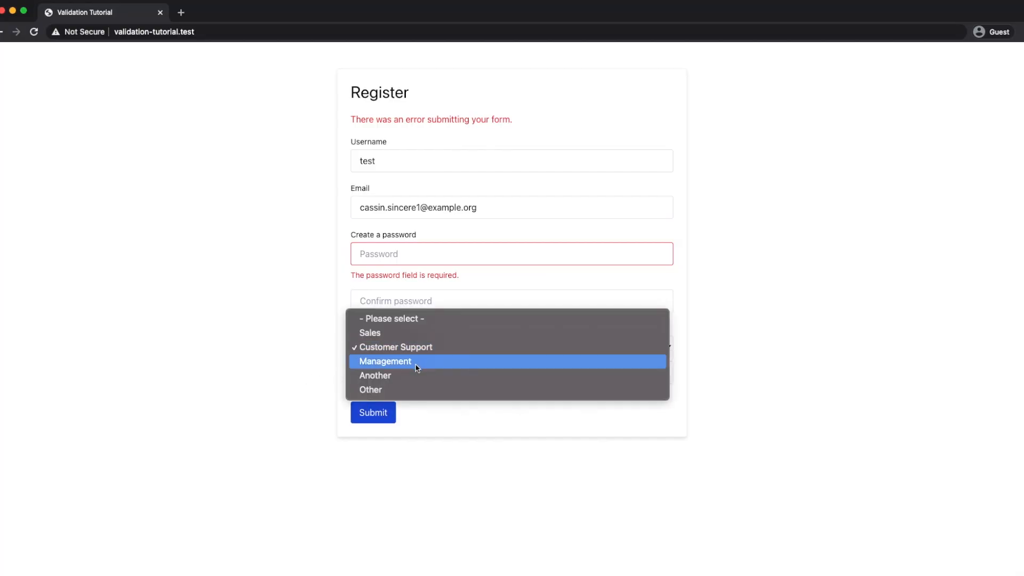
{"action": "left_click", "coordinate": [374, 375]}
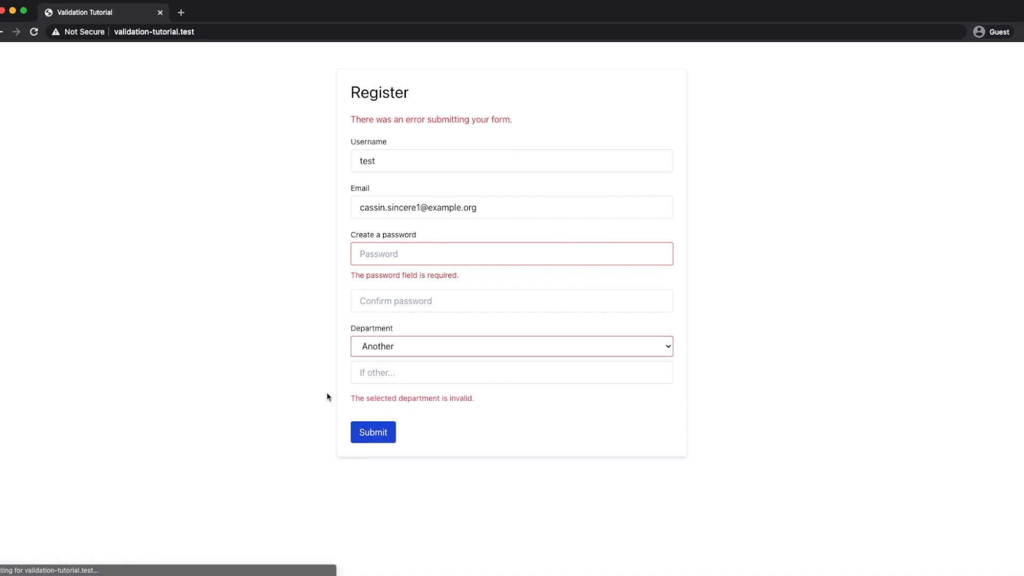
{"action": "left_click", "coordinate": [511, 346]}
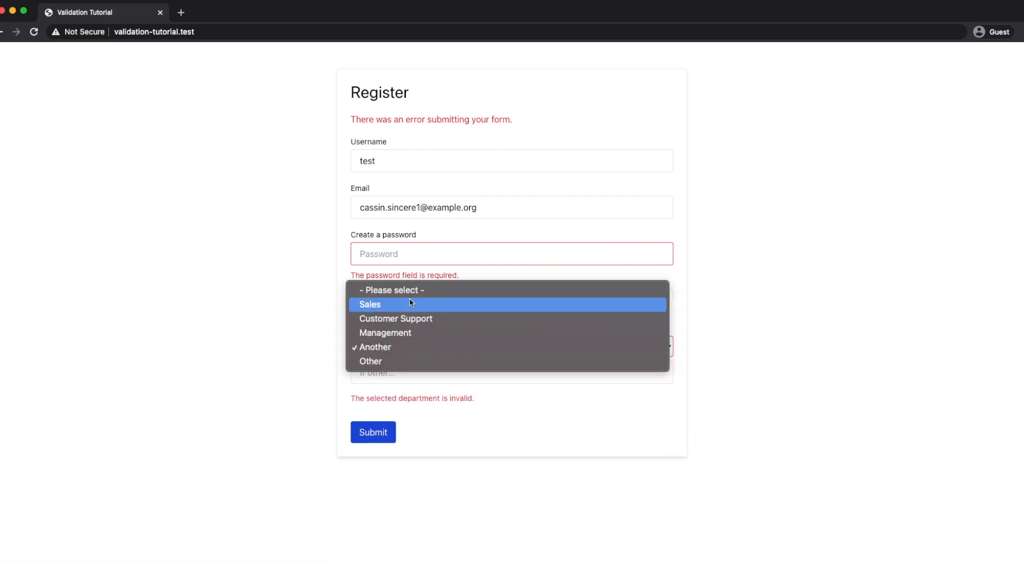
{"action": "left_click", "coordinate": [373, 433]}
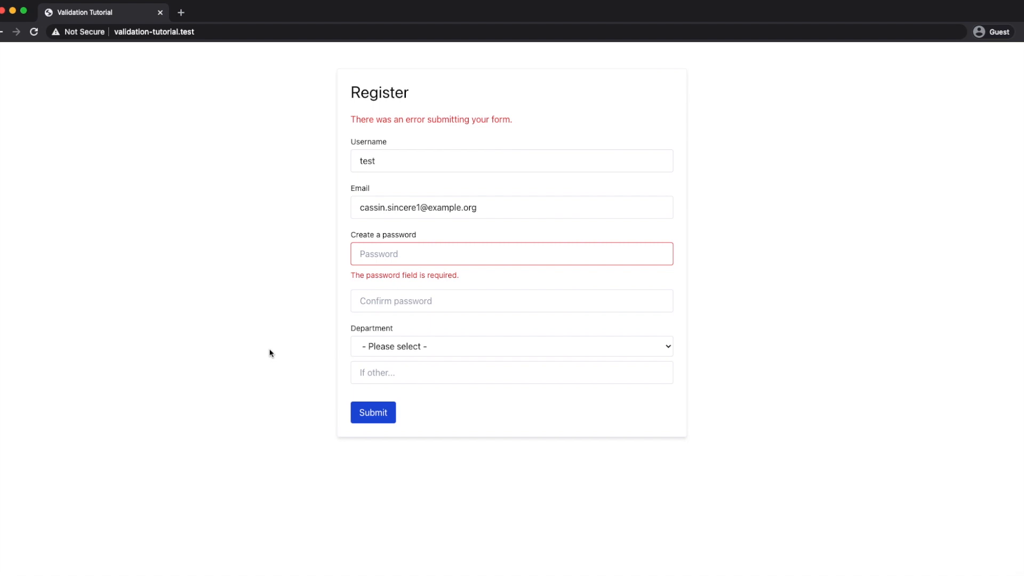
{"action": "mouse_move", "coordinate": [271, 342]}
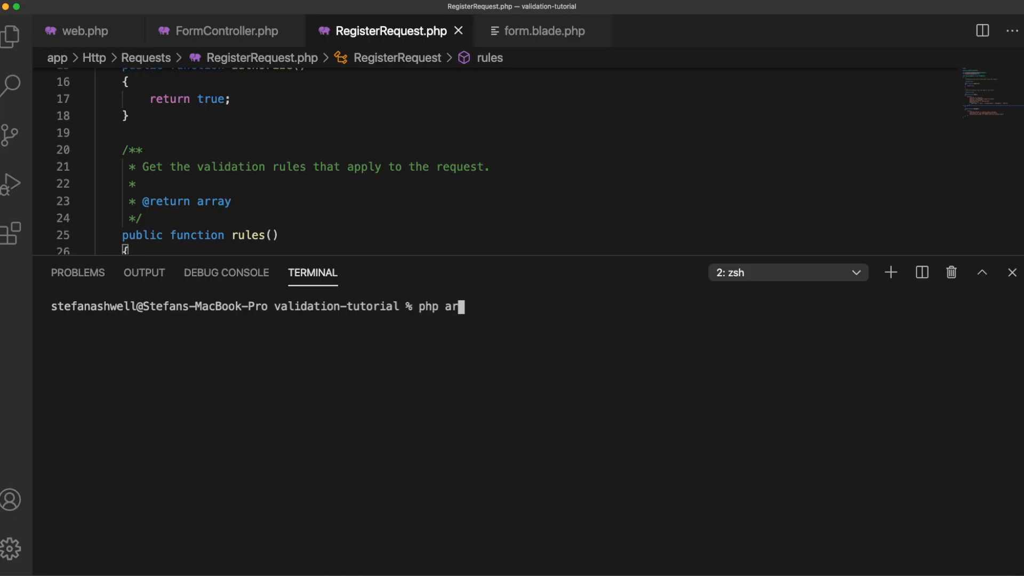
Run php artisan make:rule ContainsTest in the terminal, then search files for 'contains'.
{"action": "type", "text": "tisan make:r"}
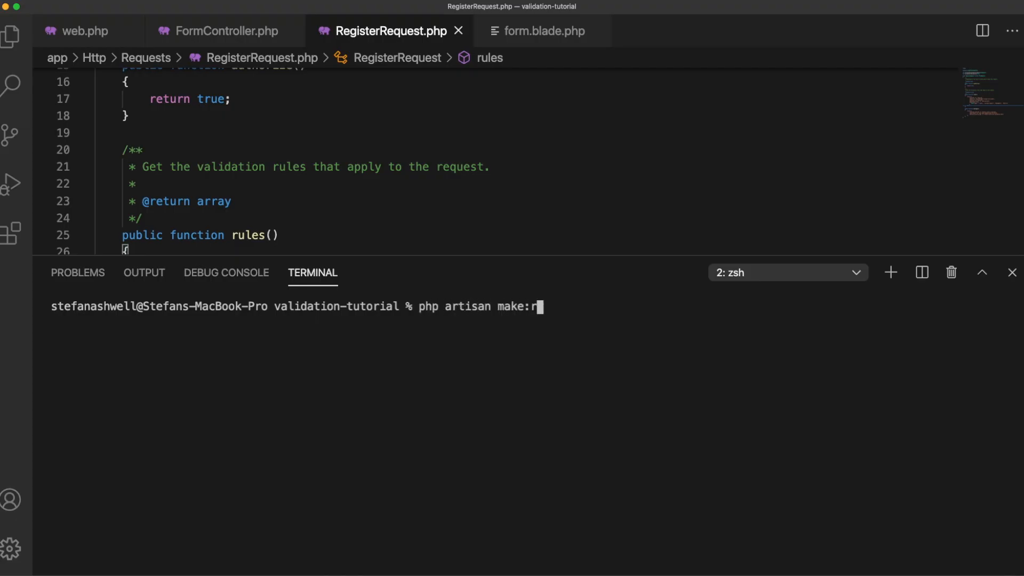
{"action": "type", "text": "ule"}
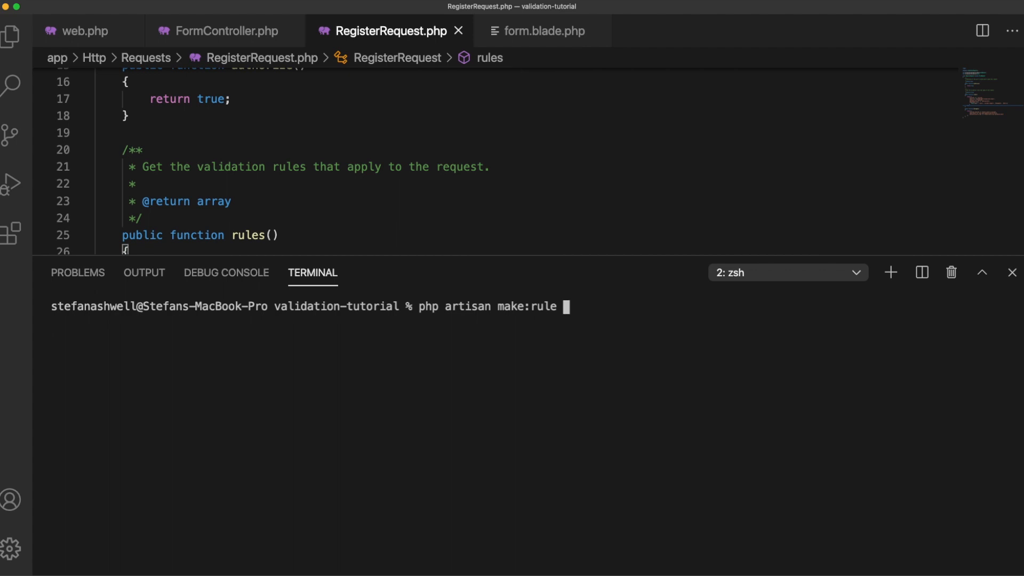
{"action": "type", "text": "ContainsTest"}
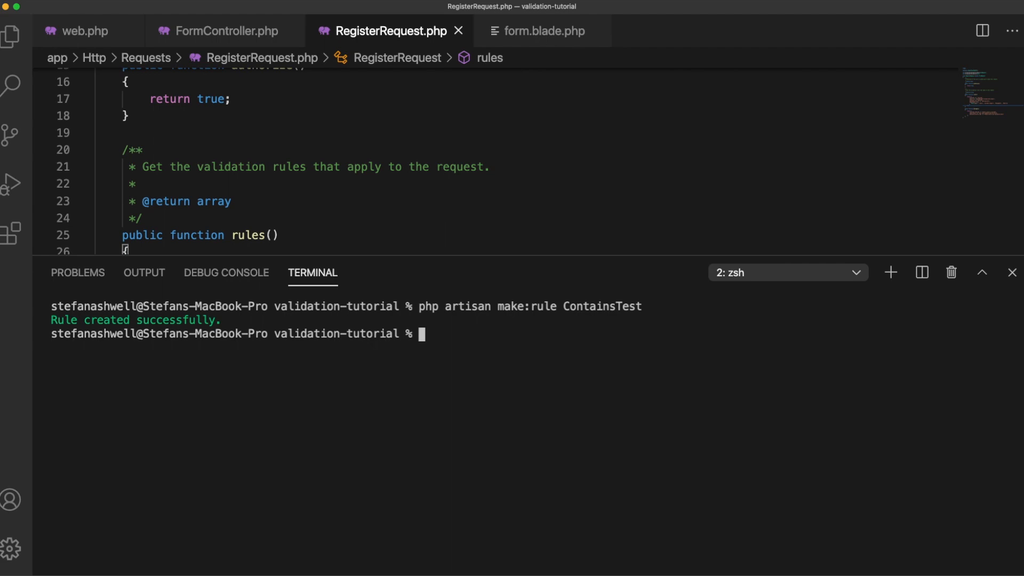
{"action": "type", "text": "contains"}
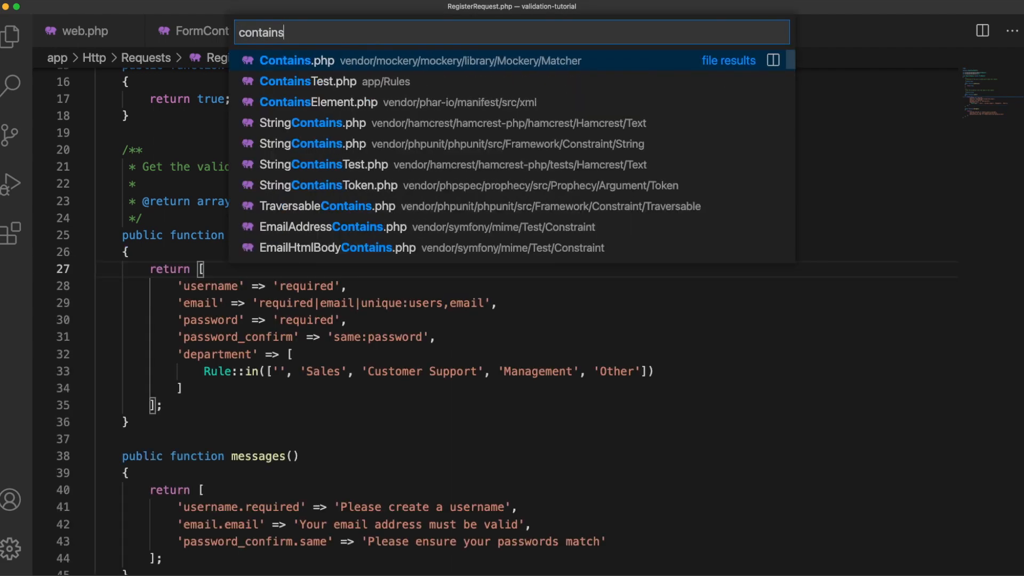
In app/Rules/ContainsTest.php, make passes() return strpos($value, 'test') !== false.
{"action": "left_click", "coordinate": [308, 81]}
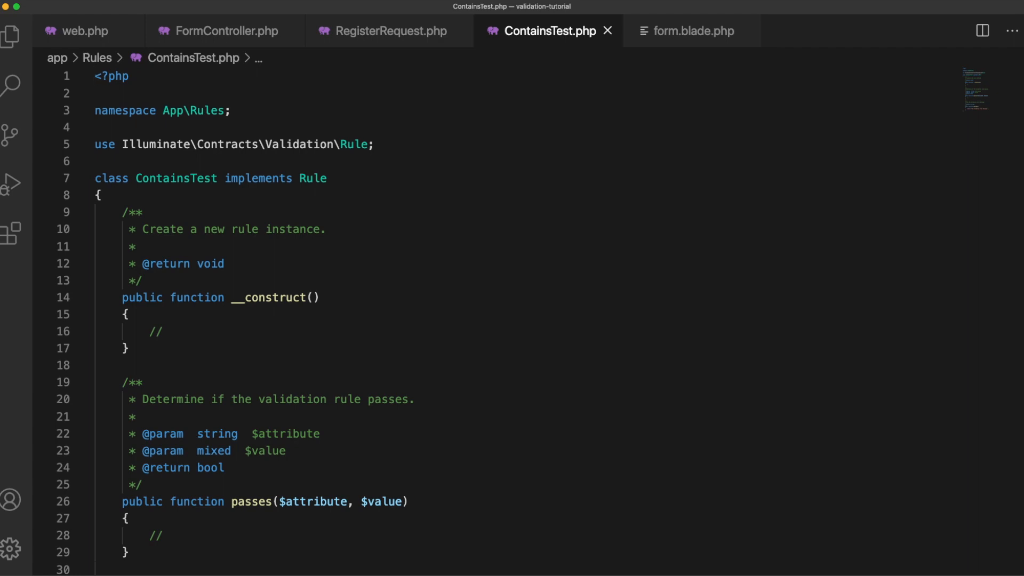
{"action": "scroll", "scroll_direction": "down", "scroll_amount": 3}
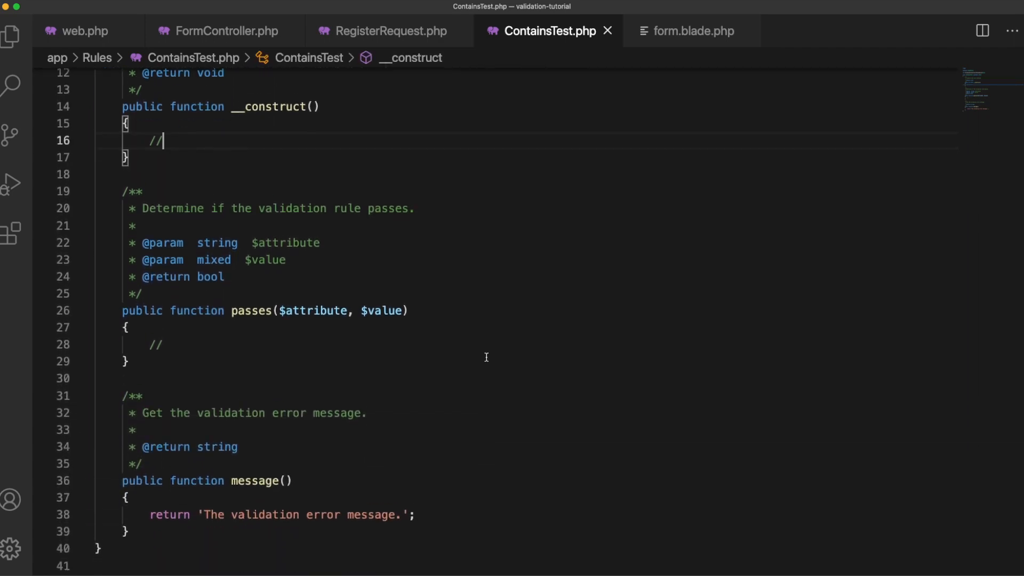
{"action": "scroll", "scroll_direction": "down", "scroll_amount": 3}
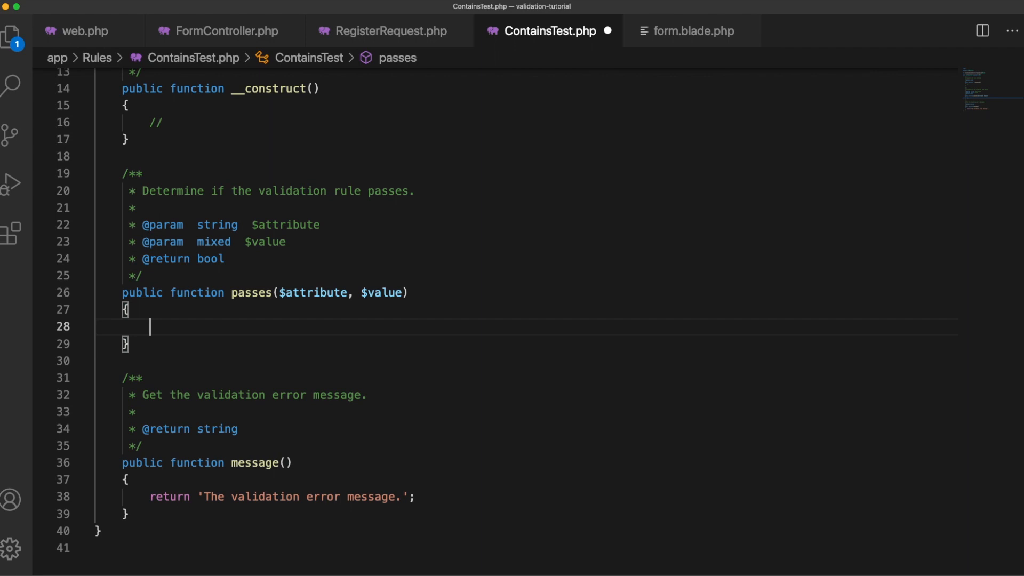
{"action": "type", "text": "return"}
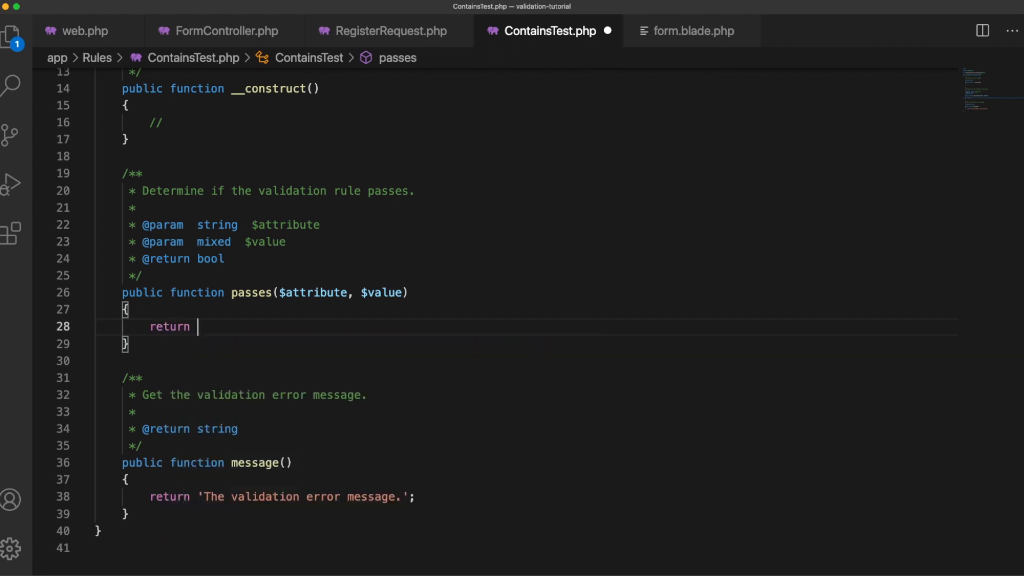
{"action": "type", "text": "str"}
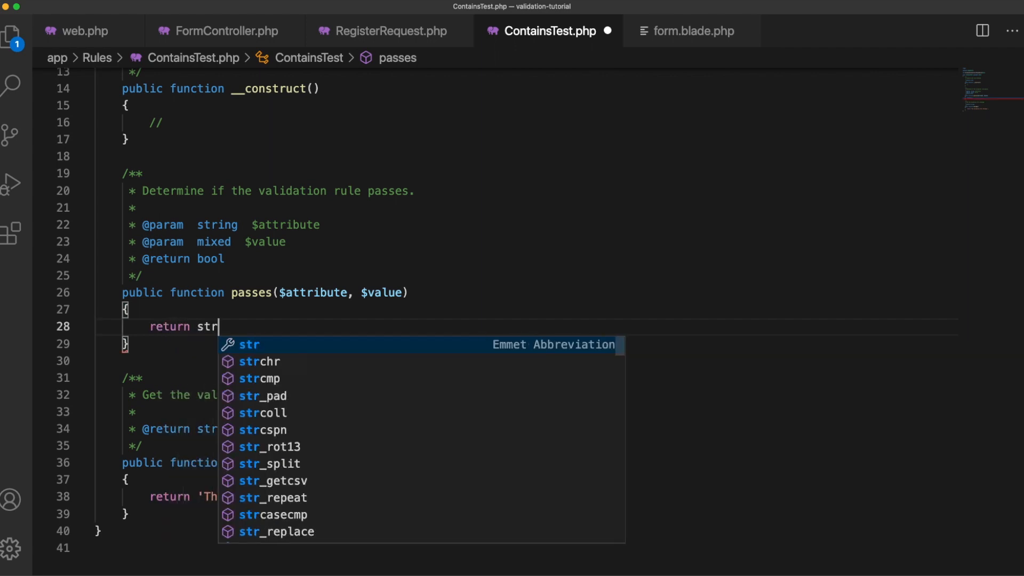
{"action": "type", "text": "pos("}
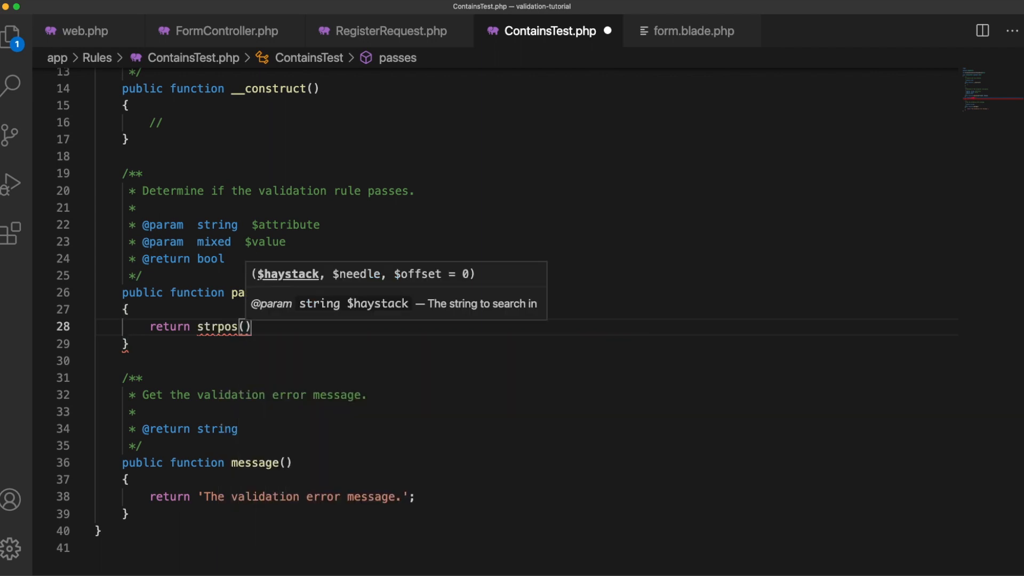
{"action": "type", "text": "$value"}
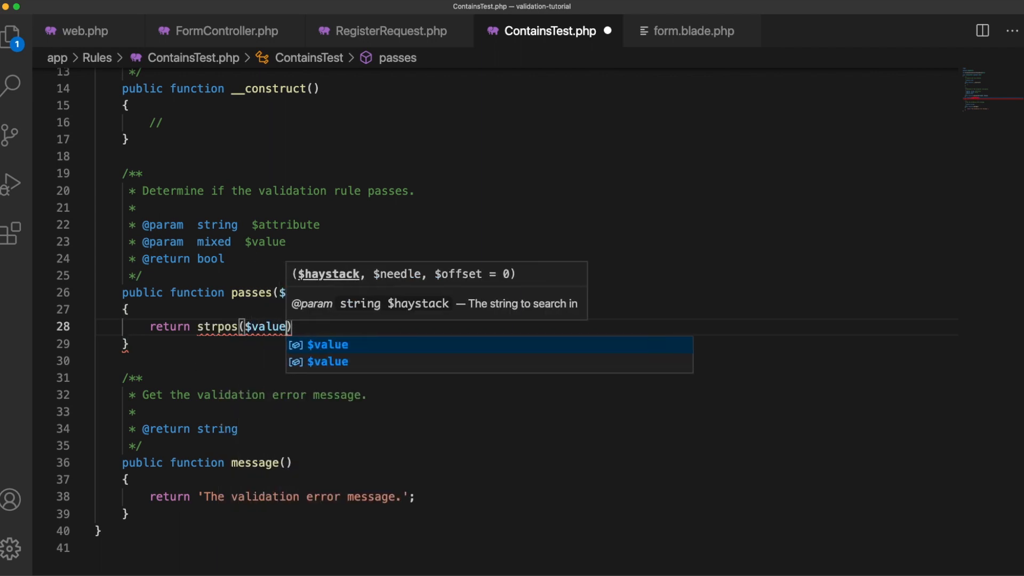
{"action": "type", "text": ", 'test'"}
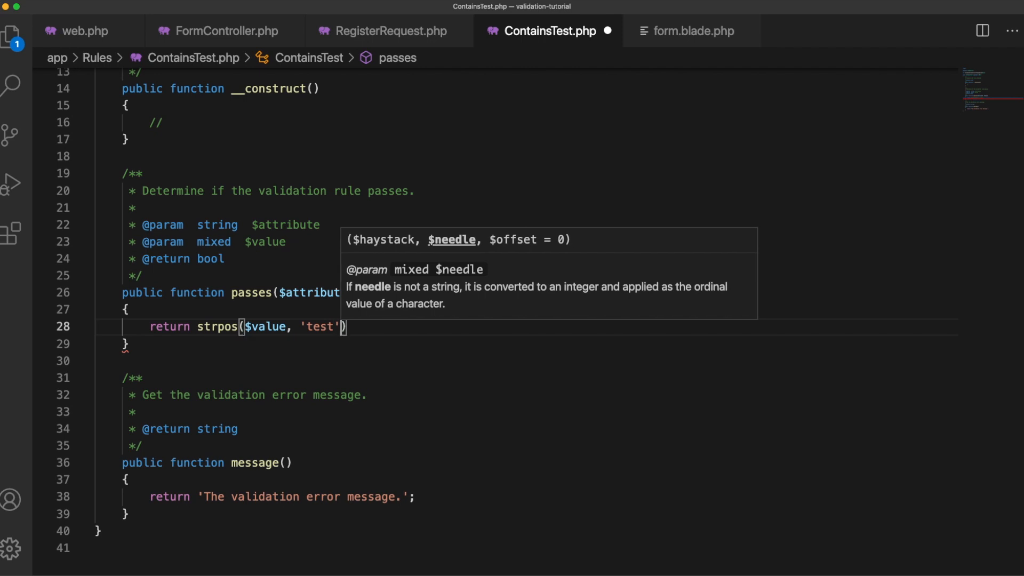
{"action": "type", "text": "!== false;"}
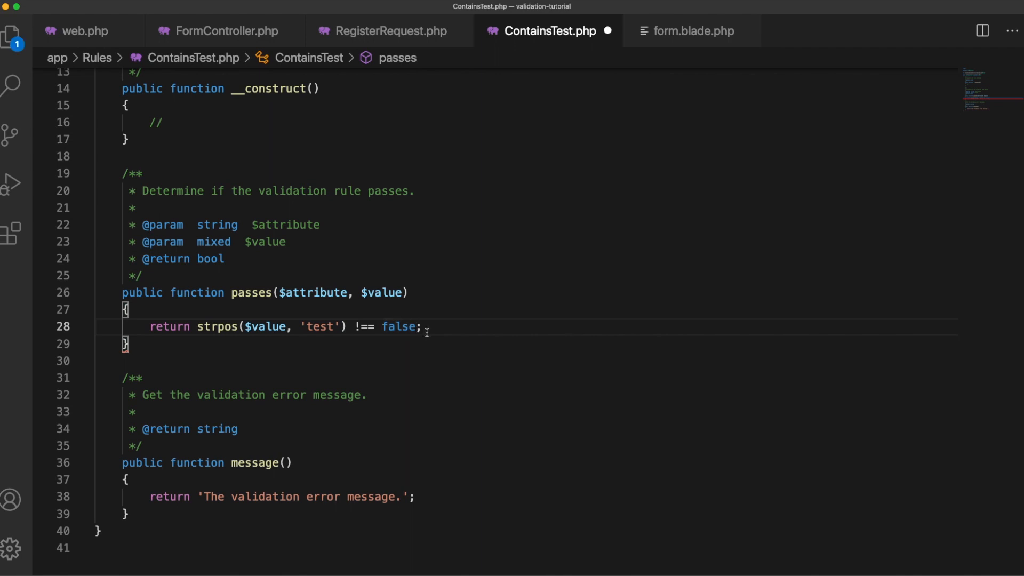
Add a commented-out PHP 8 alternative returning str_contains($value, 'test').
{"action": "type", "text": "retur"}
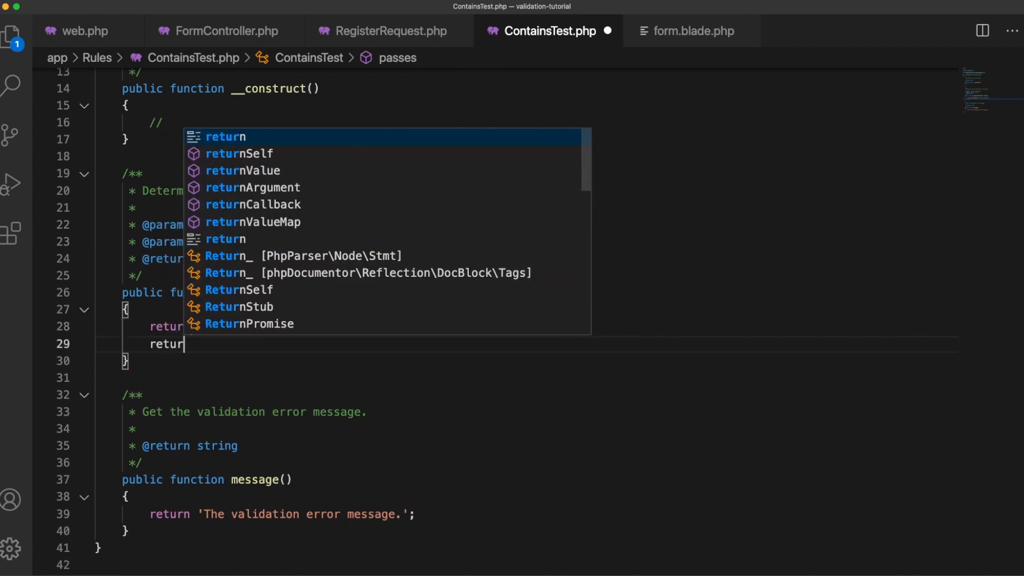
{"action": "type", "text": "str_contains($val"}
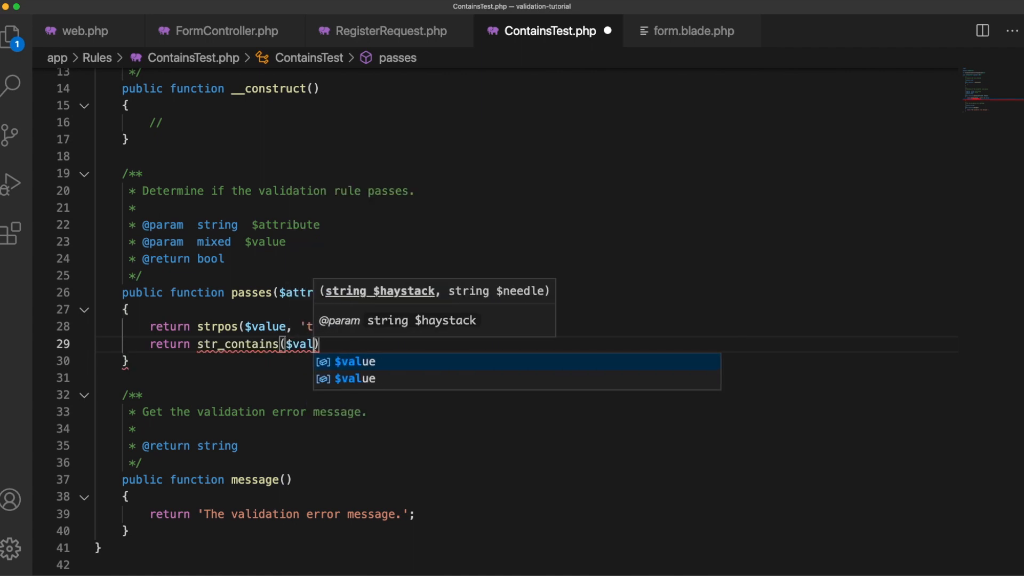
{"action": "type", "text": ", 'test'"}
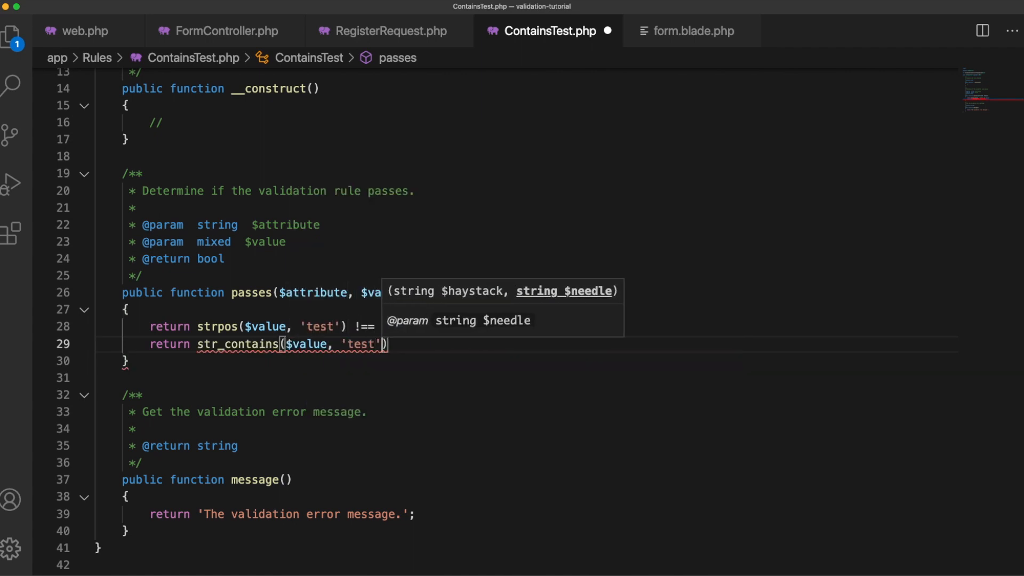
{"action": "type", "text": "; //"}
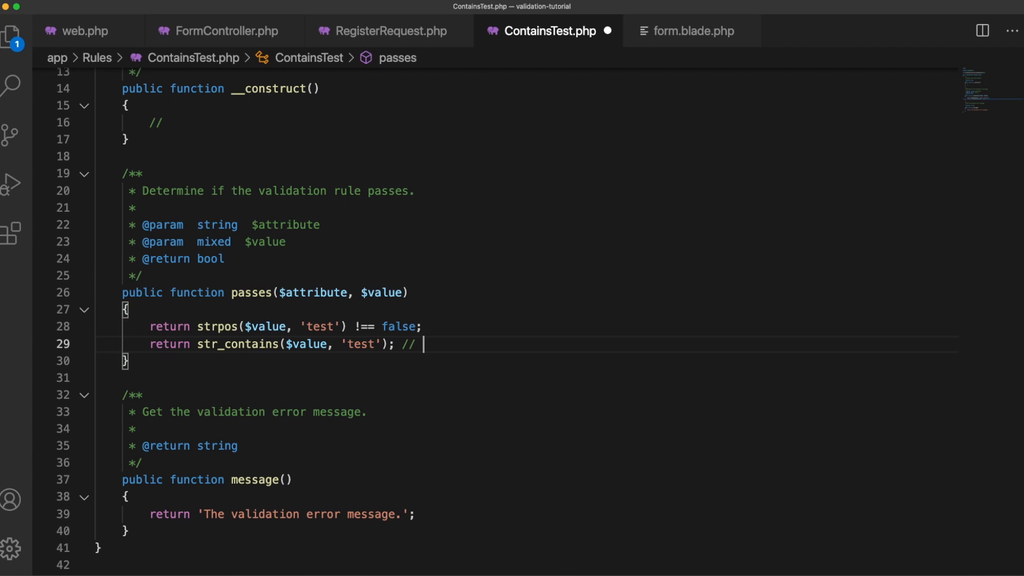
{"action": "type", "text": "PHP 8"}
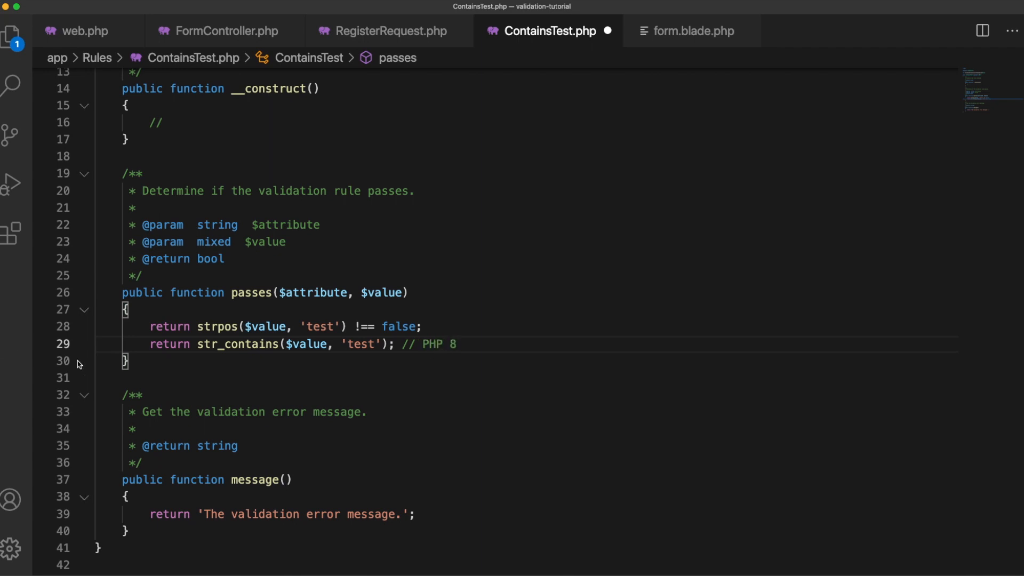
{"action": "key", "text": "cmd+/"}
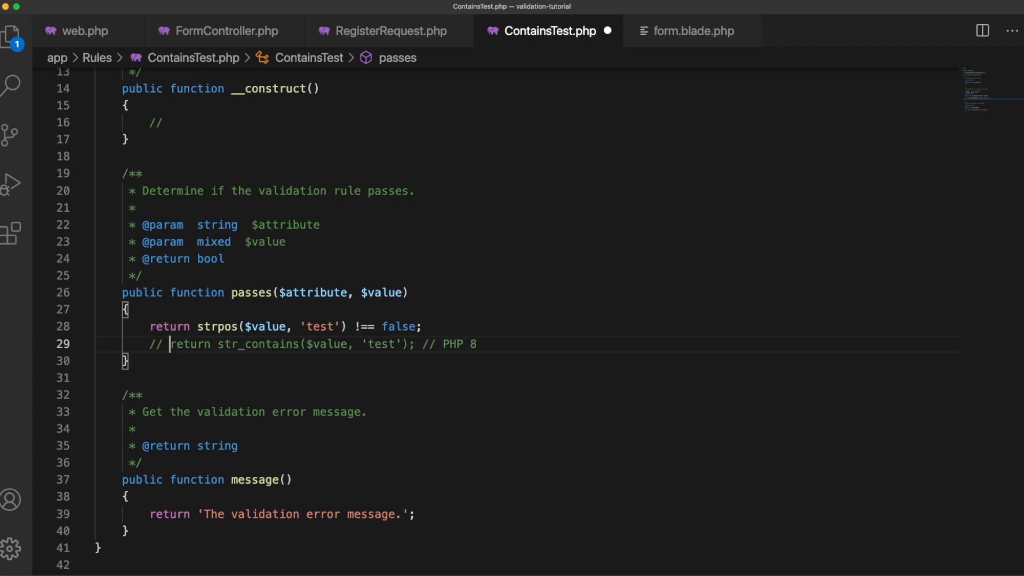
{"action": "scroll", "scroll_direction": "down", "scroll_amount": 3}
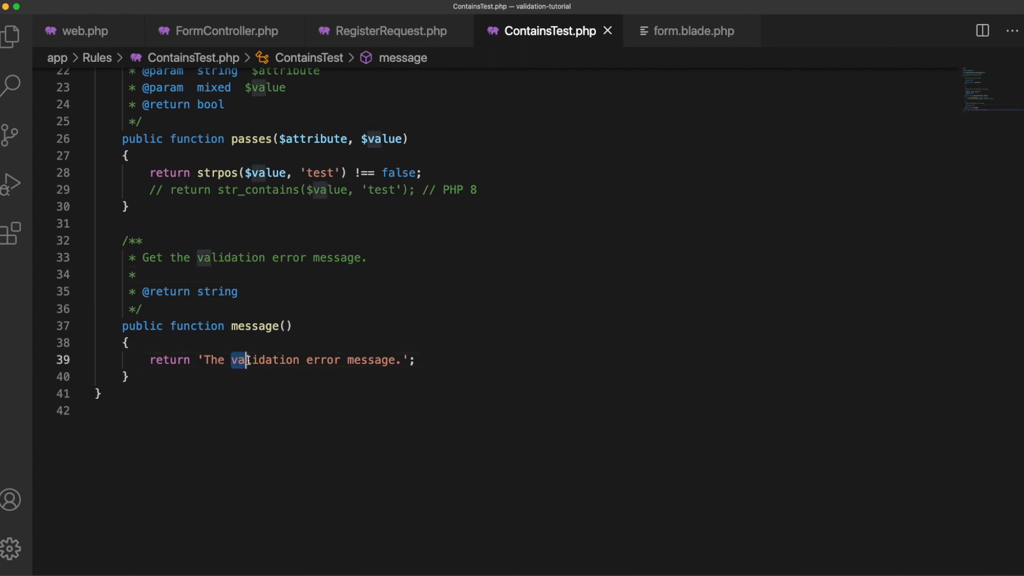
Replace the default message text with ':attribute must contain the string "test"'.
{"action": "left_click_drag", "start_coordinate": [232, 360], "coordinate": [400, 360]}
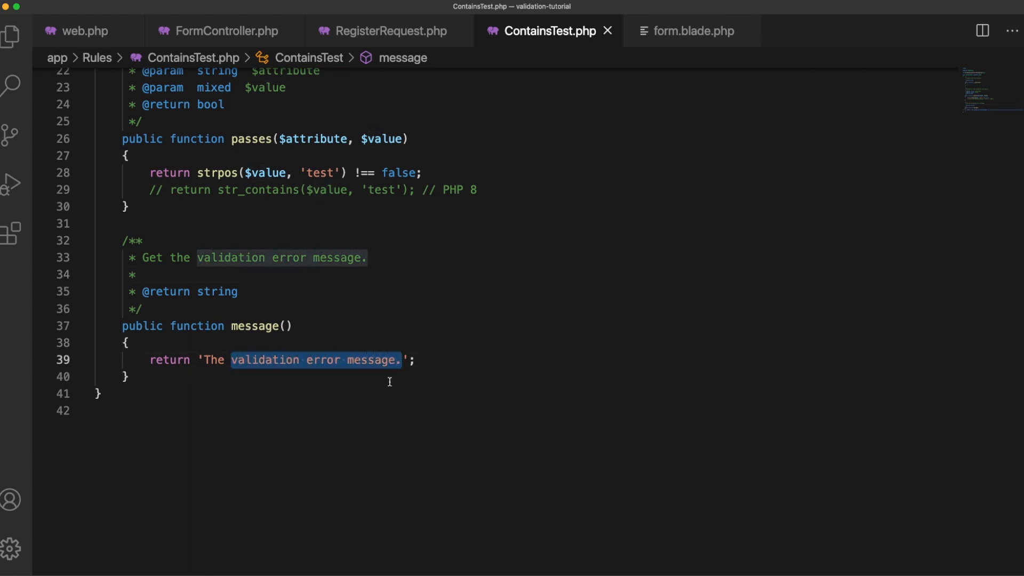
{"action": "type", "text": ":at';"}
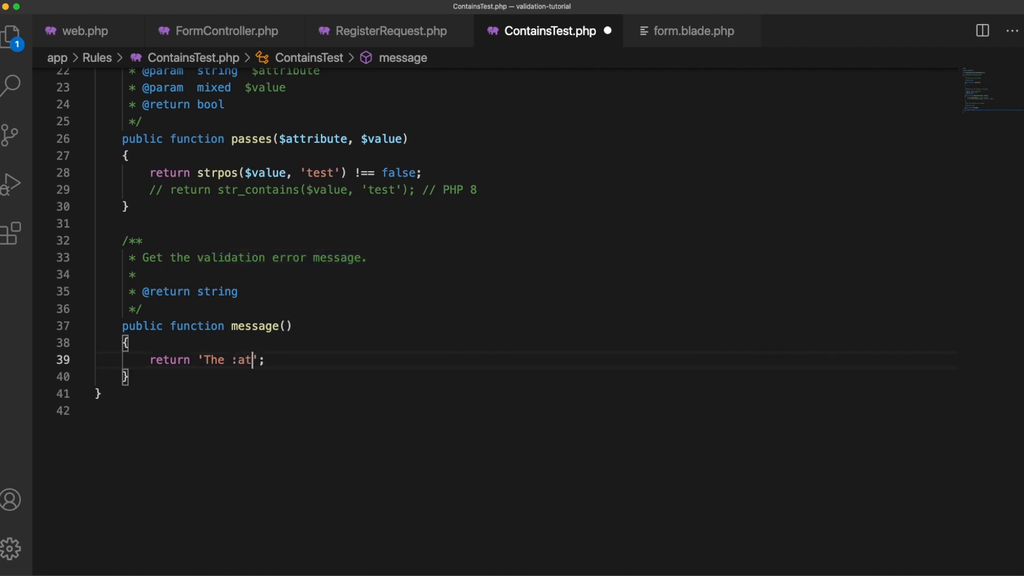
{"action": "type", "text": "tribute m"}
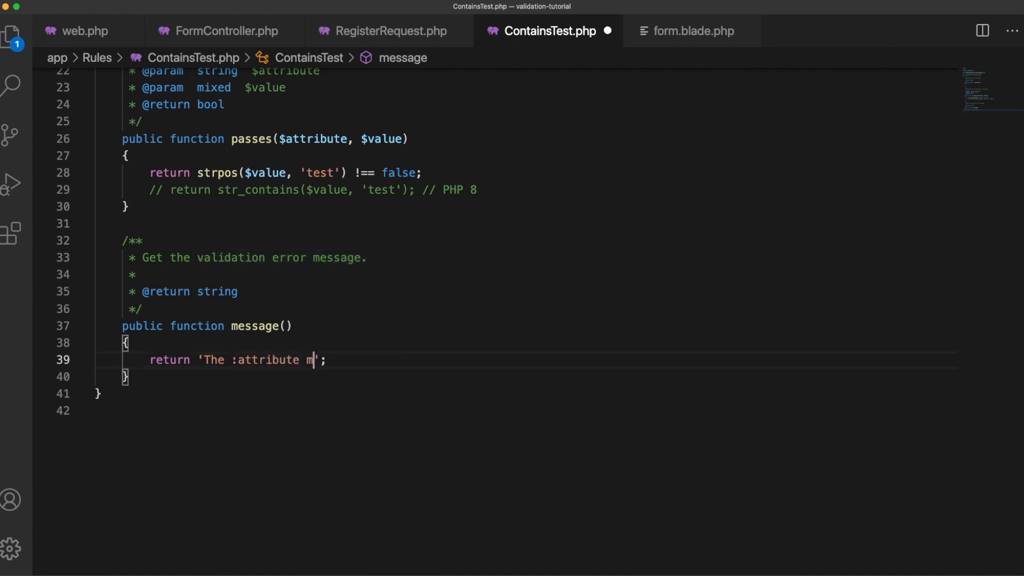
{"action": "type", "text": "ust contain the string"}
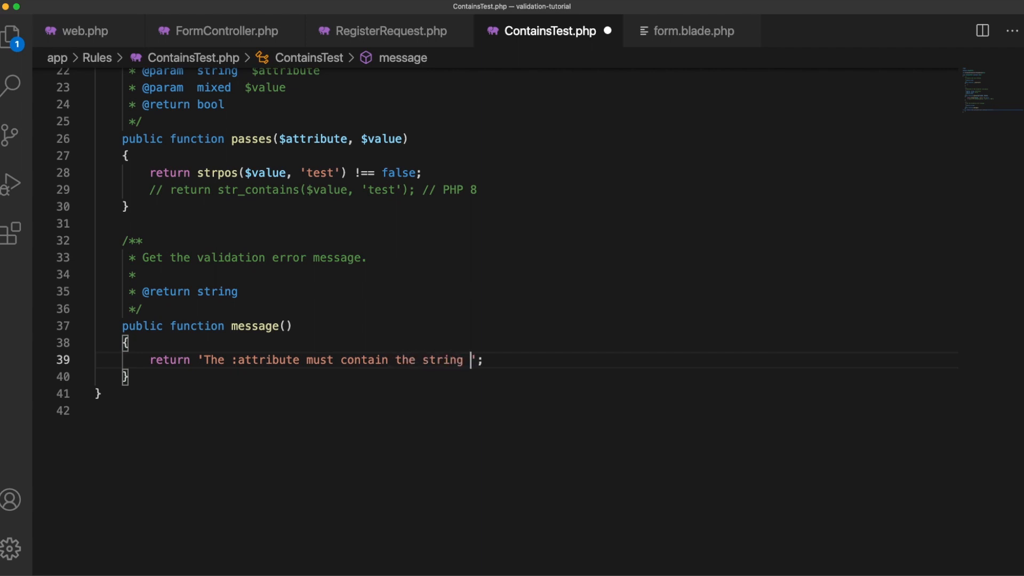
{"action": "type", "text": "\"test\""}
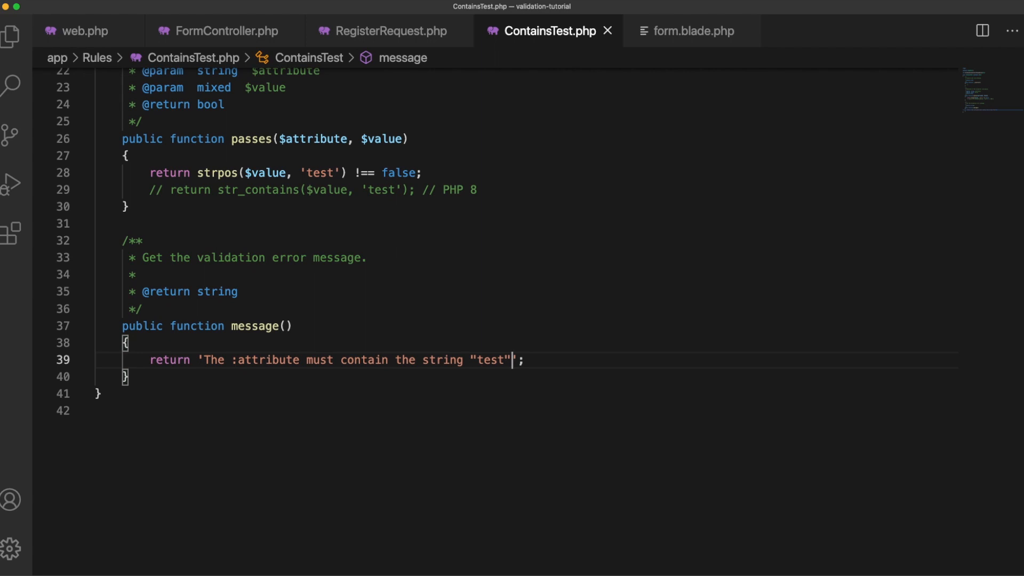
{"action": "left_click", "coordinate": [383, 31]}
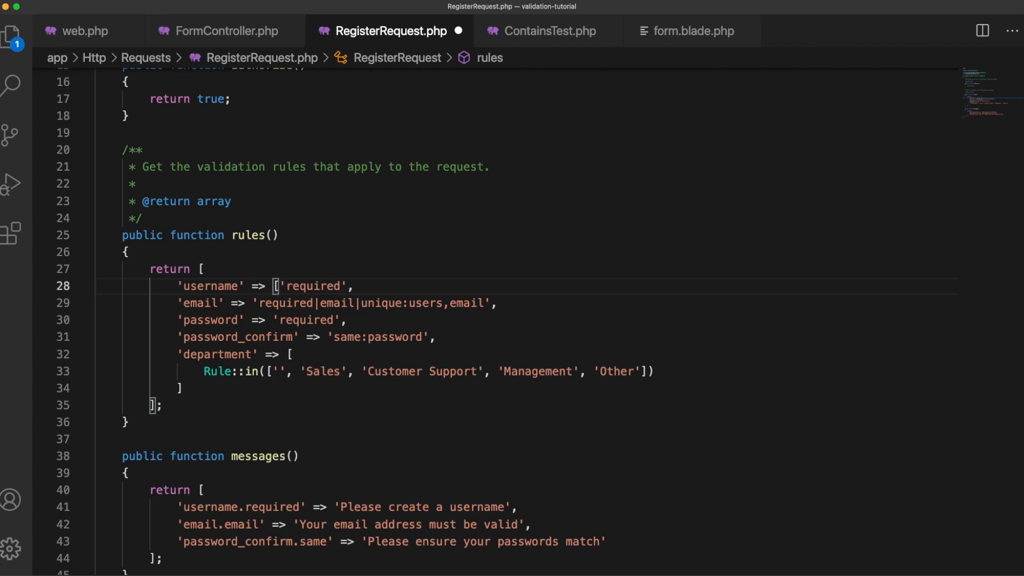
Split the username rules onto separate lines and add new ContainsTest, importing its class.
{"action": "key", "text": "Enter"}
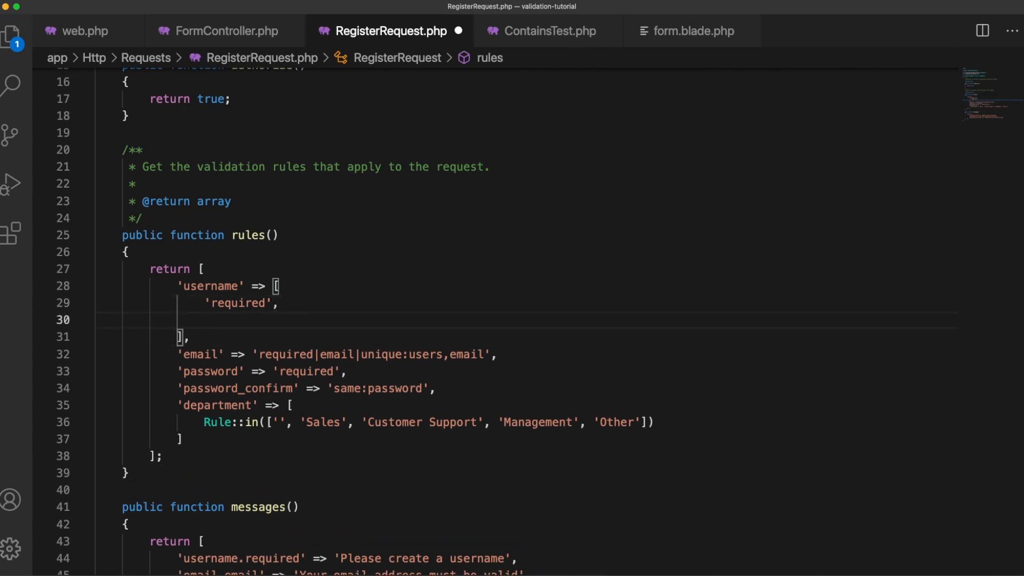
{"action": "type", "text": "new Co"}
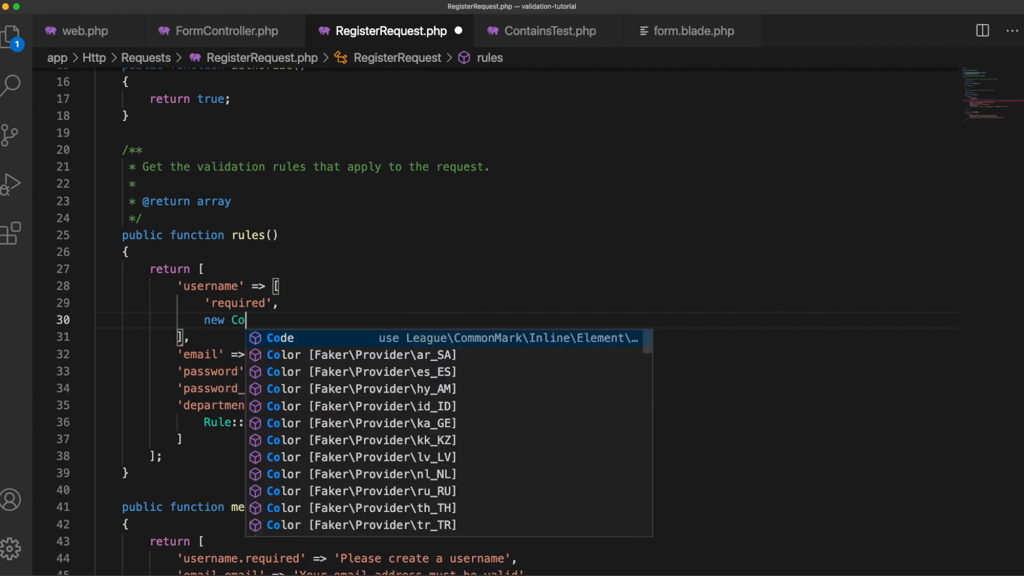
{"action": "type", "text": "ntainsT"}
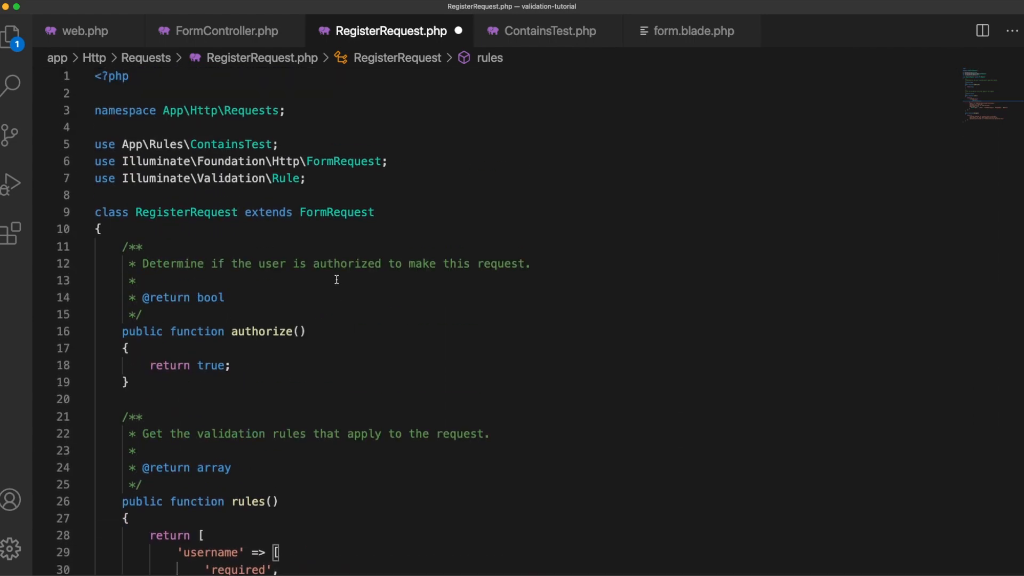
{"action": "left_click", "coordinate": [258, 144]}
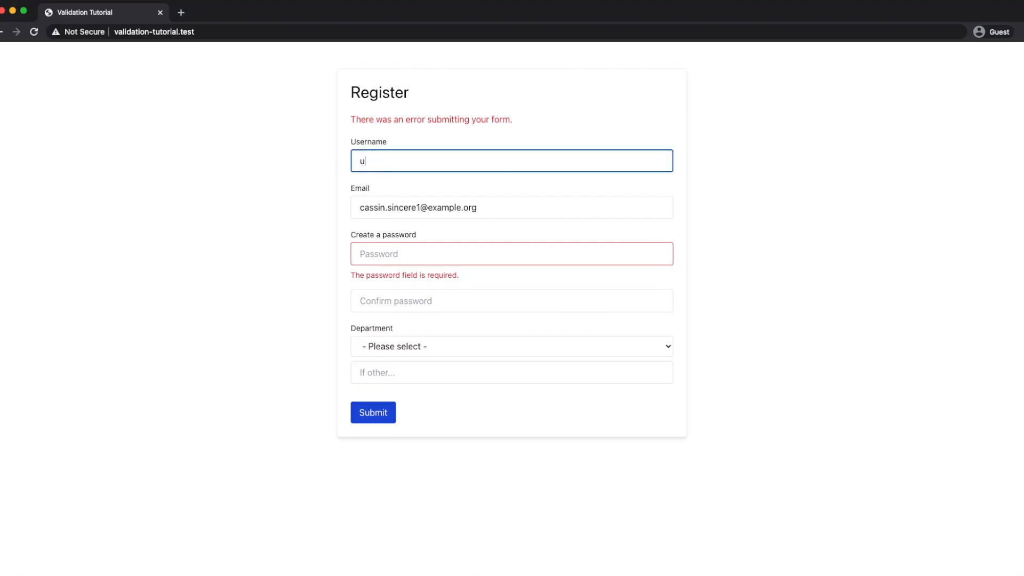
Enter a username into the Username field of Chrome's registration form.
{"action": "type", "text": "sername.required' => 'Please create a username',"}
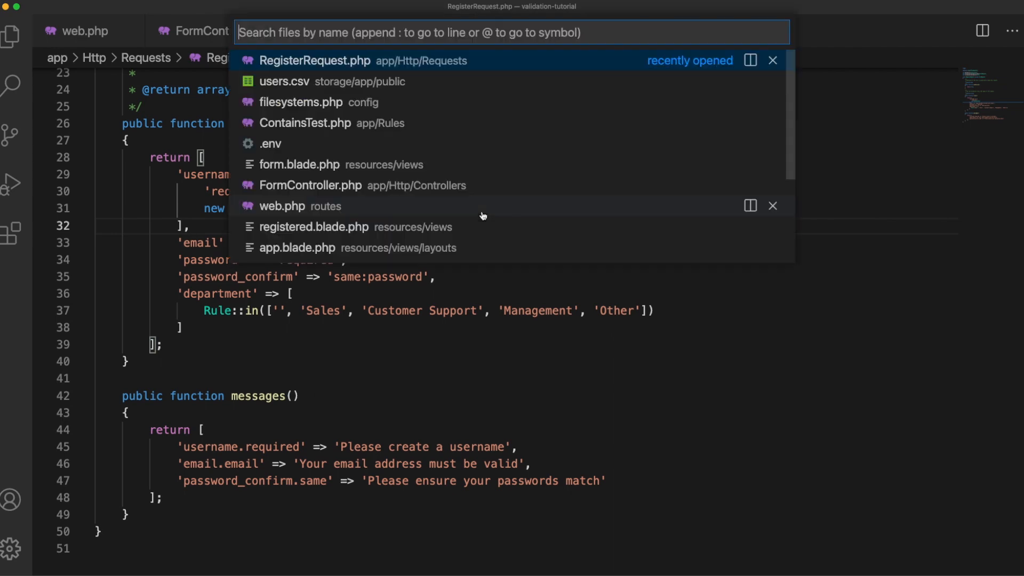
Search quick-open for 'users' and open users.csv.
{"action": "type", "text": "users"}
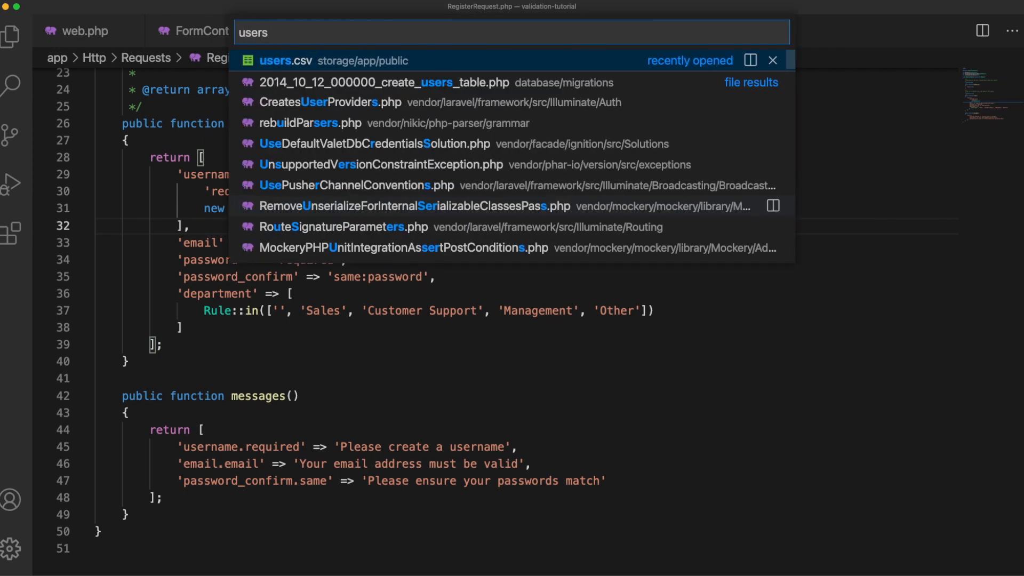
{"action": "left_click", "coordinate": [283, 61]}
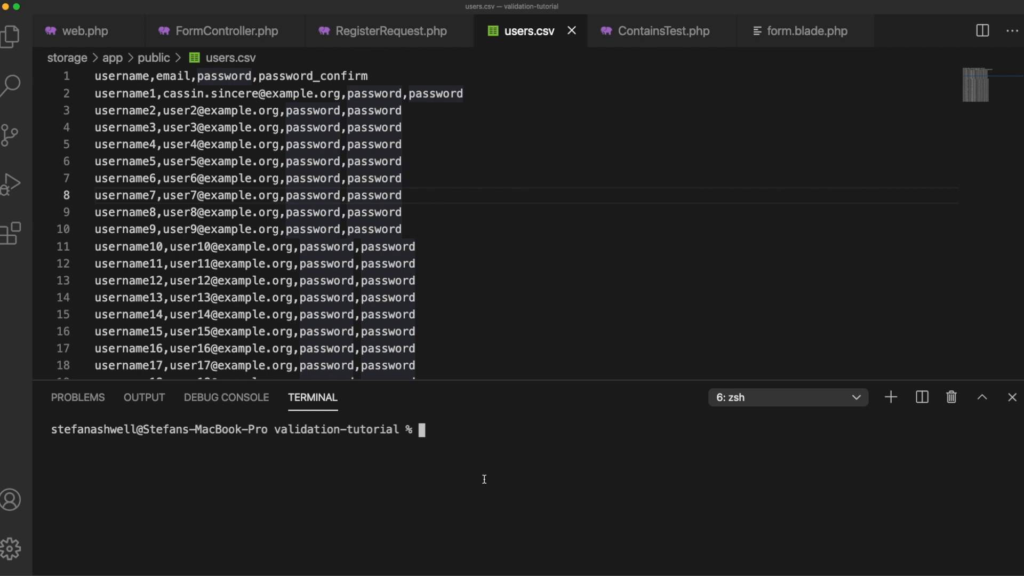
Run 'php artisan make:command ImportUsers' in the terminal to generate the command.
{"action": "type", "text": "php ar"}
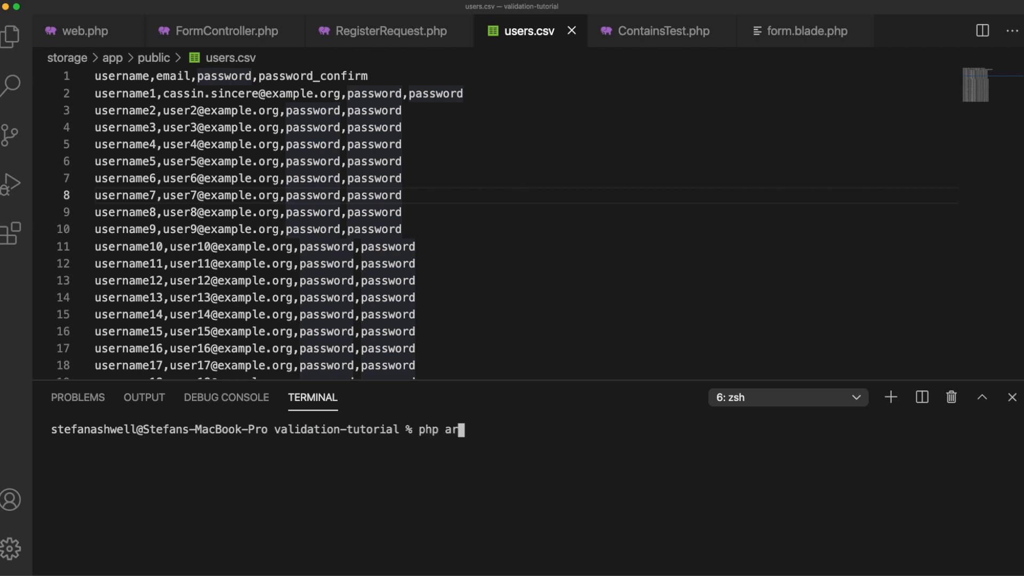
{"action": "type", "text": "tisan make:command I"}
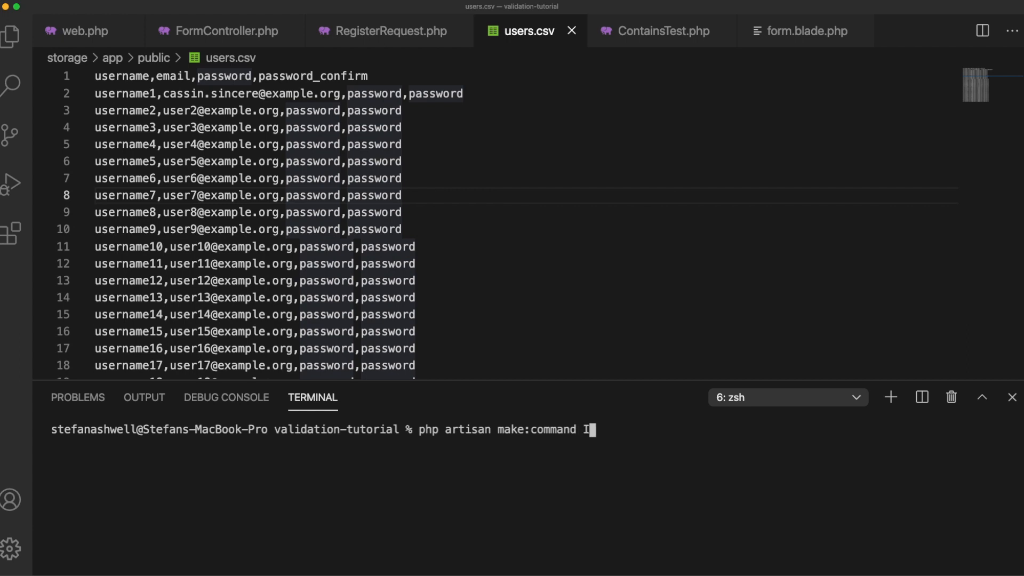
{"action": "type", "text": "mportUsers"}
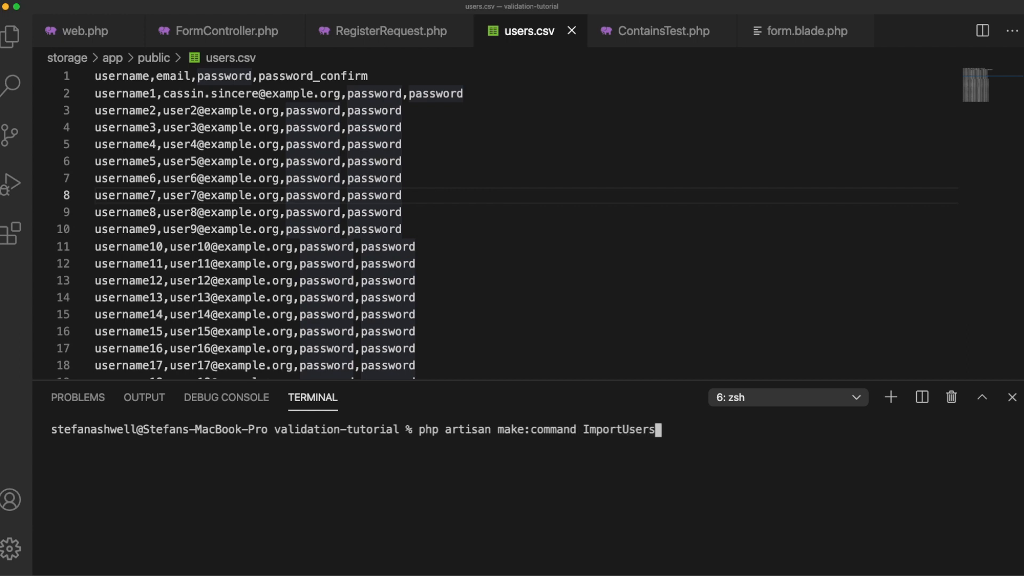
{"action": "key", "text": "cmd+p"}
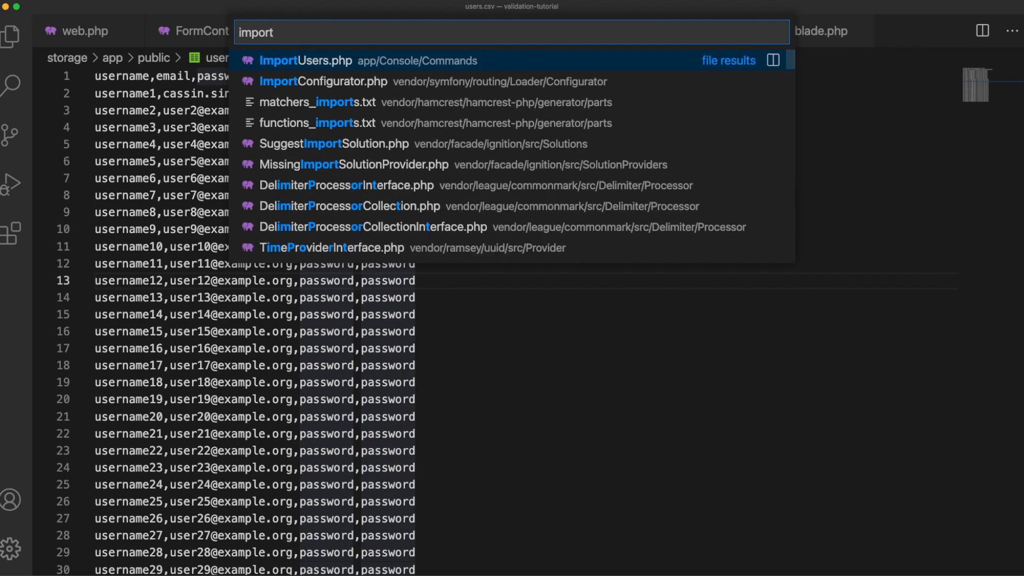
Open ImportUsers.php; set signature 'import:users {csv}' and description 'Imports users from a csv'.
{"action": "left_click", "coordinate": [305, 60]}
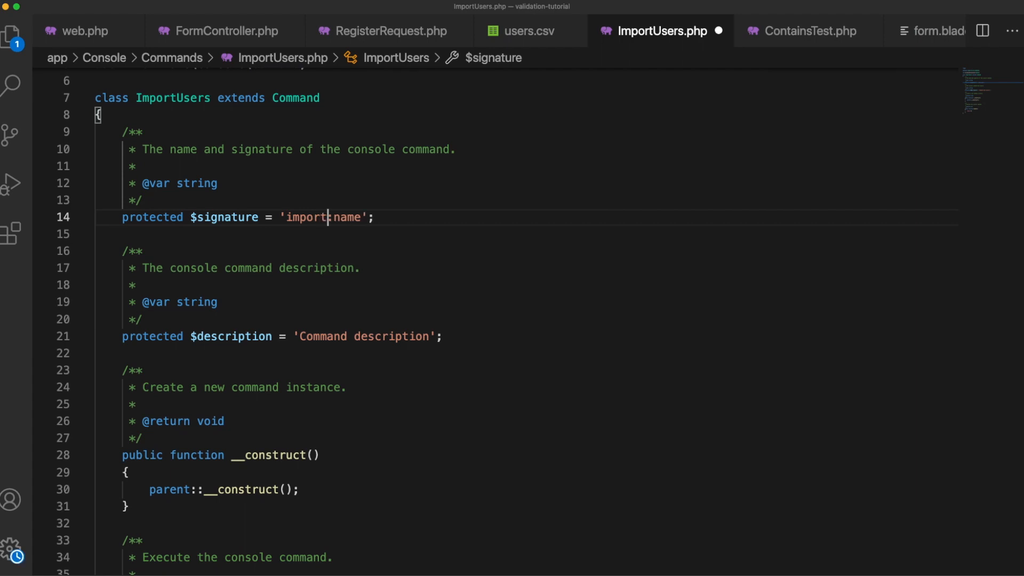
{"action": "type", "text": "use"}
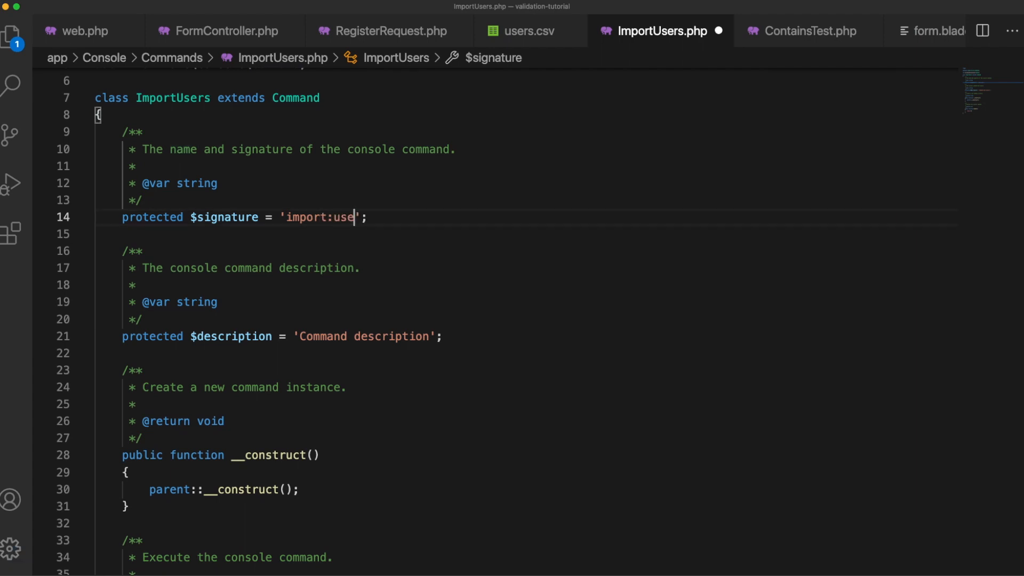
{"action": "type", "text": "rs {"}
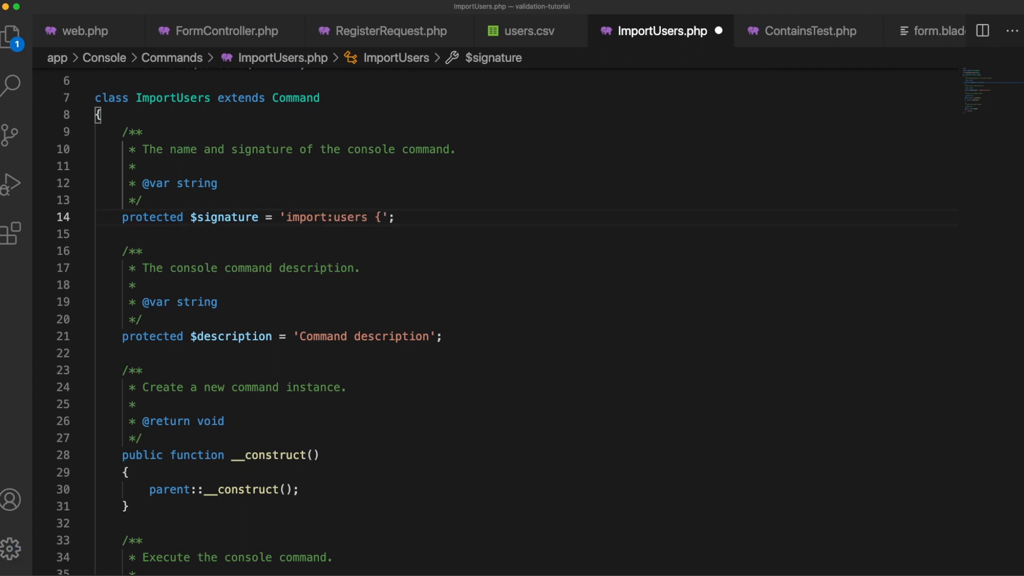
{"action": "type", "text": "cs"}
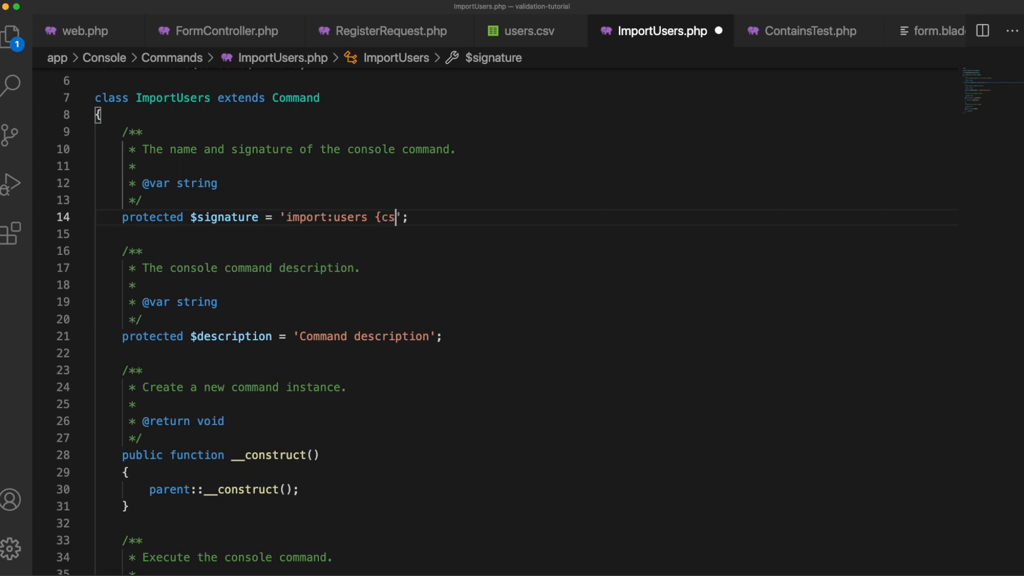
{"action": "type", "text": "v}"}
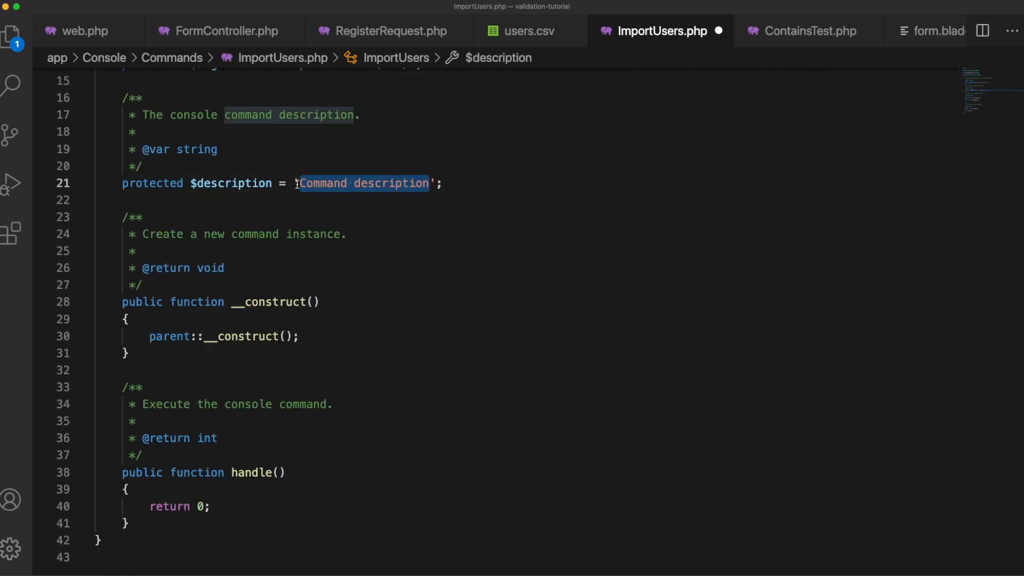
{"action": "type", "text": "Imports user"}
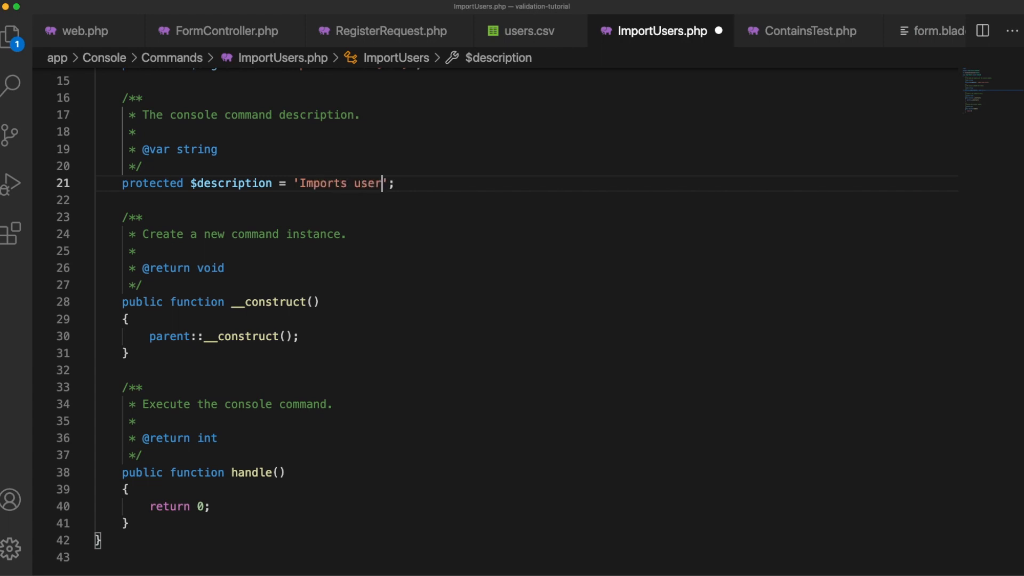
{"action": "type", "text": "s from a csv"}
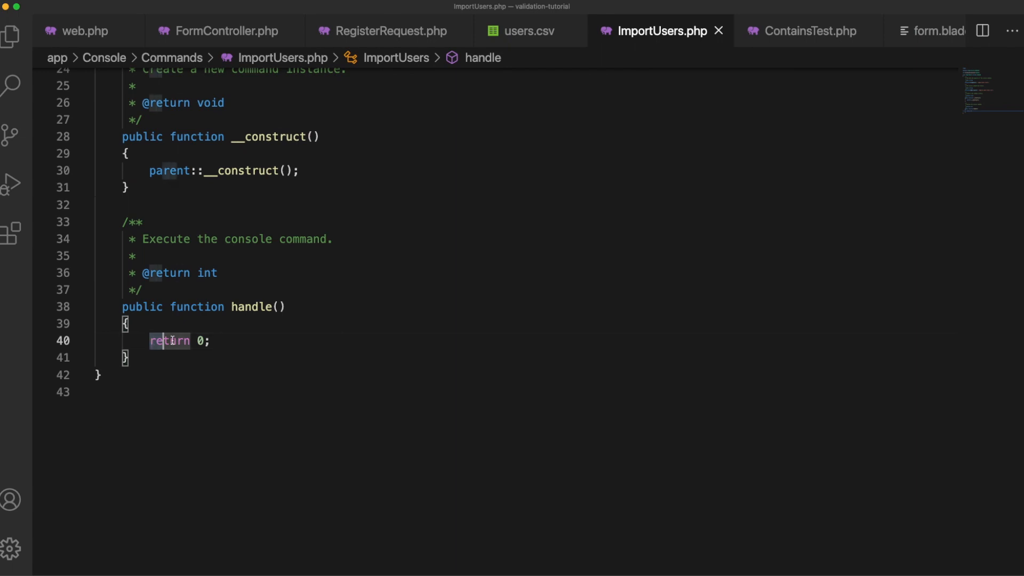
Replace handle()'s body with a fopen/fgetcsv loop building $users, followed by dd($users).
{"action": "key", "text": "Backspace"}
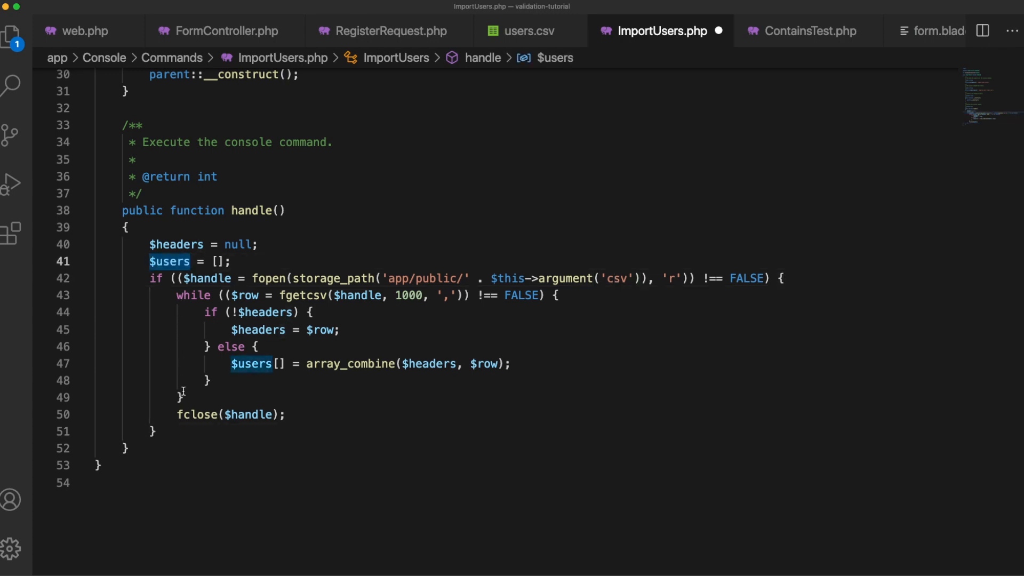
{"action": "type", "text": "dd"}
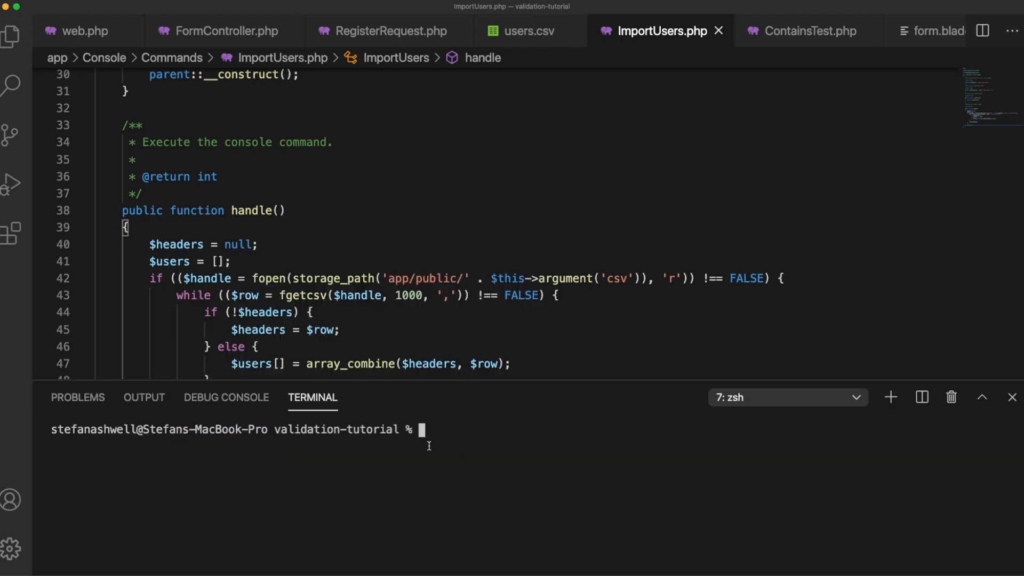
Run php artisan import:users 'users.csv' and scroll through the 30 dumped user rows.
{"action": "type", "text": "php artisa"}
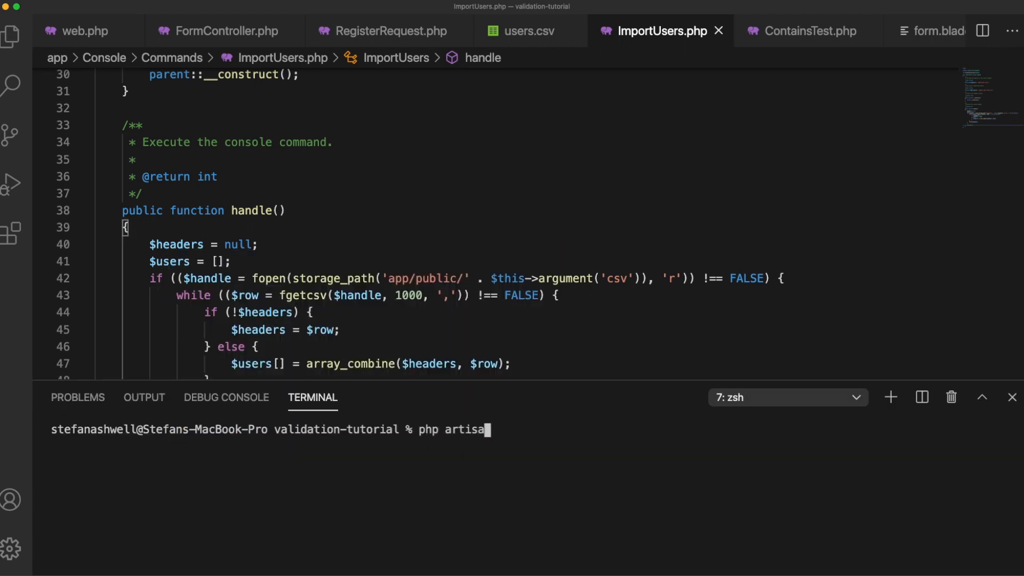
{"action": "type", "text": "n im"}
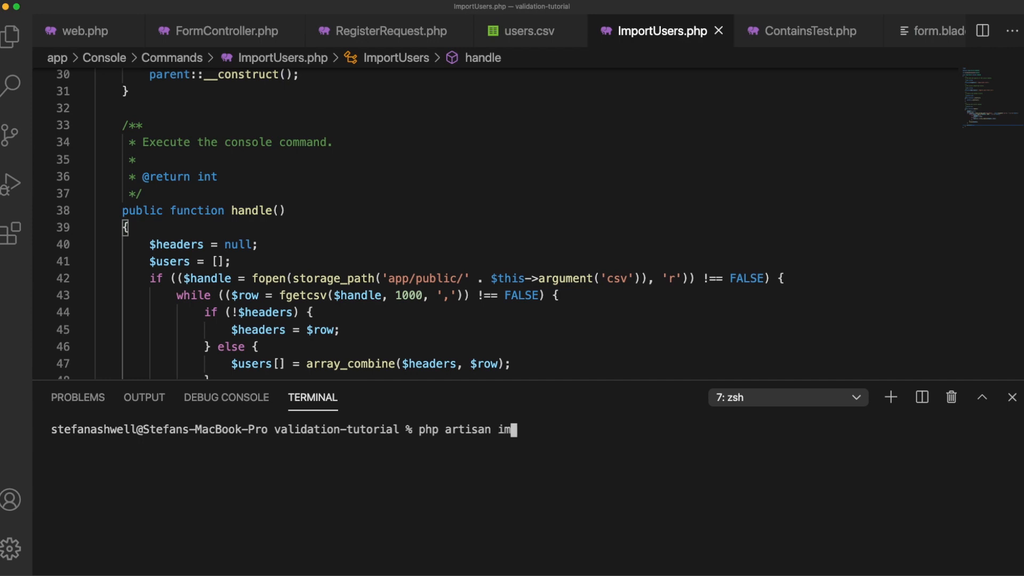
{"action": "type", "text": "port:us"}
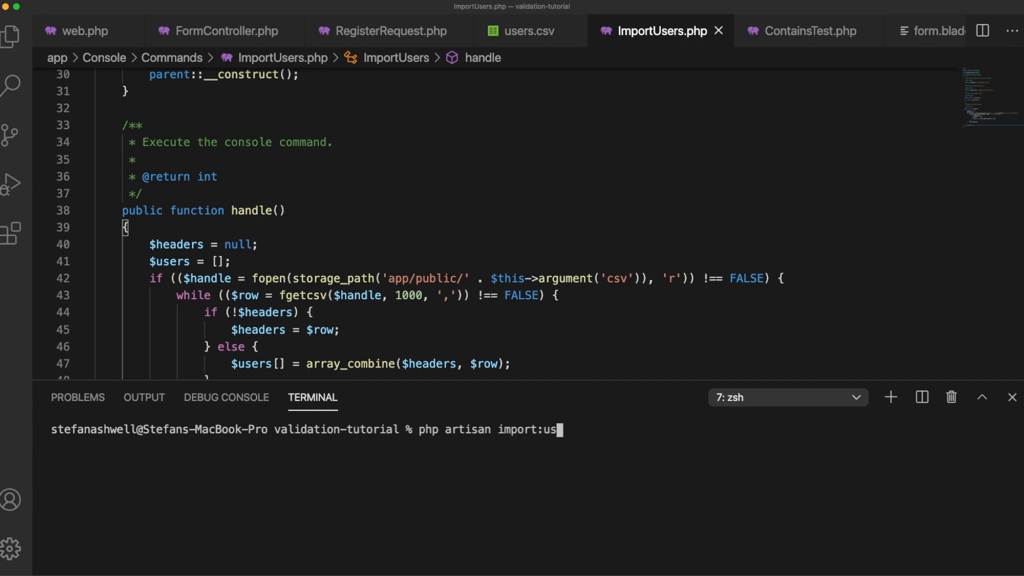
{"action": "type", "text": "ers 'users"}
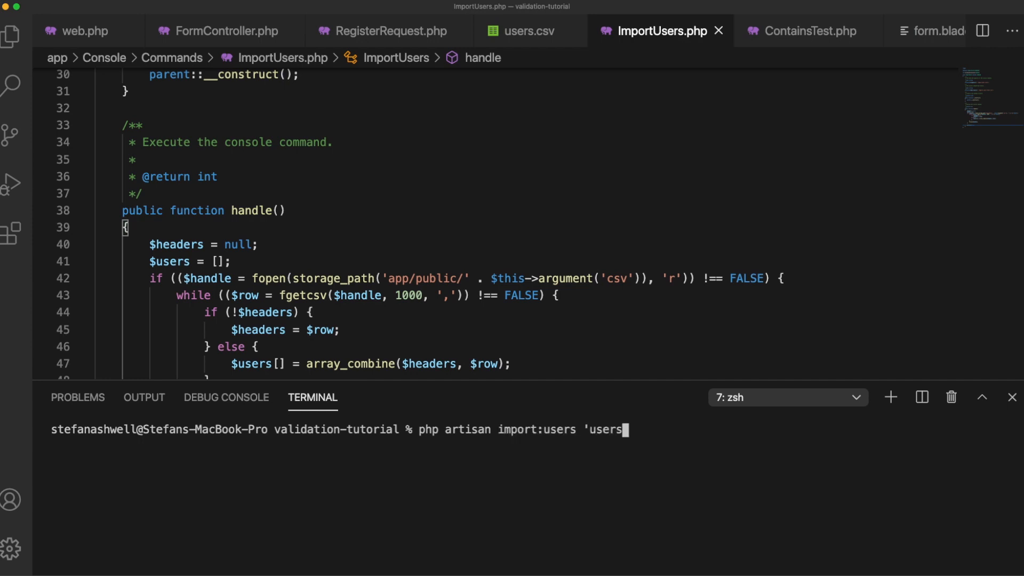
{"action": "type", "text": ".csv'"}
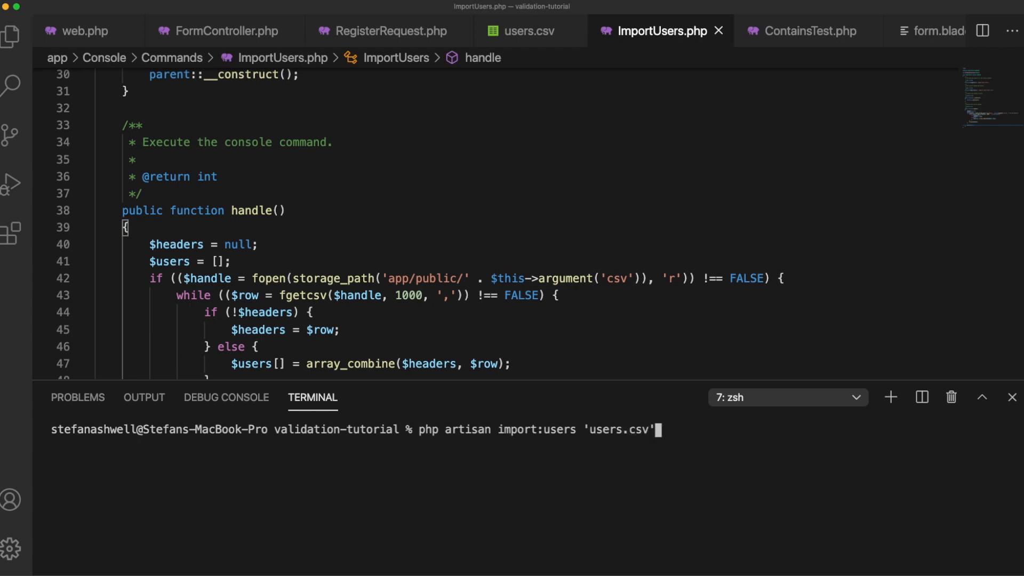
{"action": "key", "text": "enter"}
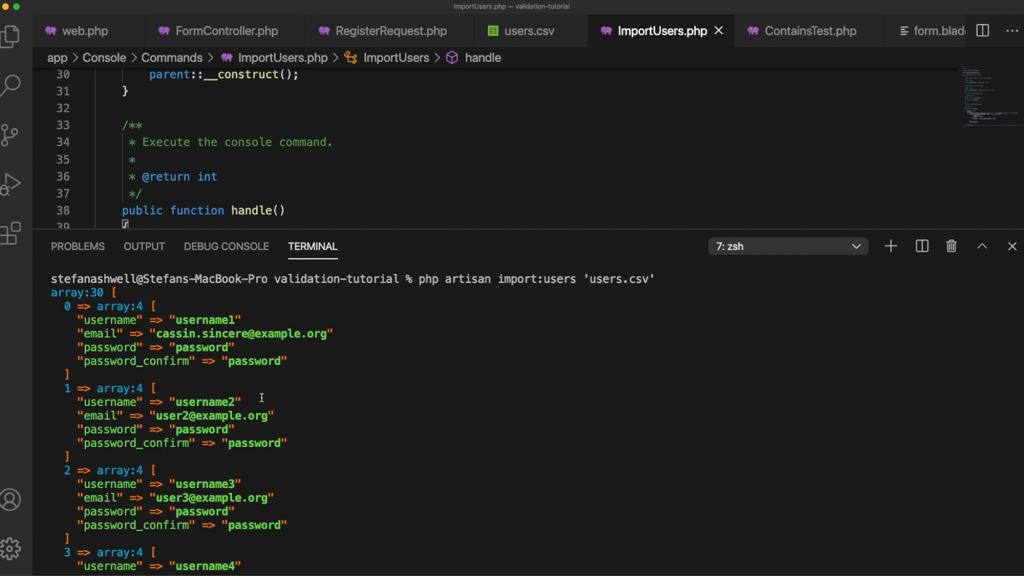
{"action": "scroll", "scroll_direction": "down", "scroll_amount": 3}
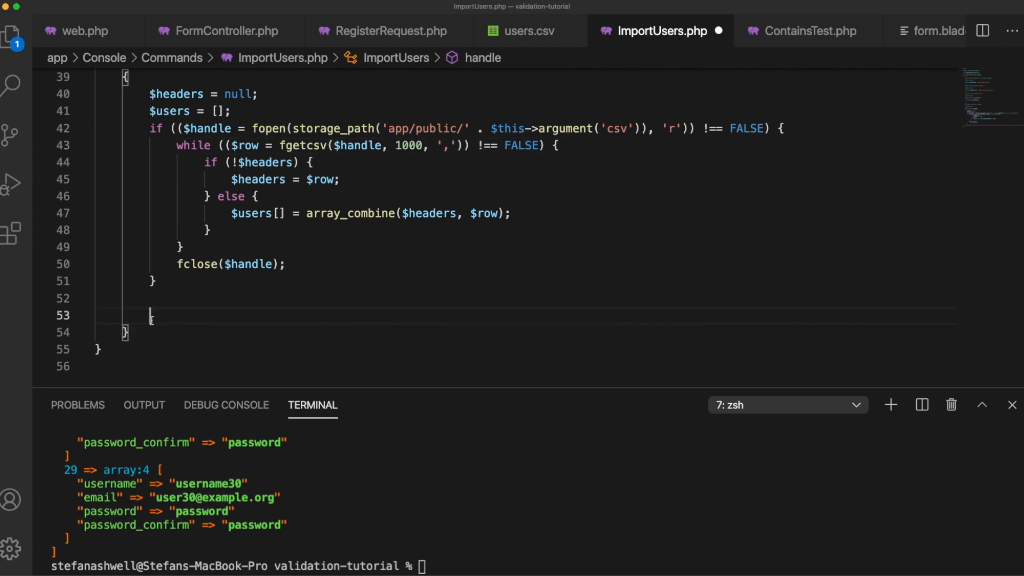
Add a foreach over $users building $validator = Validator::make($user, ...).
{"action": "type", "text": "foreach"}
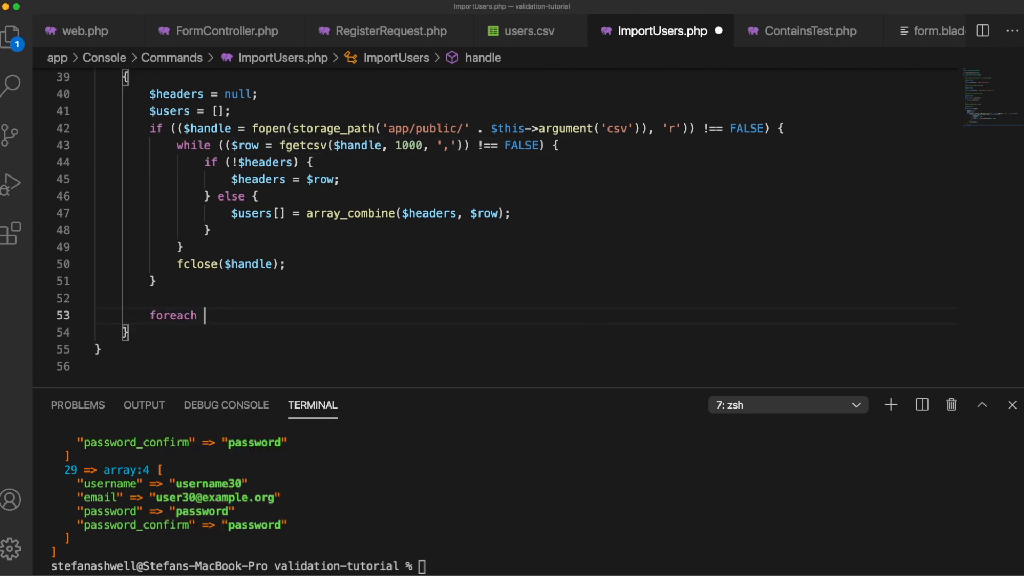
{"action": "type", "text": "($users a"}
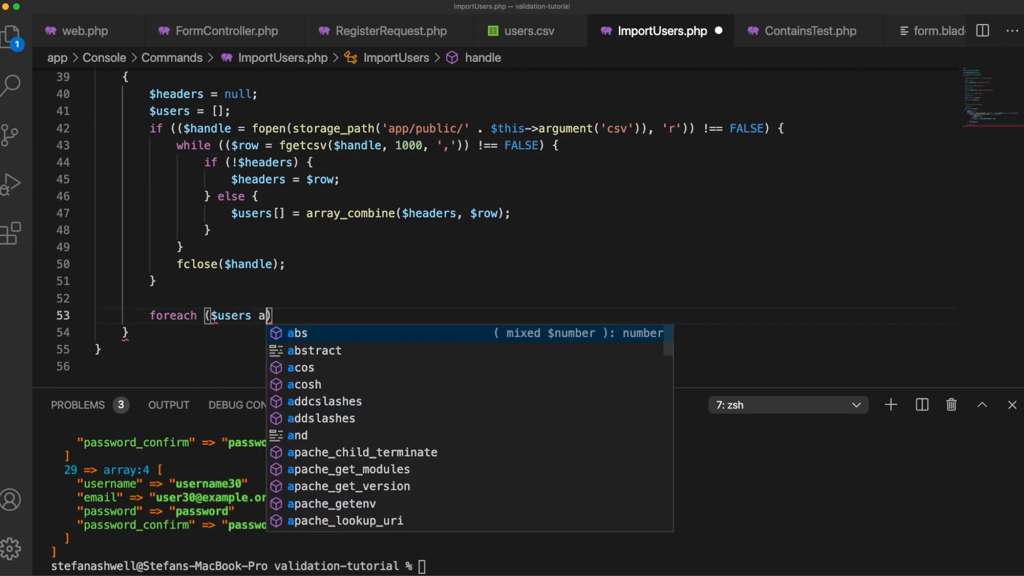
{"action": "type", "text": "s $user"}
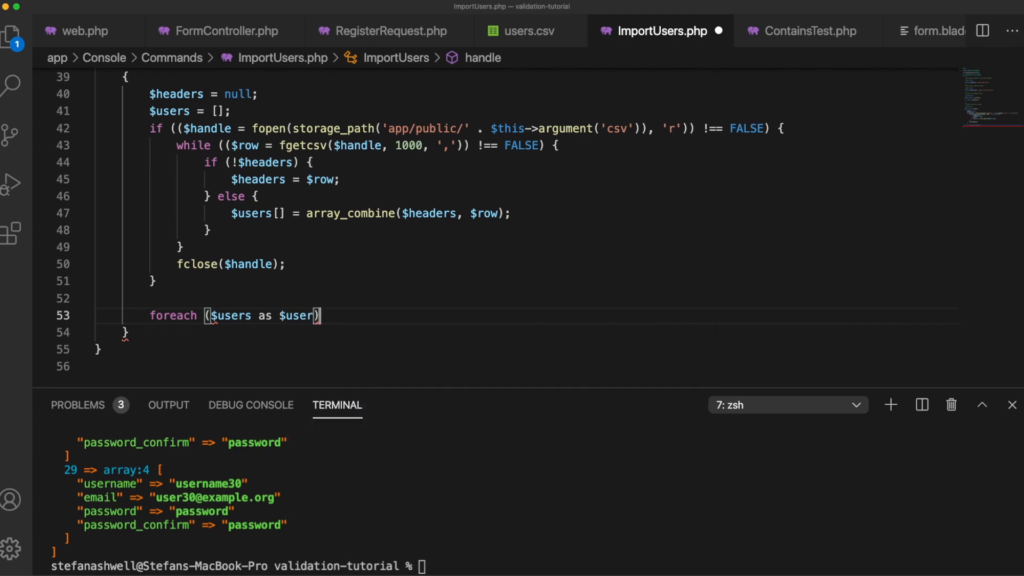
{"action": "type", "text": "{"}
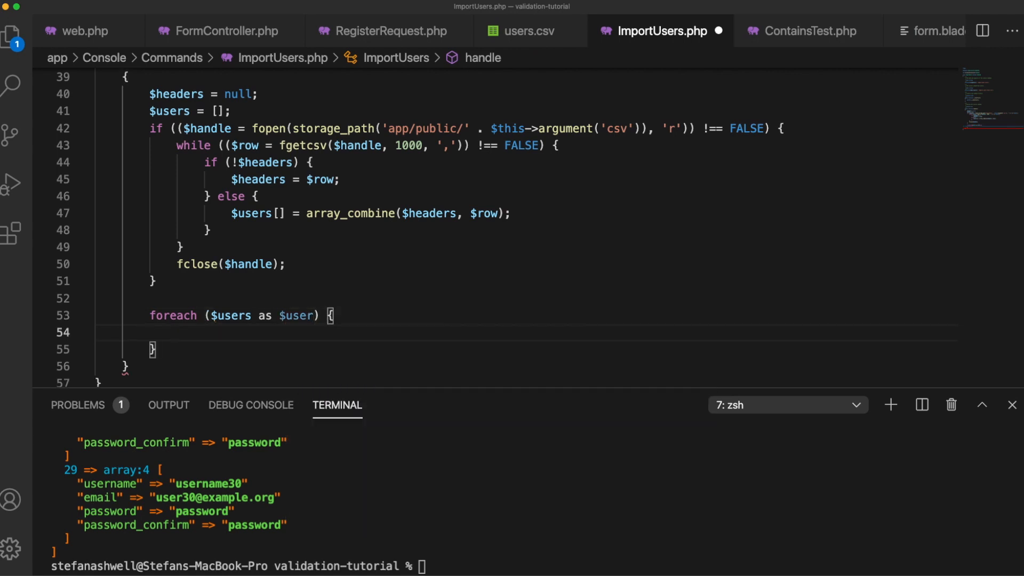
{"action": "type", "text": "$valid"}
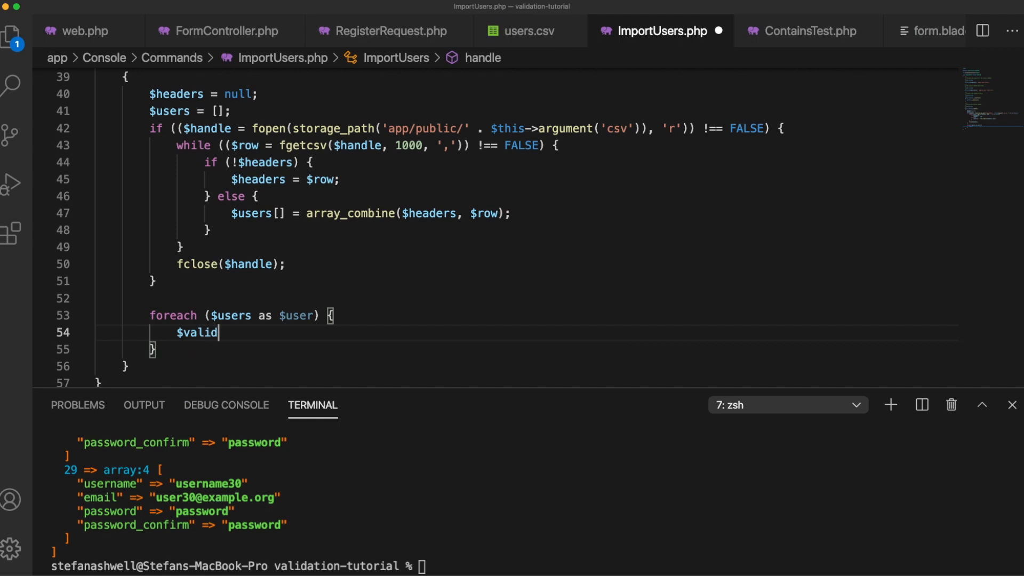
{"action": "type", "text": "ator = Va"}
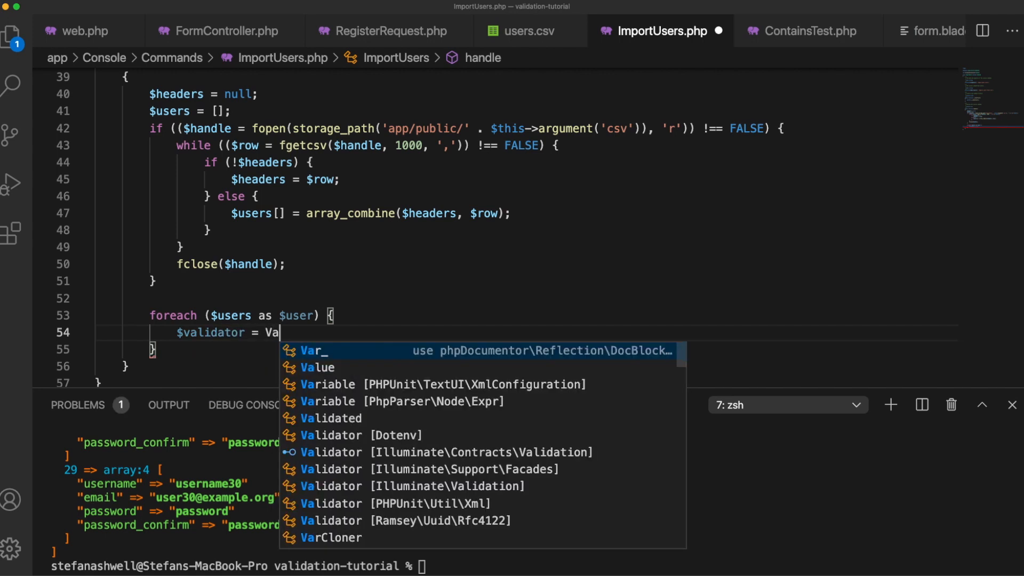
{"action": "type", "text": "lidator"}
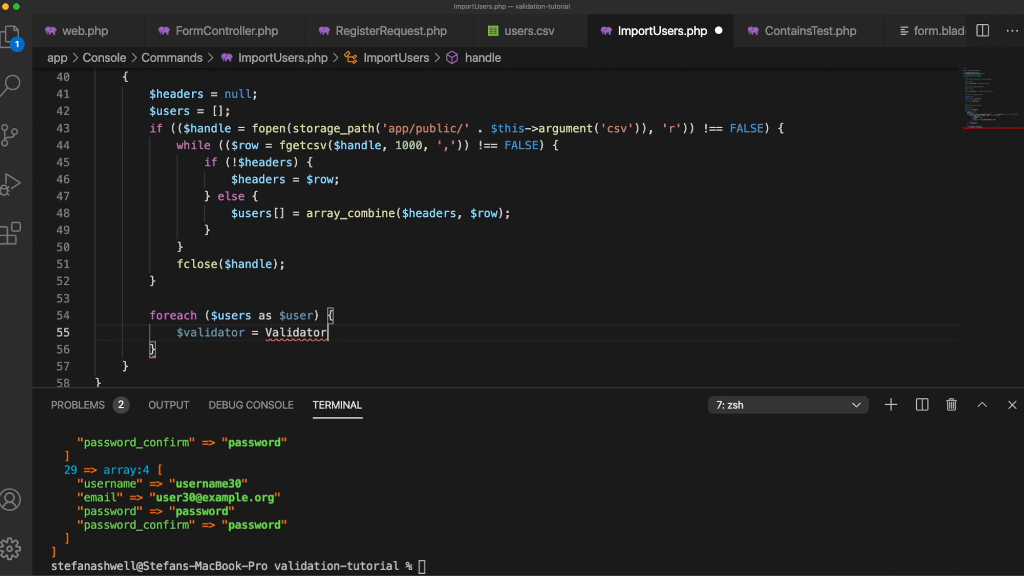
{"action": "type", "text": "::make"}
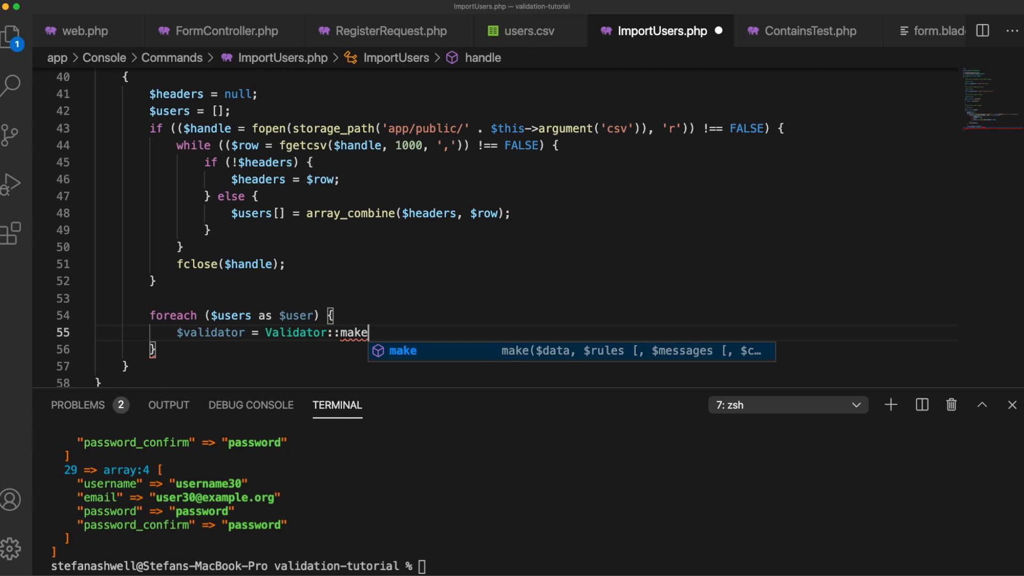
{"action": "type", "text": "($"}
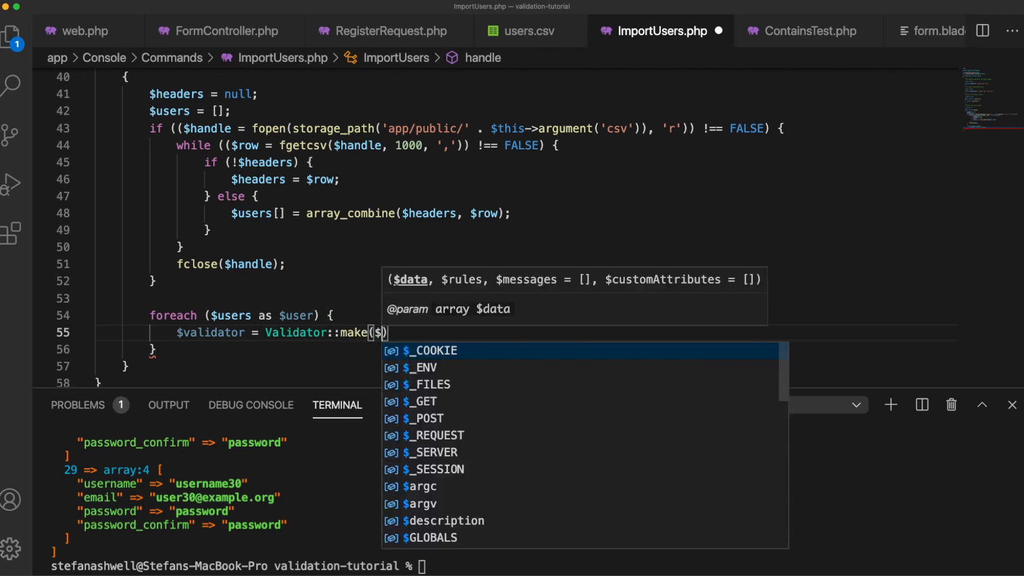
{"action": "type", "text": "user,"}
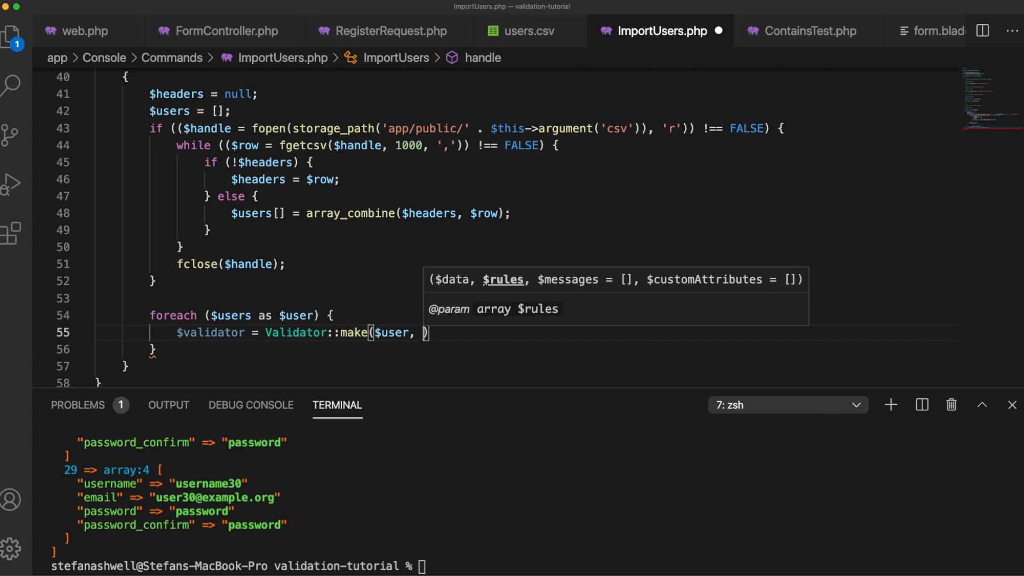
Paste RegisterRequest.php's rules into the call and remove the extra username and department rules.
{"action": "left_click", "coordinate": [387, 31]}
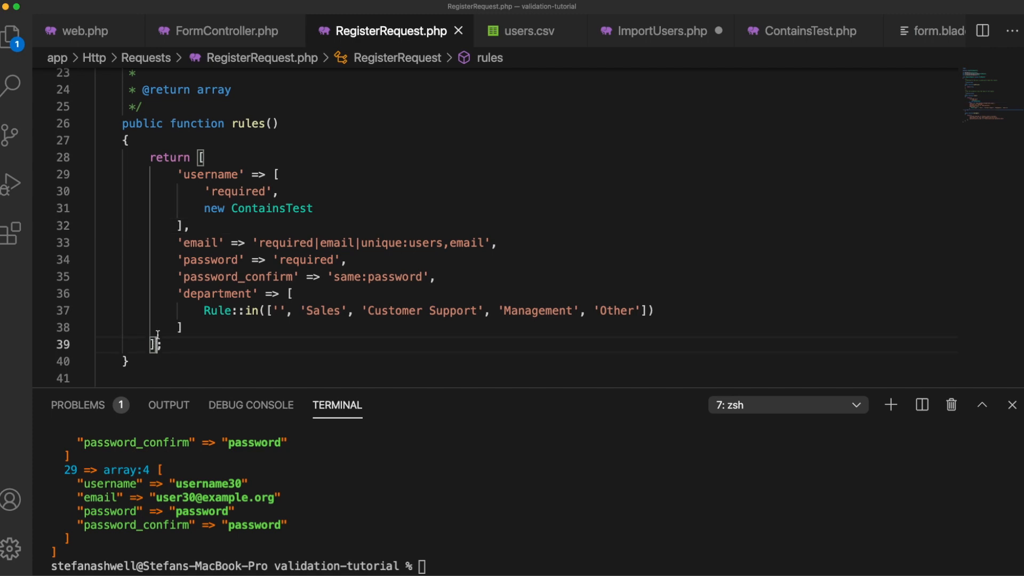
{"action": "left_click", "coordinate": [661, 31]}
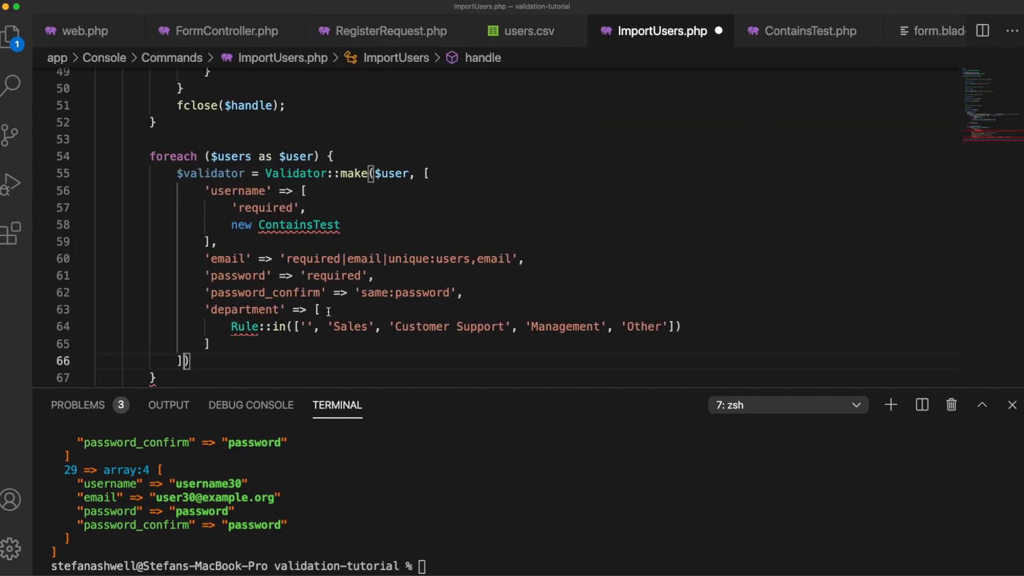
{"action": "left_click_drag", "start_coordinate": [229, 309], "coordinate": [209, 344]}
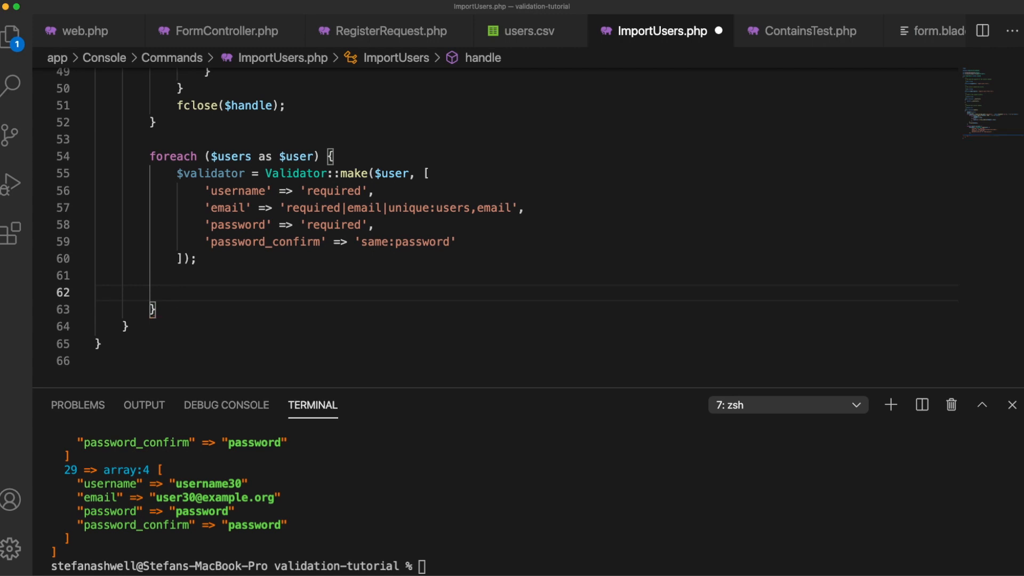
Add if ($validator->fails()) printing the first validation error with $this->error().
{"action": "type", "text": "if ($"}
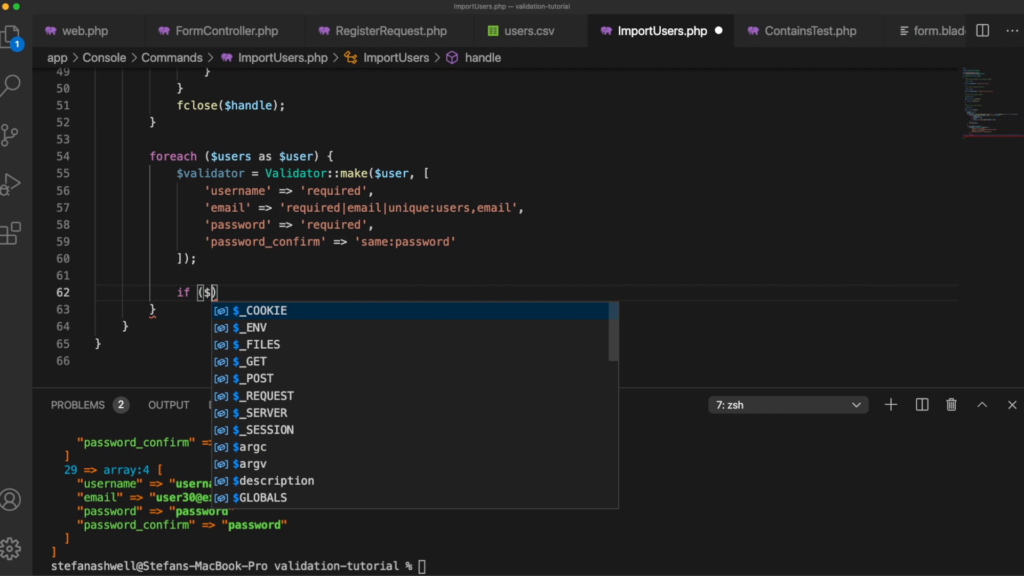
{"action": "type", "text": "validator->fails("}
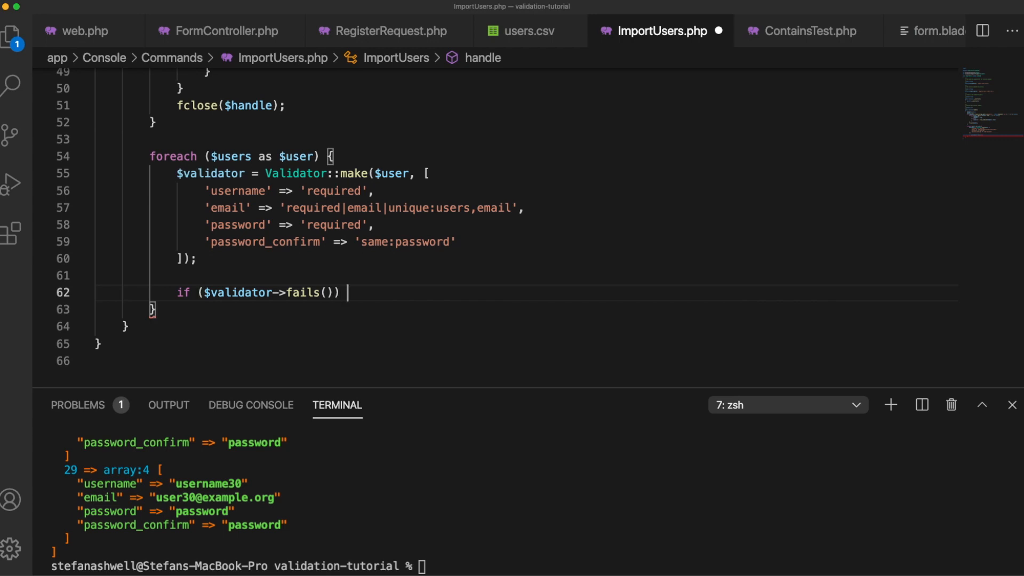
{"action": "type", "text": "{"}
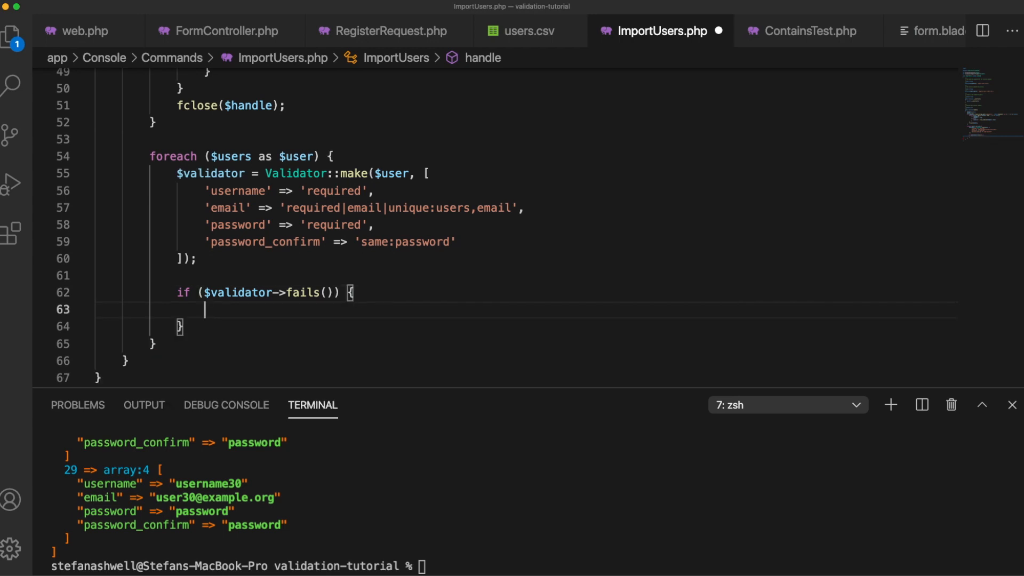
{"action": "scroll", "scroll_direction": "down", "scroll_amount": 3}
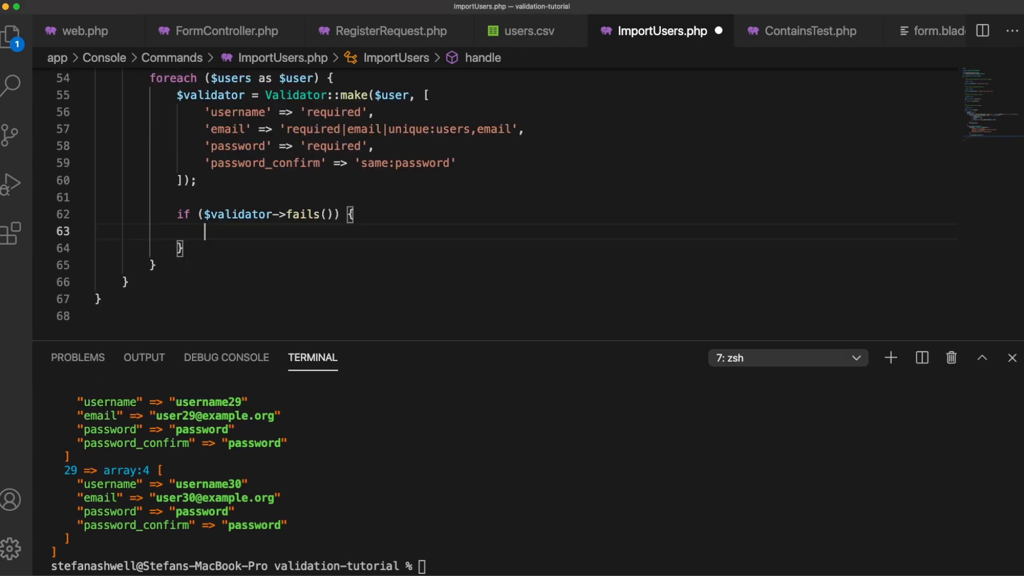
{"action": "type", "text": "$this->er"}
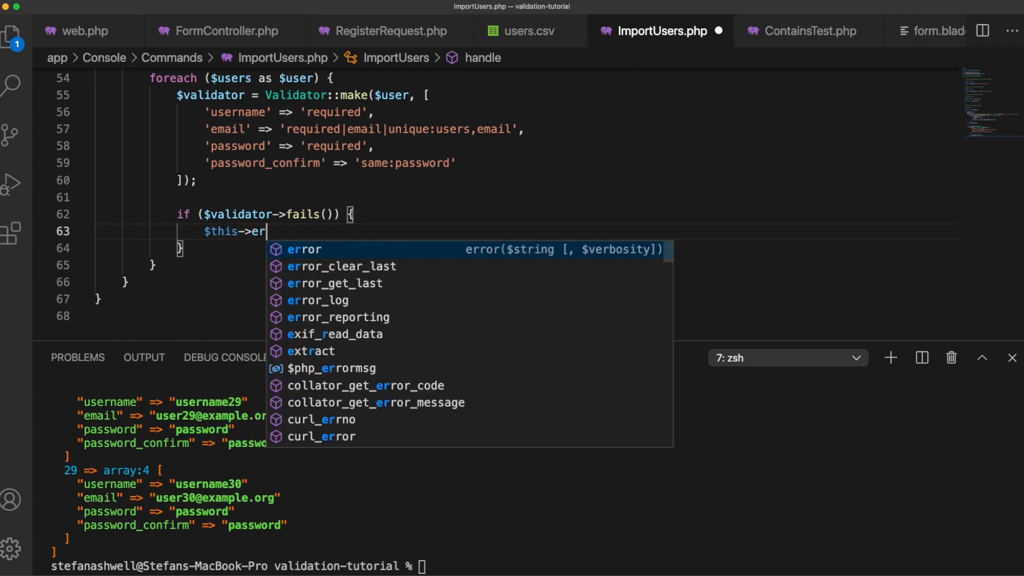
{"action": "type", "text": "ror($validator->error"}
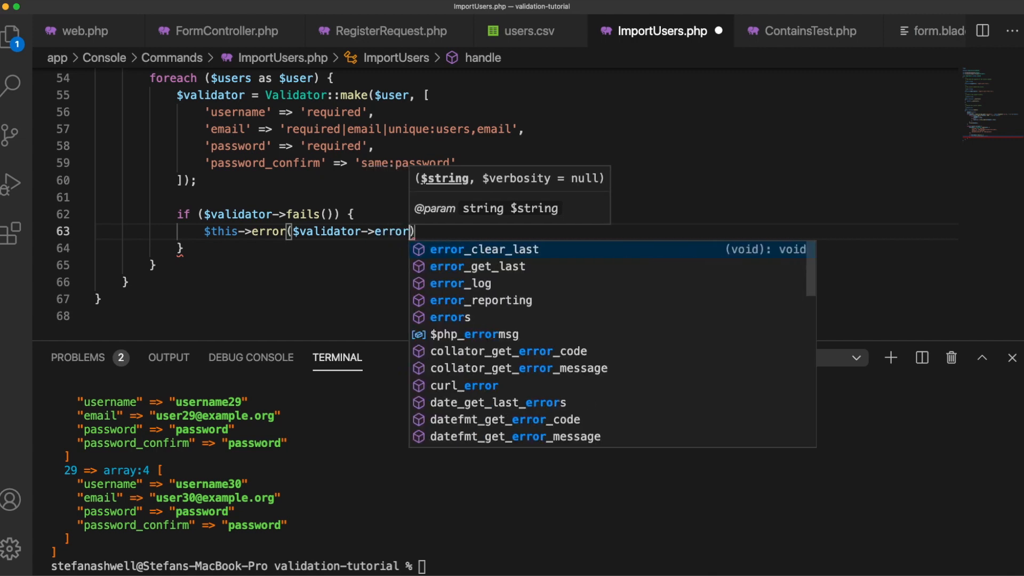
{"action": "type", "text": "s()->"}
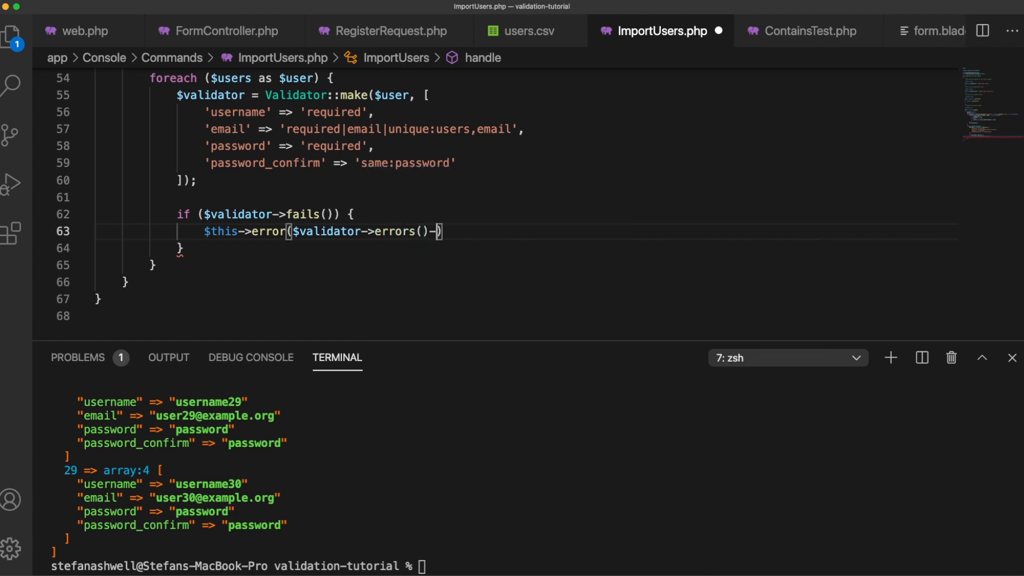
{"action": "type", "text": "first"}
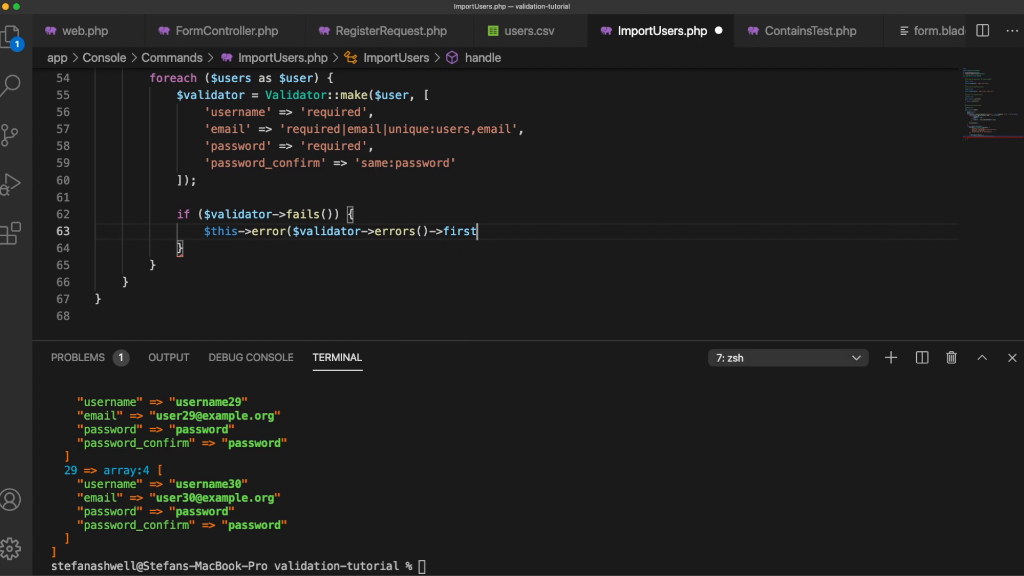
{"action": "type", "text": "();"}
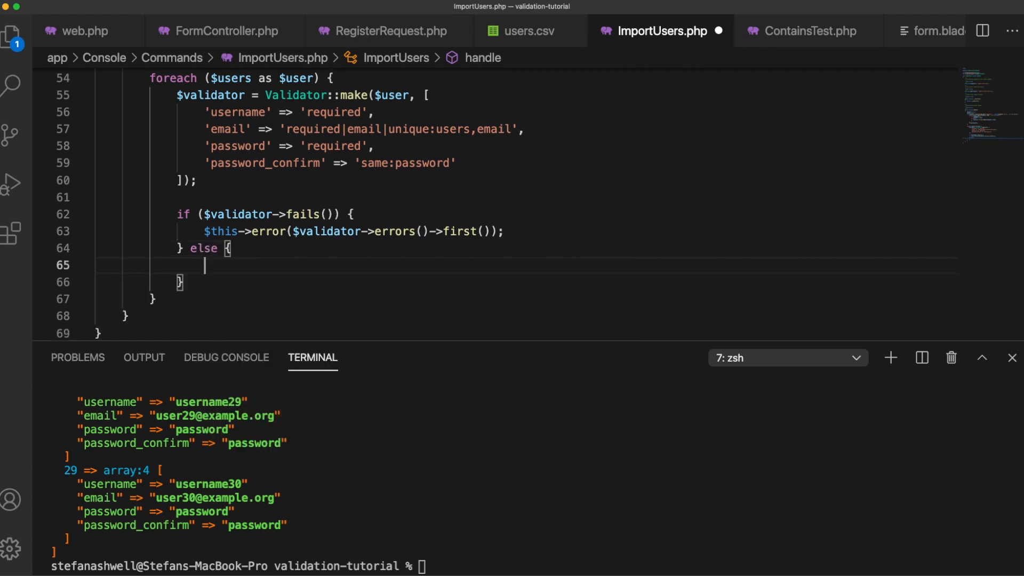
In the else branch, add a DB insert comment and $this->info success message; retype import:users 'users.csv'.
{"action": "type", "text": "// Per"}
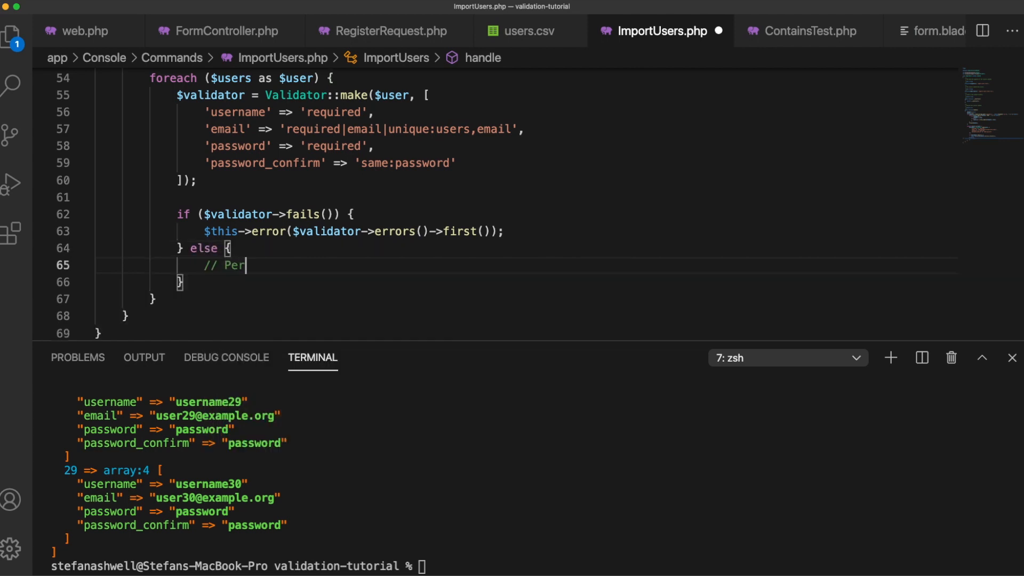
{"action": "type", "text": "form D"}
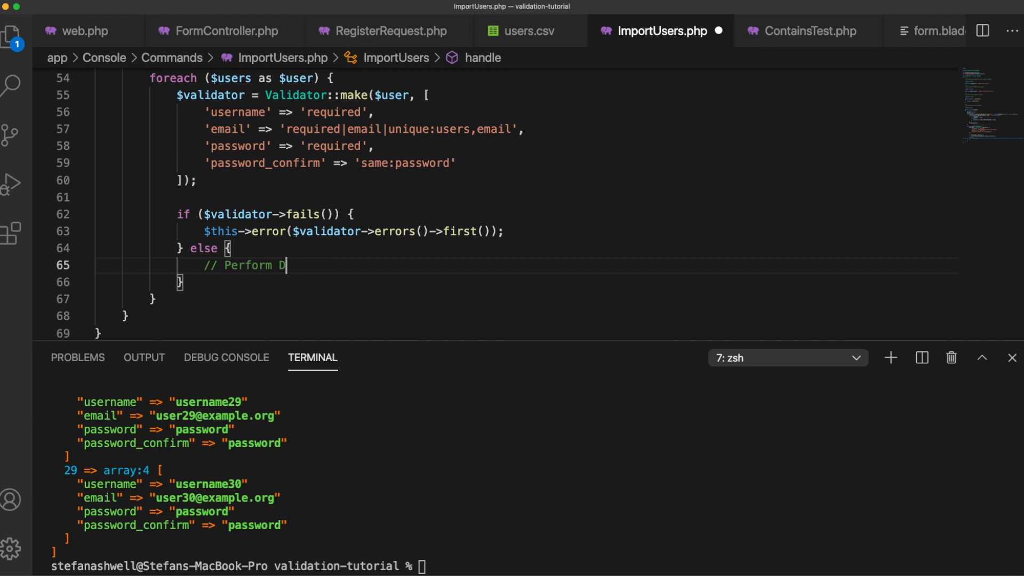
{"action": "type", "text": "B insert"}
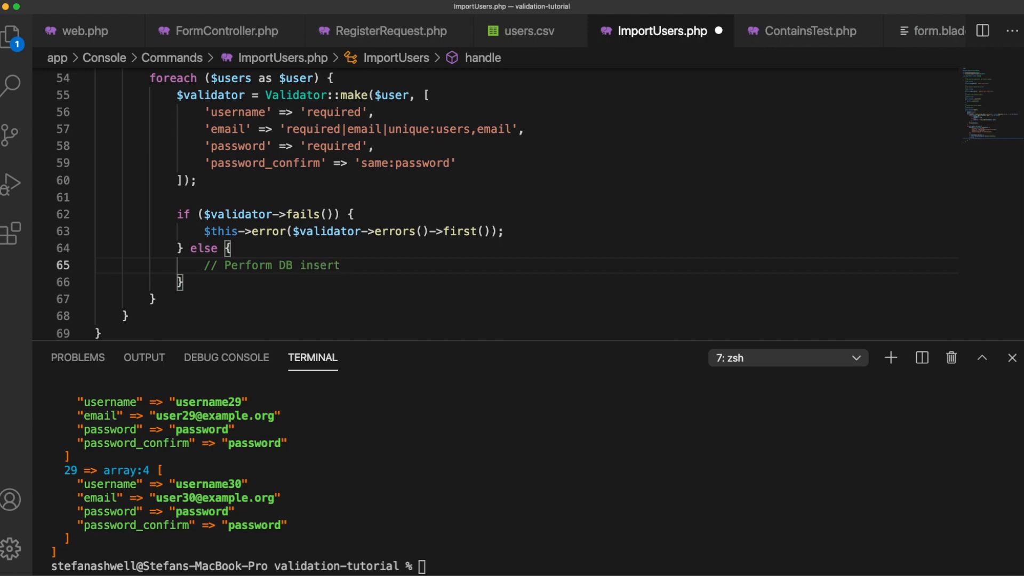
{"action": "type", "text": "$"}
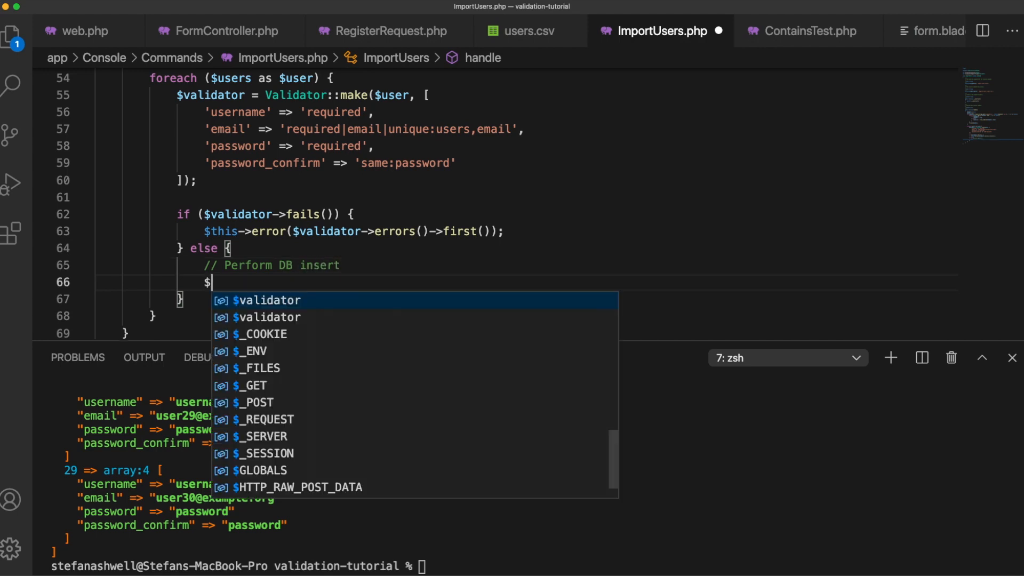
{"action": "type", "text": "this->info($user['username'] . ' imported successful"}
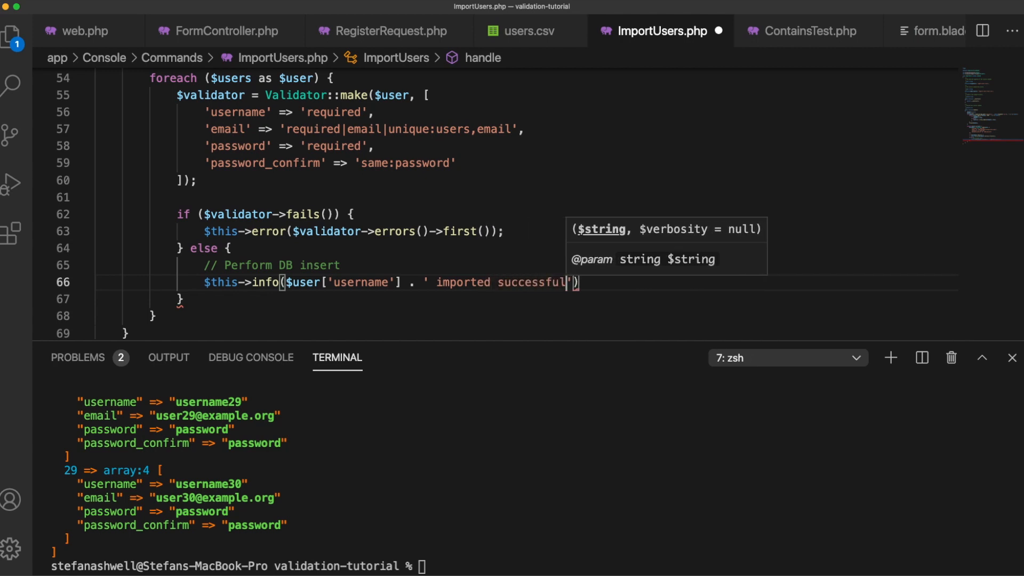
{"action": "type", "text": "ly);"}
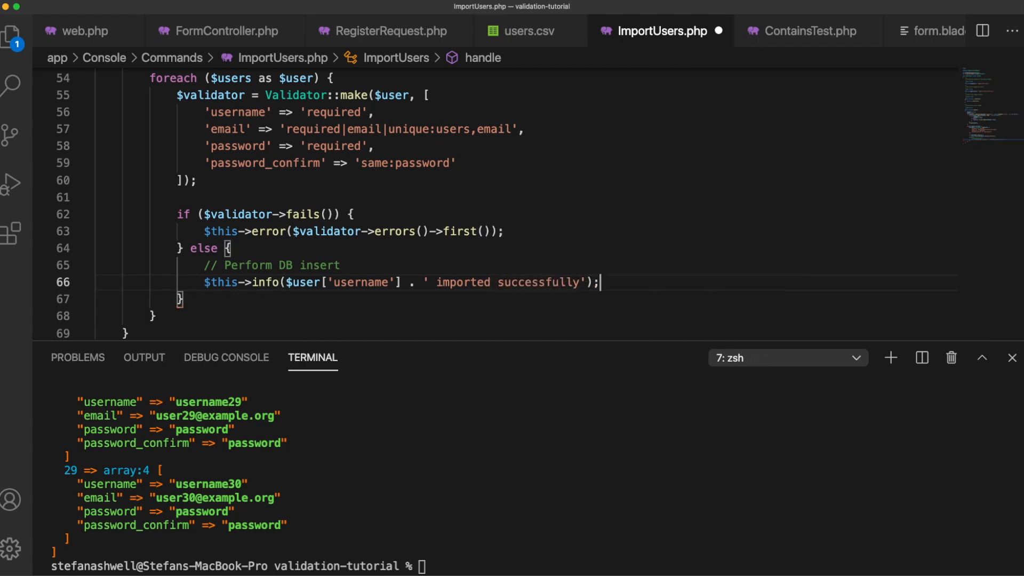
{"action": "type", "text": "php artisan import:users 'users.csv'"}
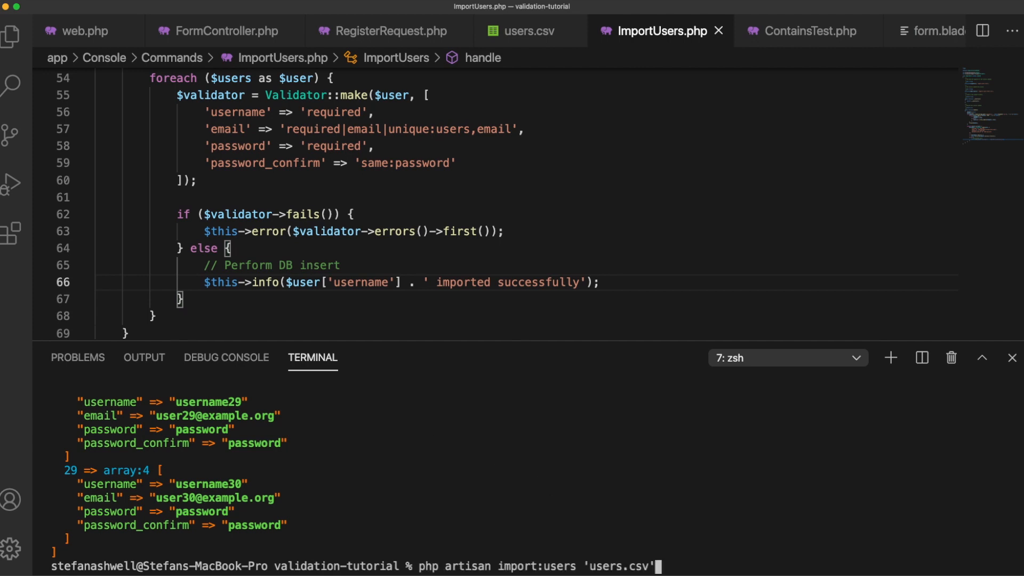